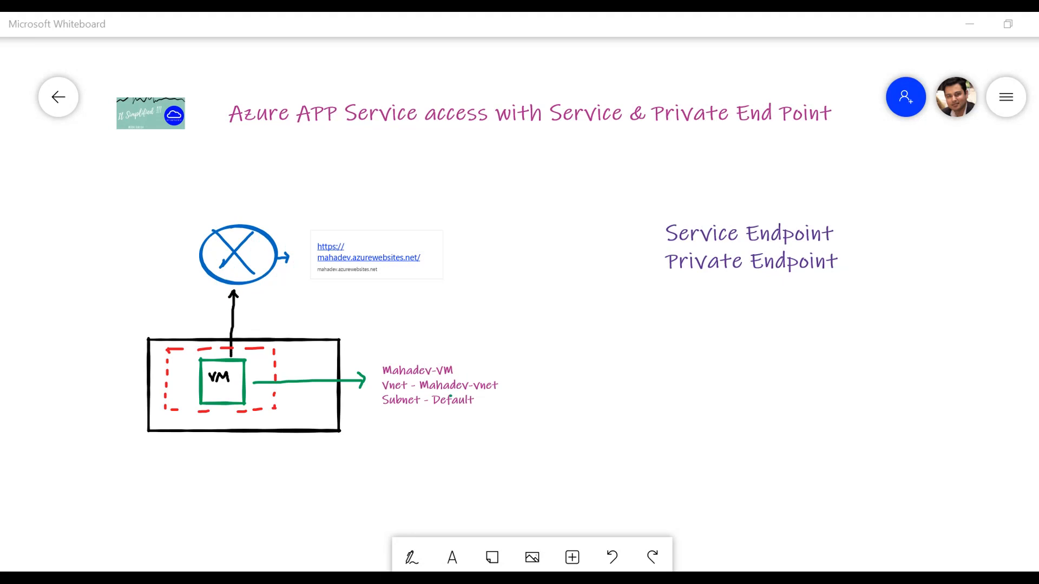
{"action": "mouse_move", "coordinate": [306, 275]}
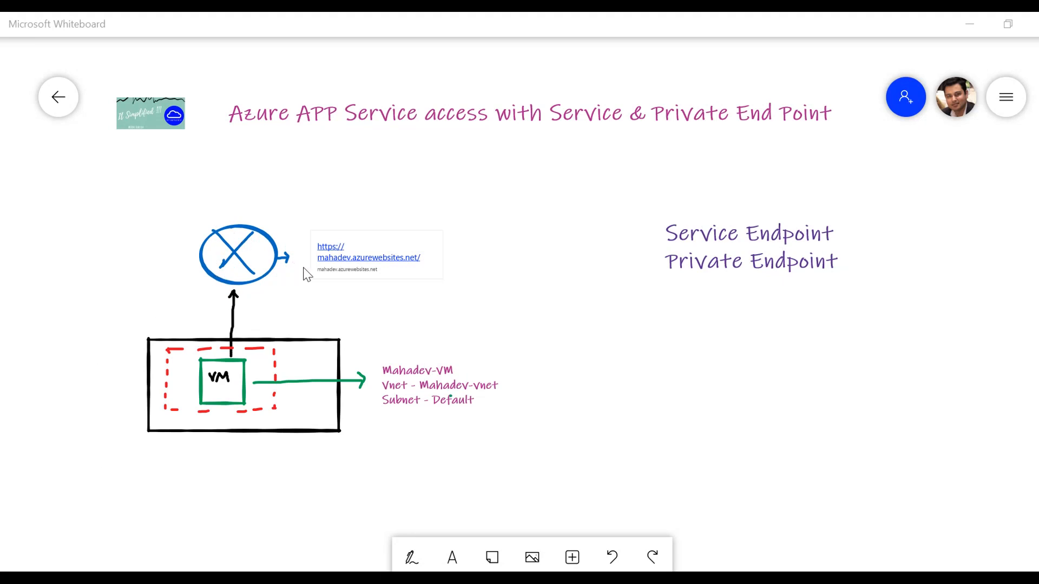
{"action": "mouse_move", "coordinate": [151, 343]}
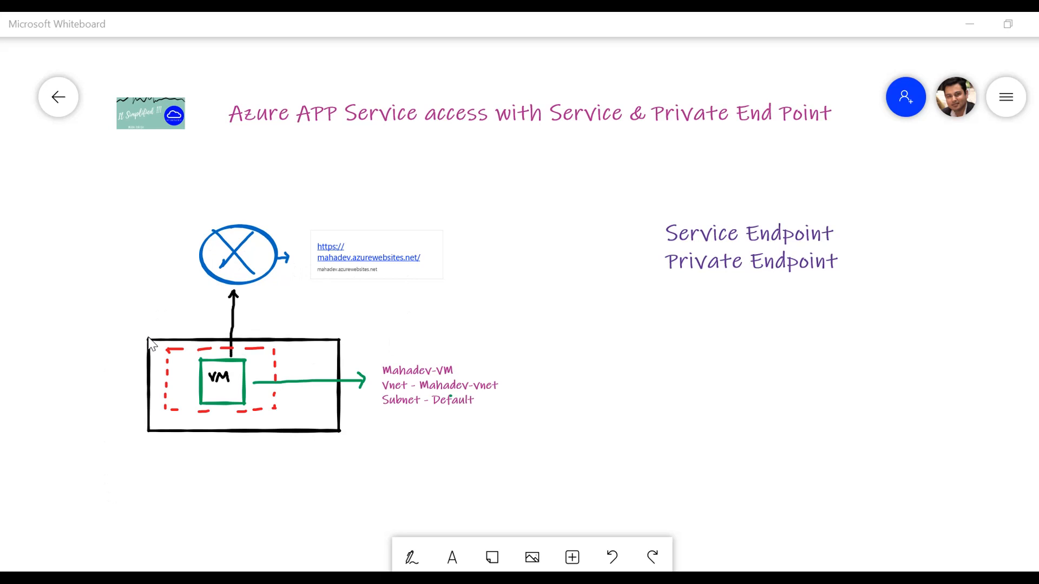
{"action": "mouse_move", "coordinate": [434, 398]}
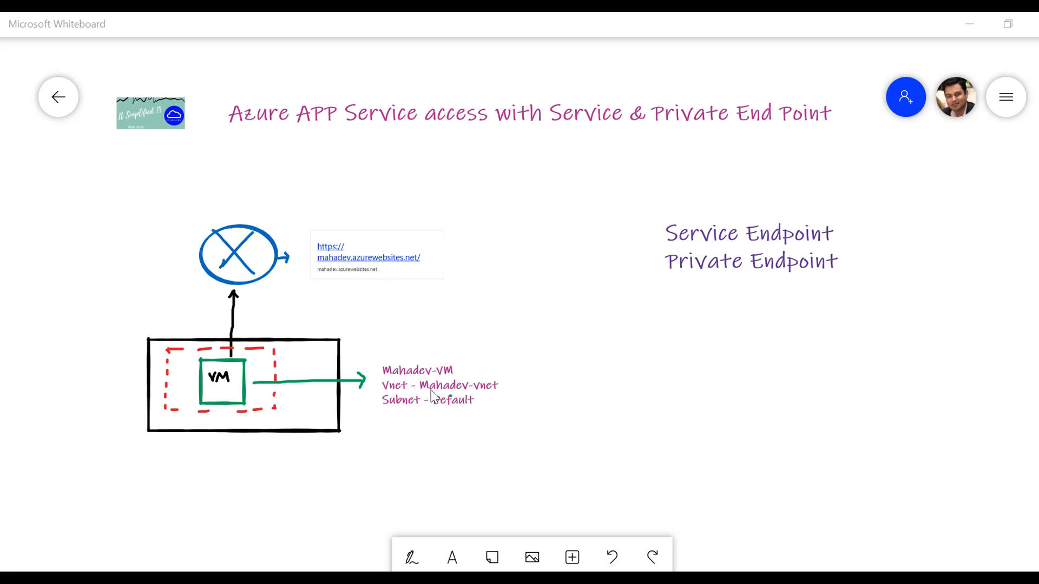
{"action": "mouse_move", "coordinate": [453, 412]}
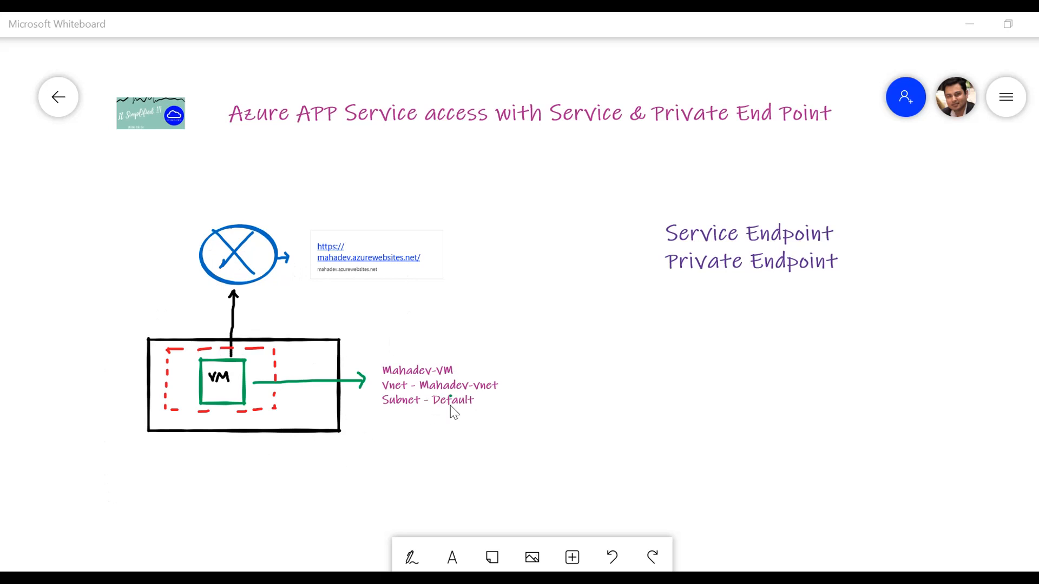
{"action": "mouse_move", "coordinate": [224, 410]}
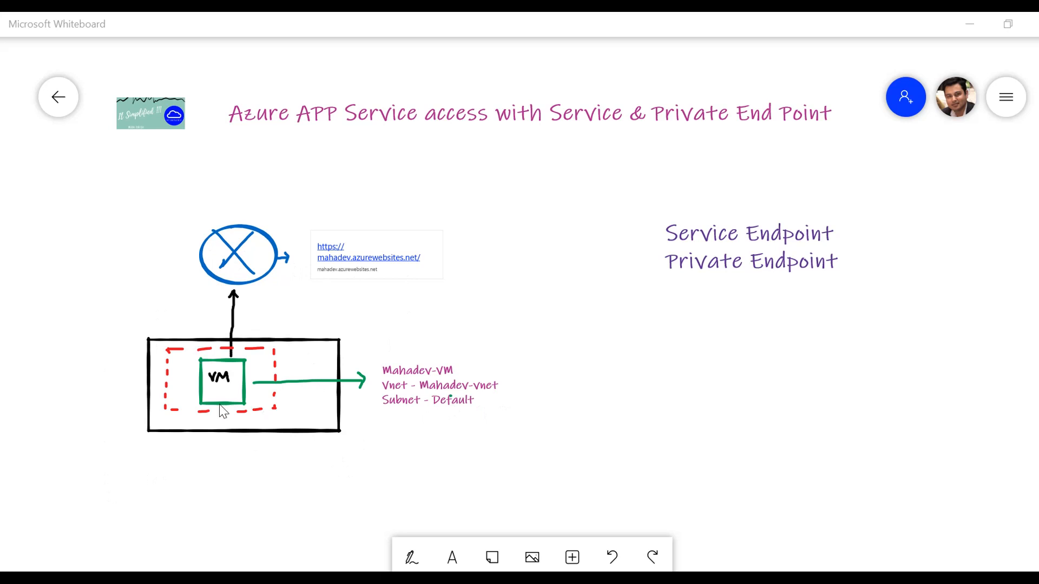
{"action": "mouse_move", "coordinate": [477, 381]}
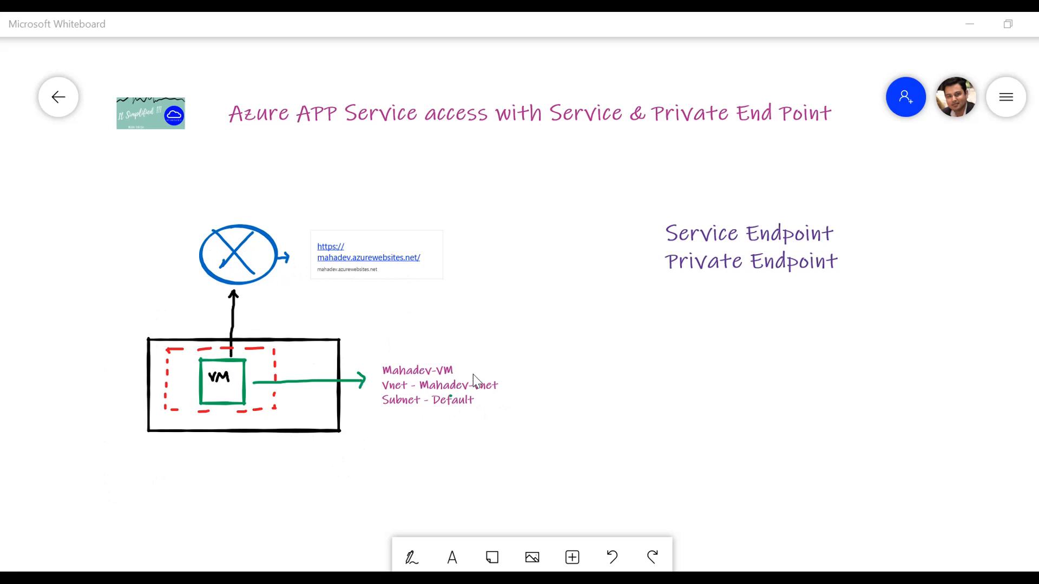
{"action": "mouse_move", "coordinate": [498, 292]}
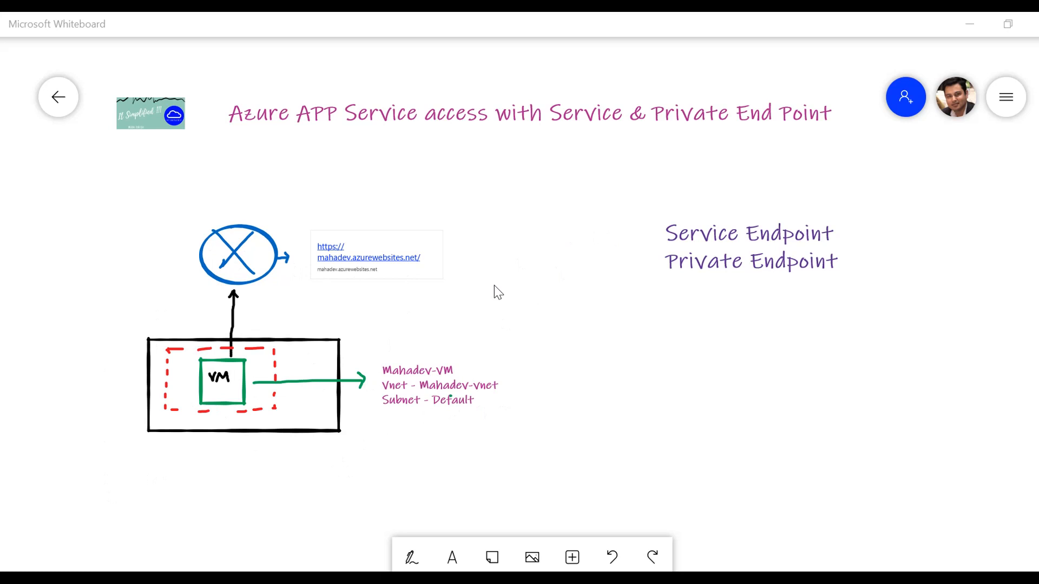
{"action": "mouse_move", "coordinate": [216, 416]}
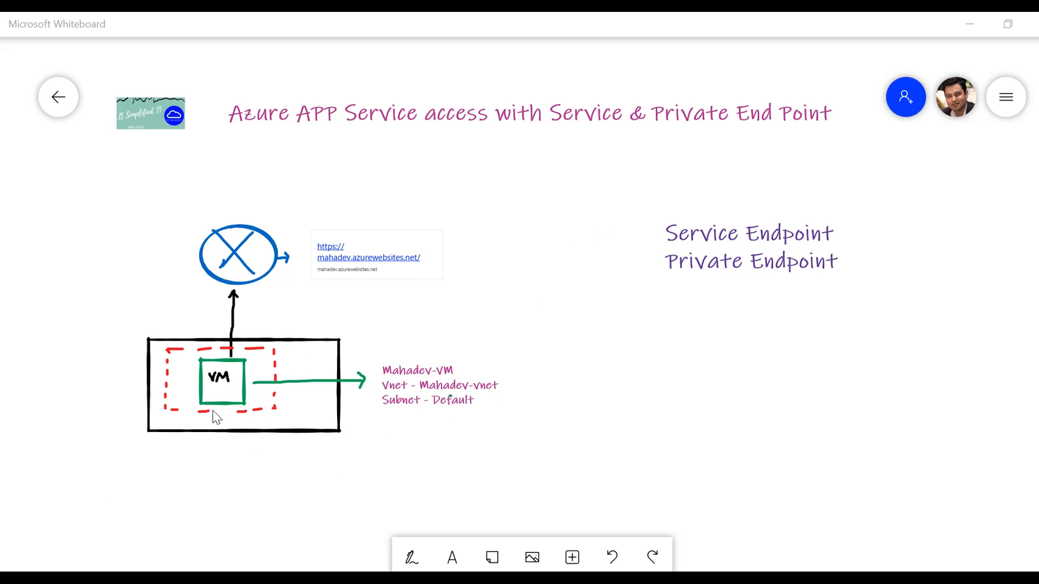
{"action": "mouse_move", "coordinate": [236, 319]}
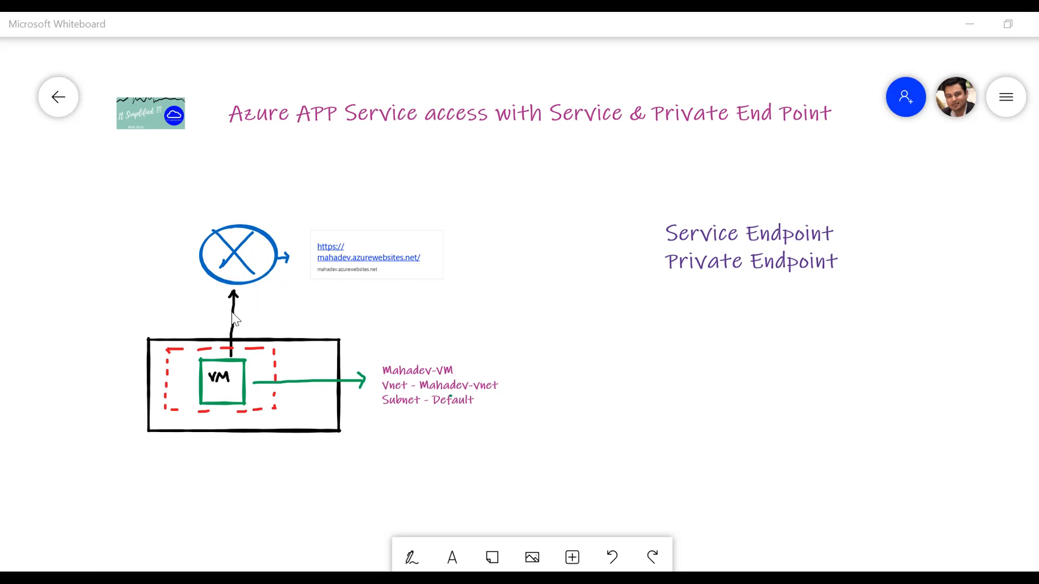
{"action": "mouse_move", "coordinate": [324, 396]}
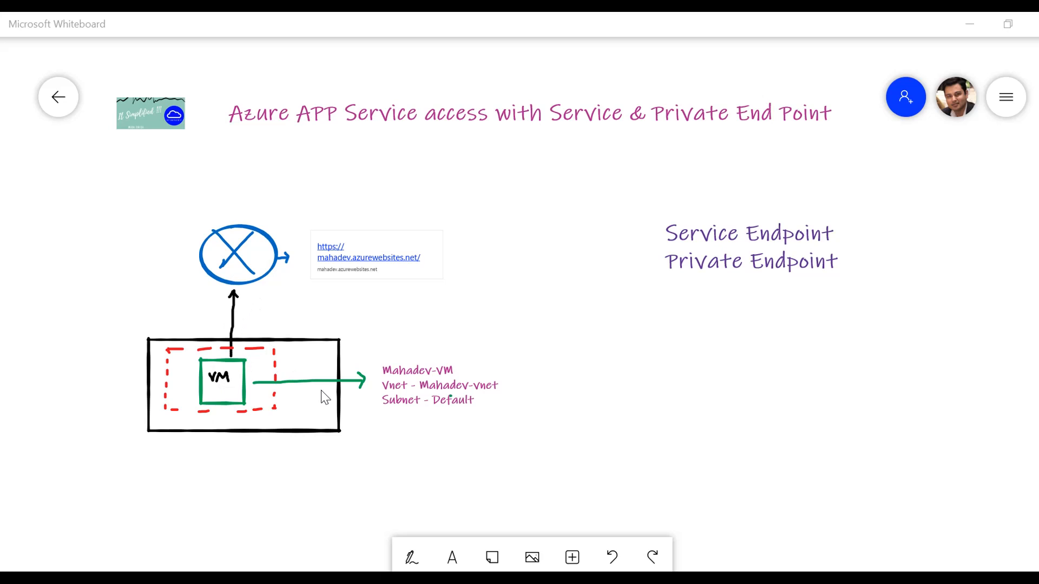
{"action": "mouse_move", "coordinate": [532, 557]}
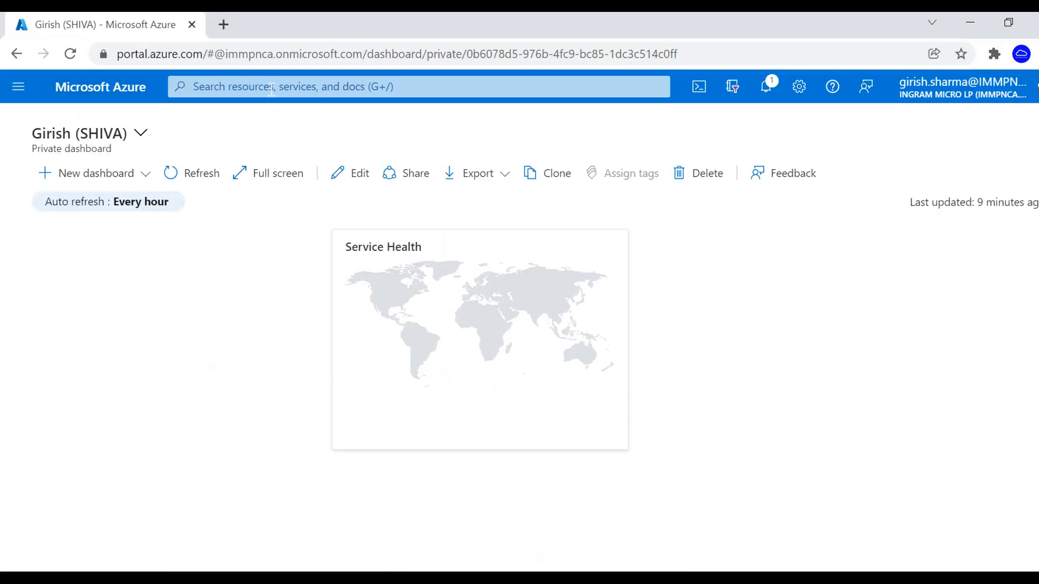
Search 'app' and open App Services to see the Mahadev web app on Basic tier.
{"action": "type", "text": "app"}
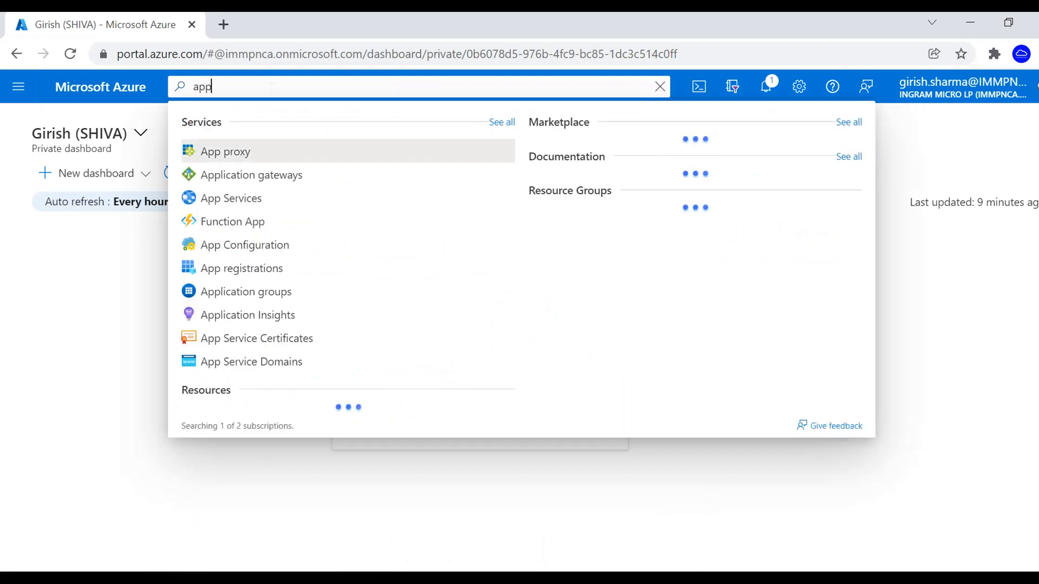
{"action": "left_click", "coordinate": [230, 198]}
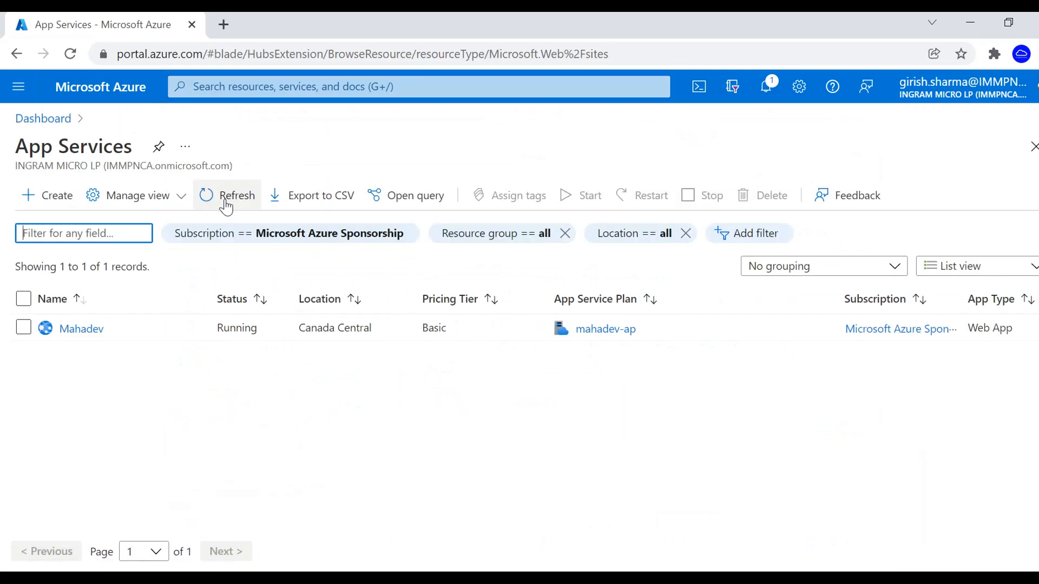
{"action": "left_click", "coordinate": [82, 328]}
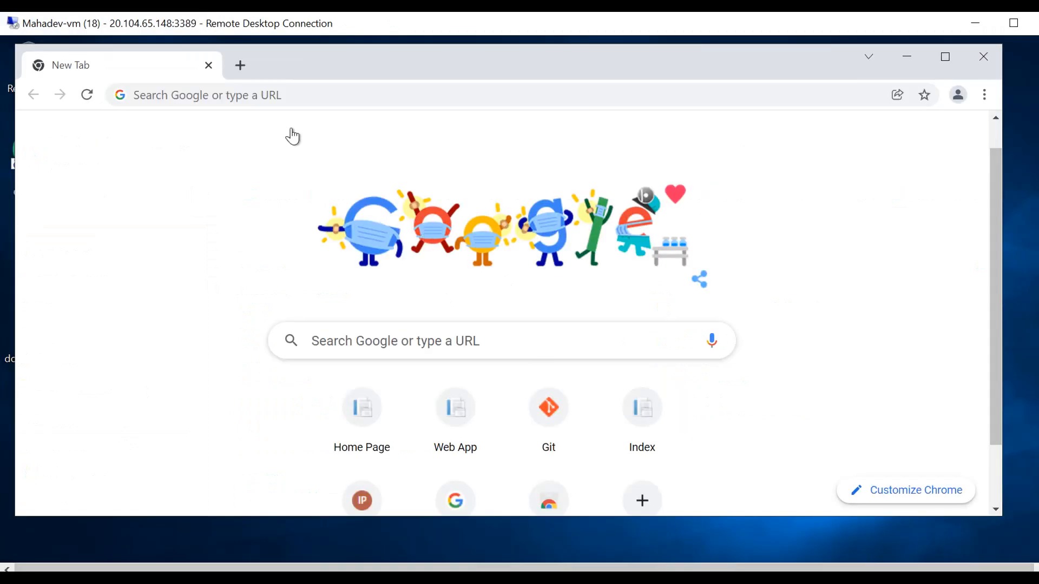
{"action": "mouse_move", "coordinate": [26, 36]}
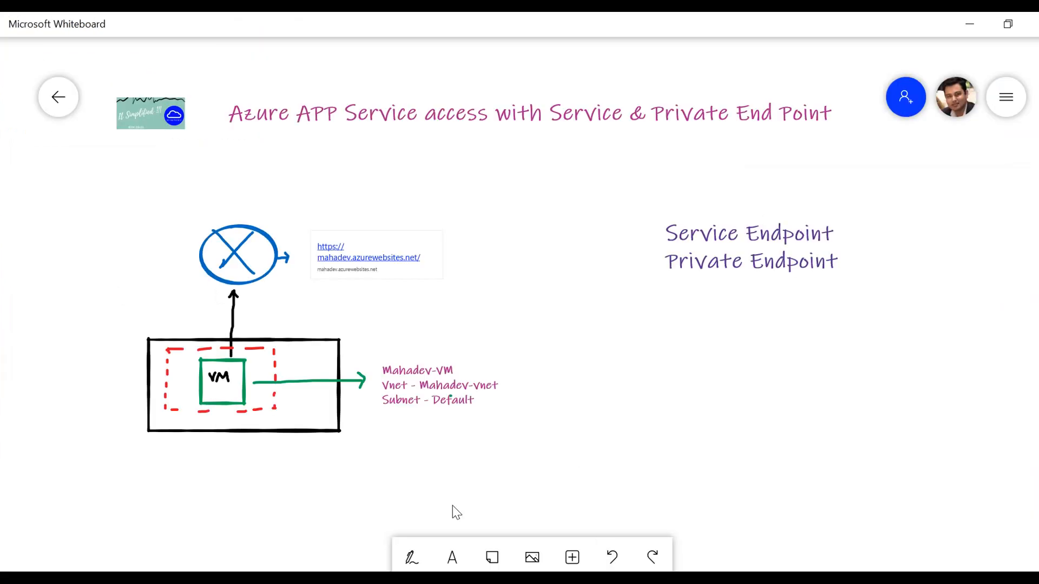
Switch to inking with the red pen to tick Service Endpoint on the whiteboard.
{"action": "left_click", "coordinate": [411, 557]}
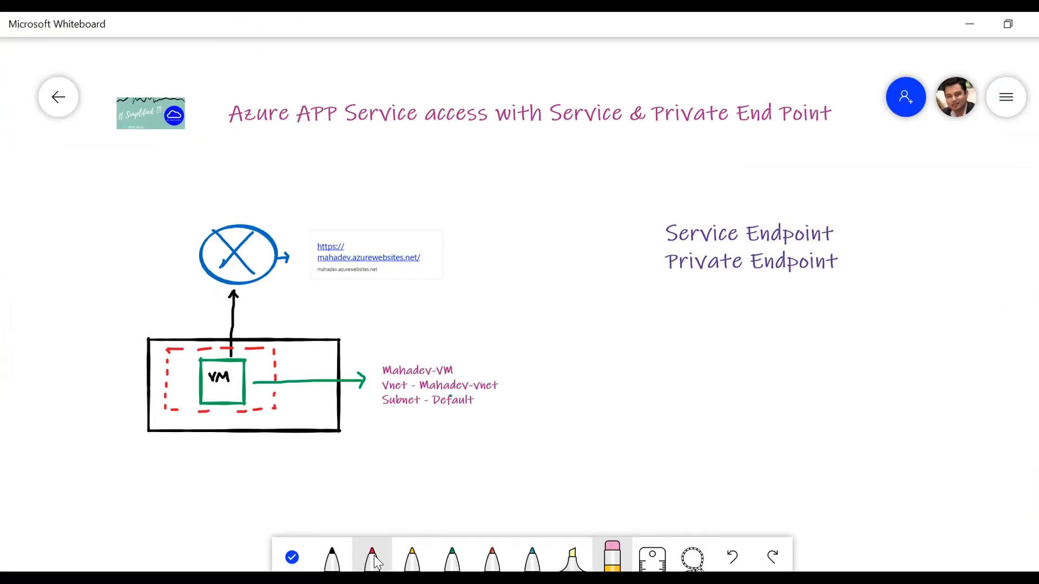
{"action": "left_click", "coordinate": [371, 556]}
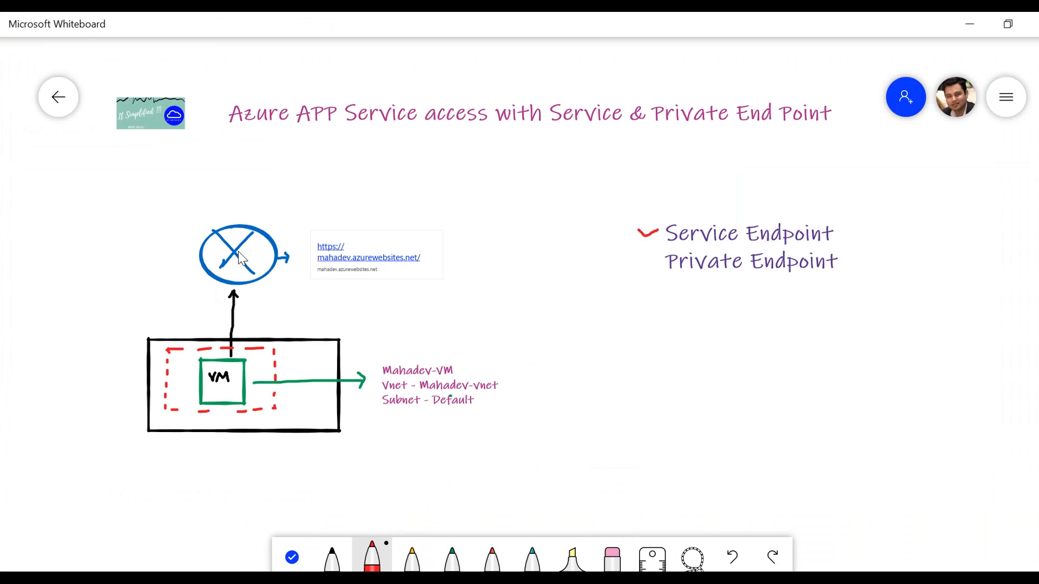
{"action": "mouse_move", "coordinate": [191, 447]}
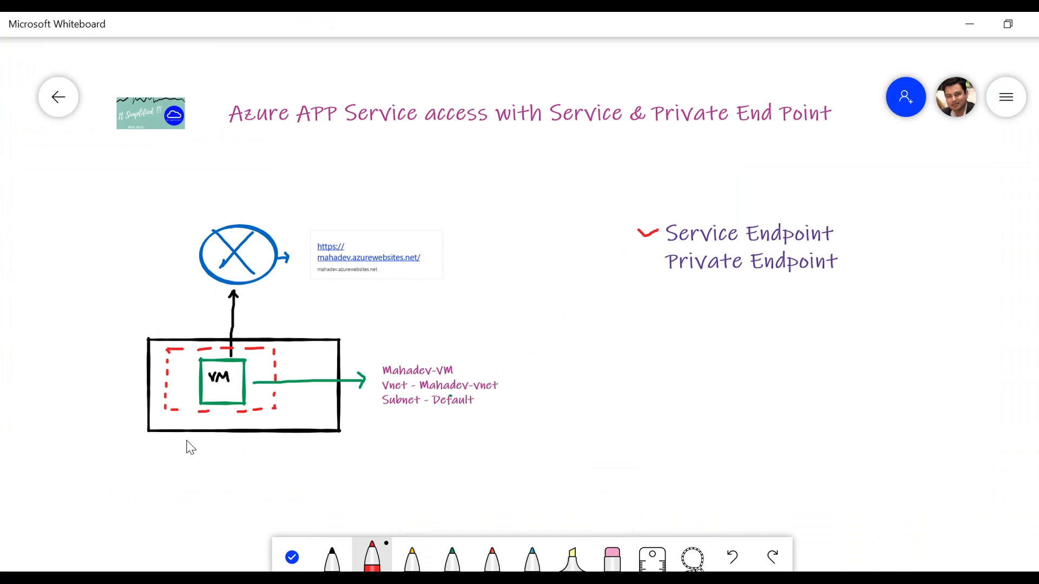
{"action": "mouse_move", "coordinate": [201, 421]}
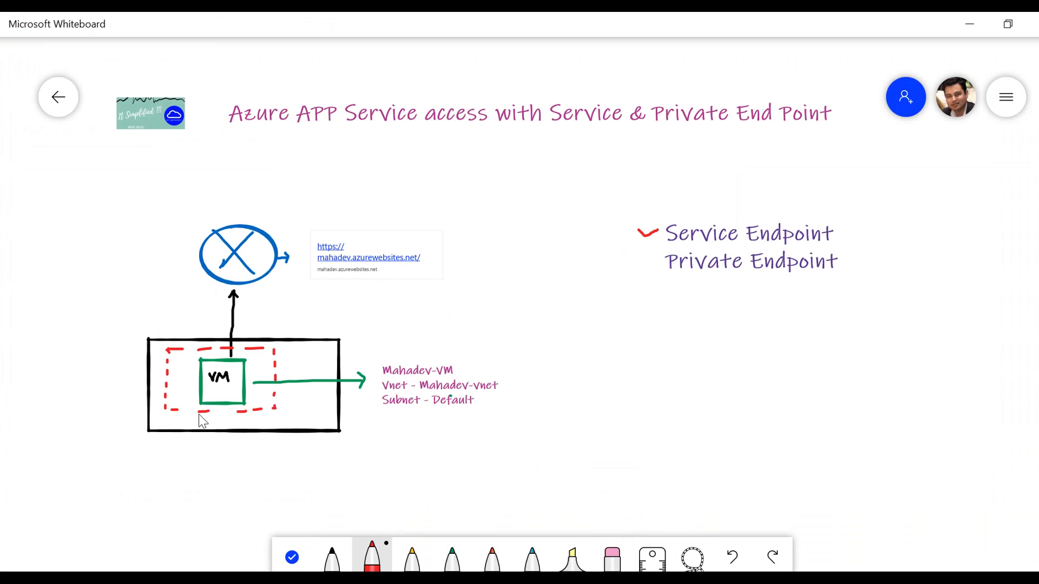
{"action": "mouse_move", "coordinate": [337, 240]}
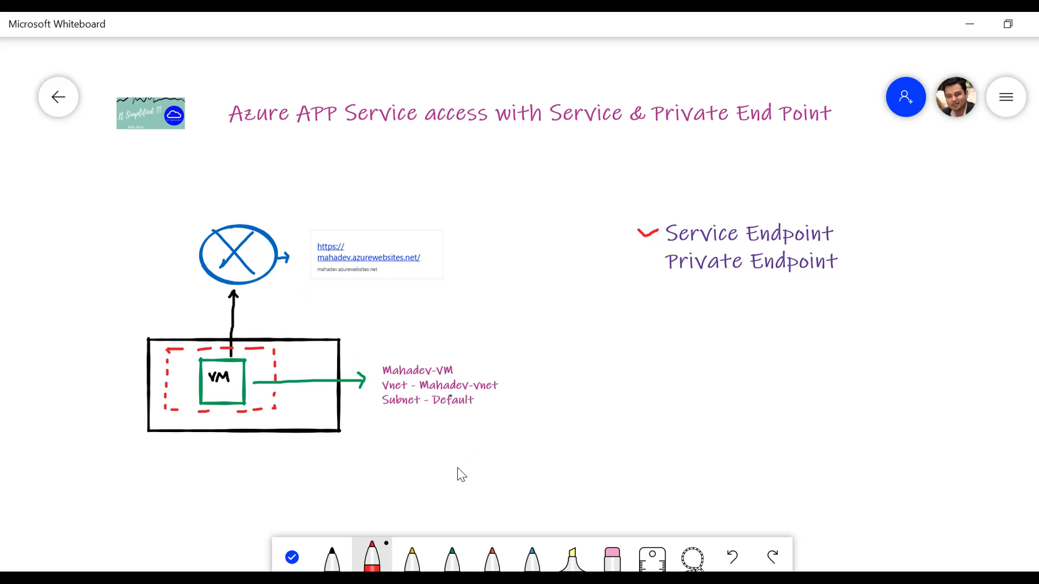
{"action": "mouse_move", "coordinate": [430, 425]}
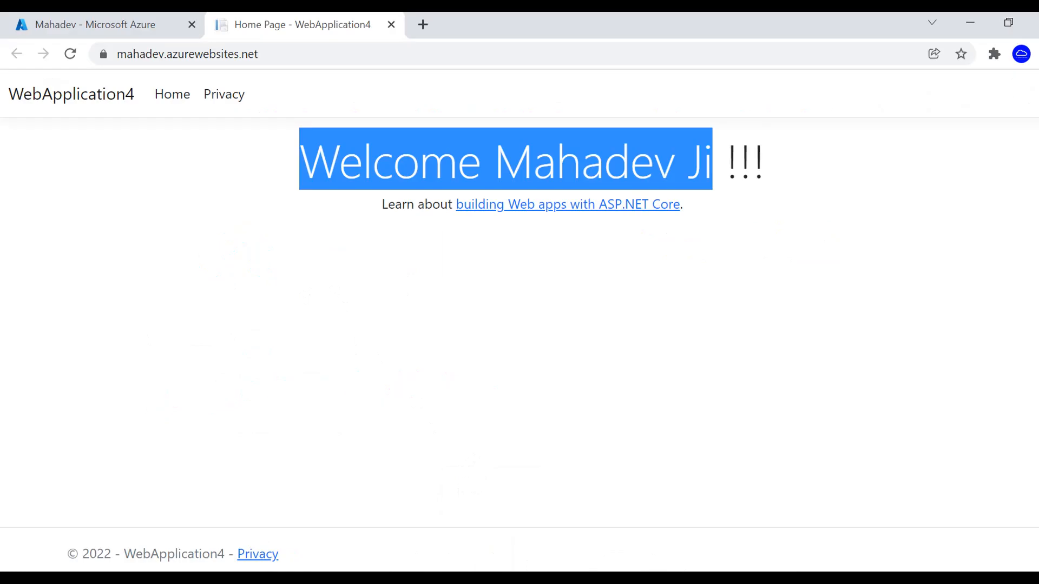
Search 'vn' in Azure and open the Mahadev-rg-vnet virtual network.
{"action": "left_click", "coordinate": [95, 25]}
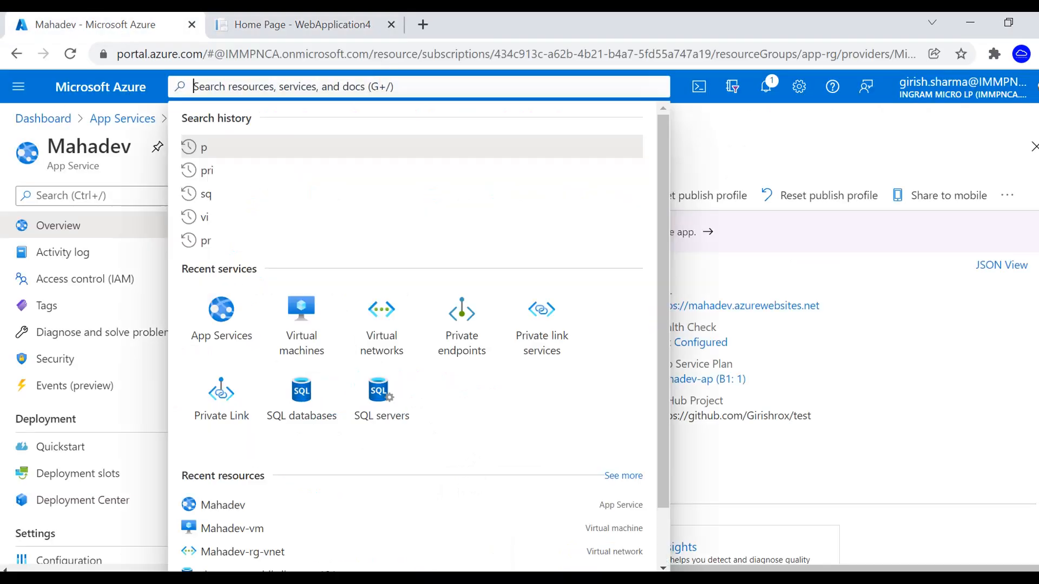
{"action": "type", "text": "vn"}
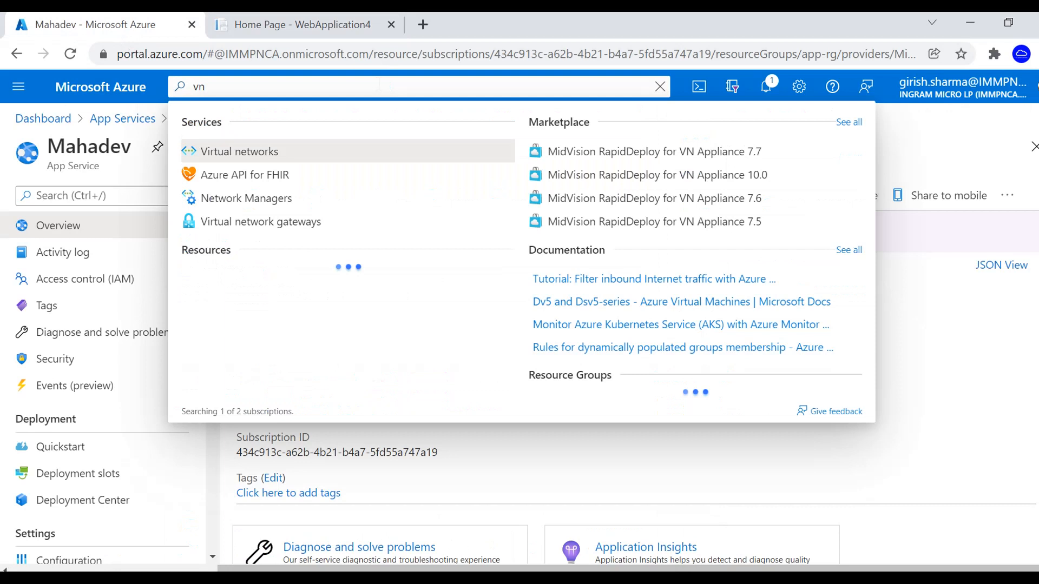
{"action": "left_click", "coordinate": [239, 151]}
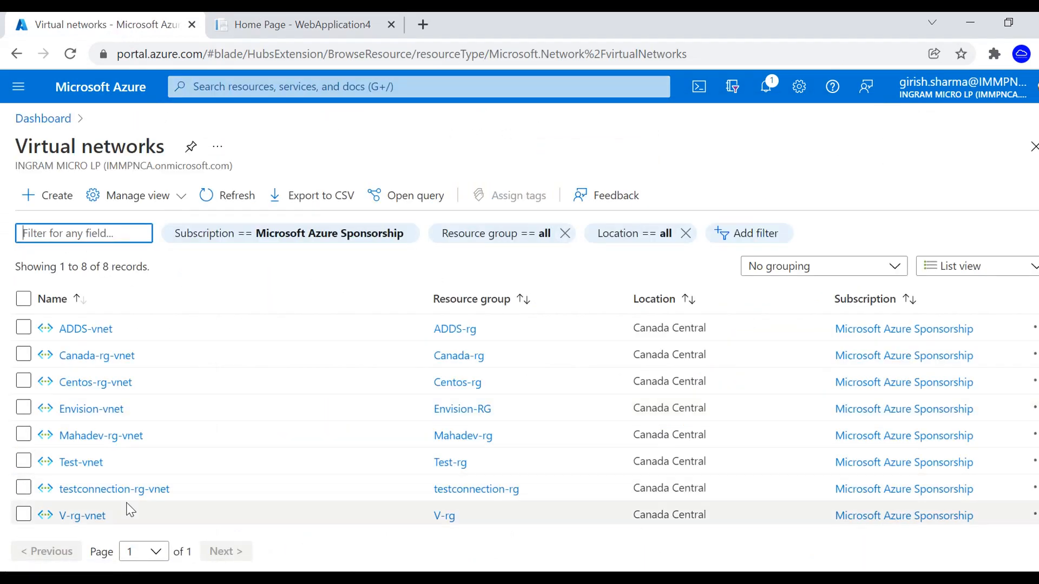
{"action": "mouse_move", "coordinate": [101, 435]}
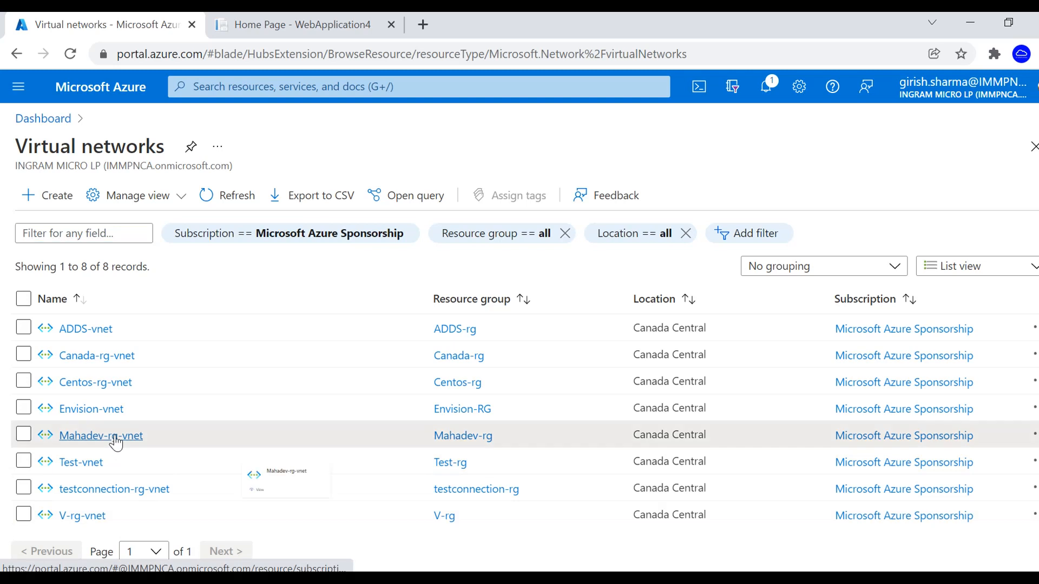
{"action": "left_click", "coordinate": [100, 435]}
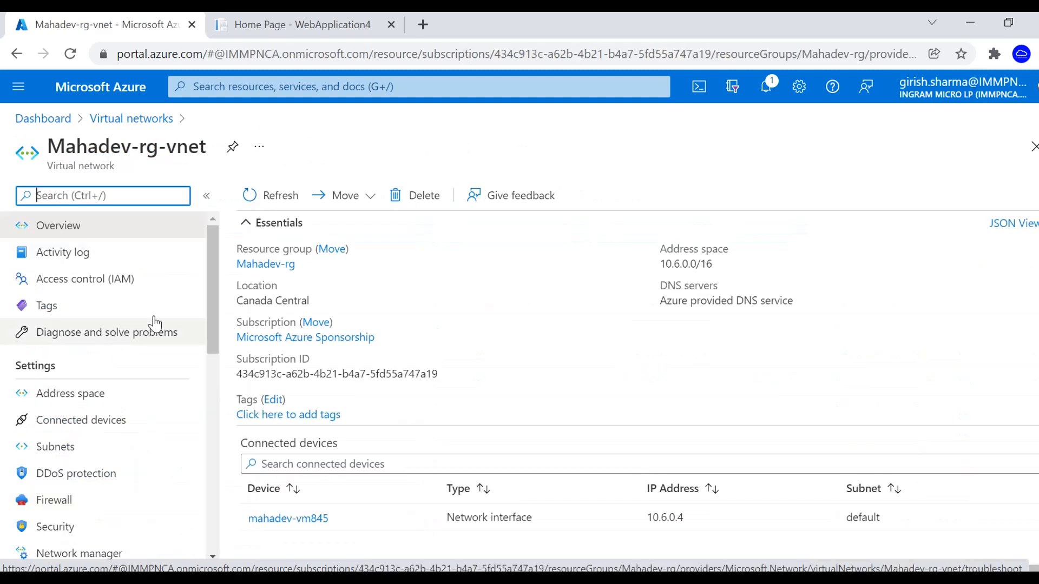
{"action": "scroll", "scroll_direction": "down", "scroll_amount": 3}
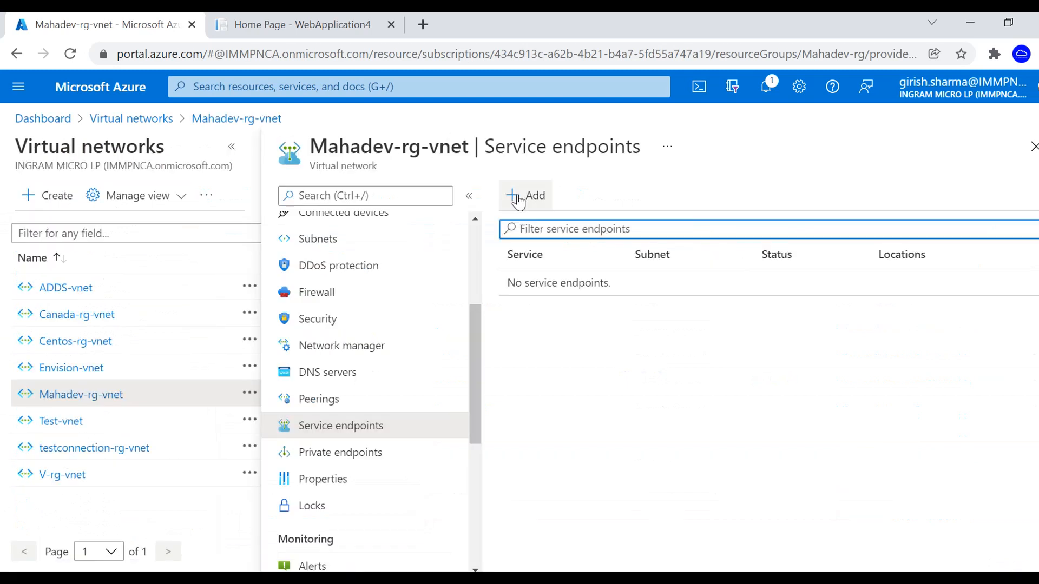
Add a service endpoint with service Microsoft.Web on the default subnet and save it.
{"action": "left_click", "coordinate": [526, 195]}
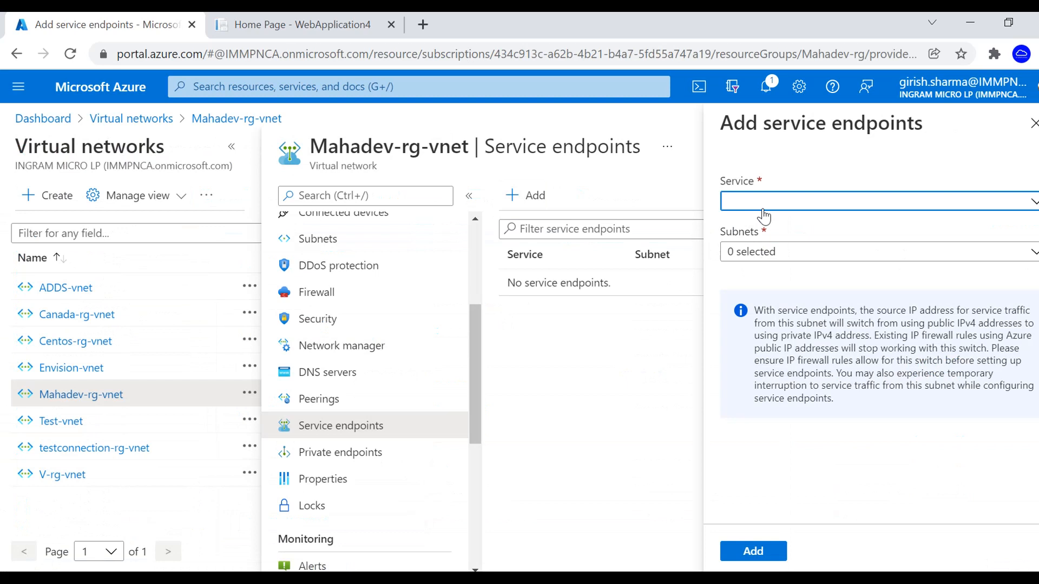
{"action": "left_click", "coordinate": [874, 201]}
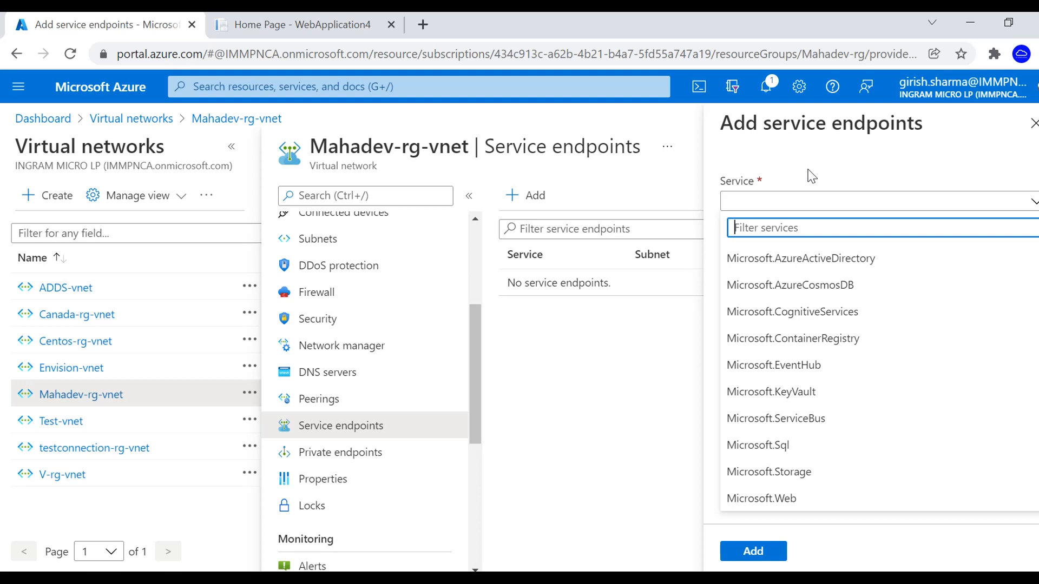
{"action": "mouse_move", "coordinate": [780, 532]}
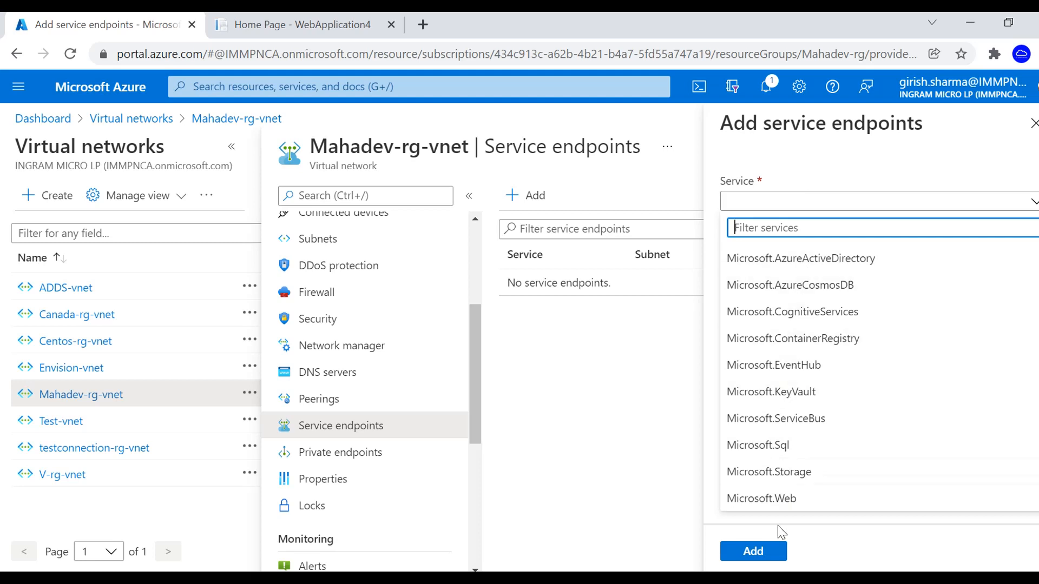
{"action": "mouse_move", "coordinate": [863, 536]}
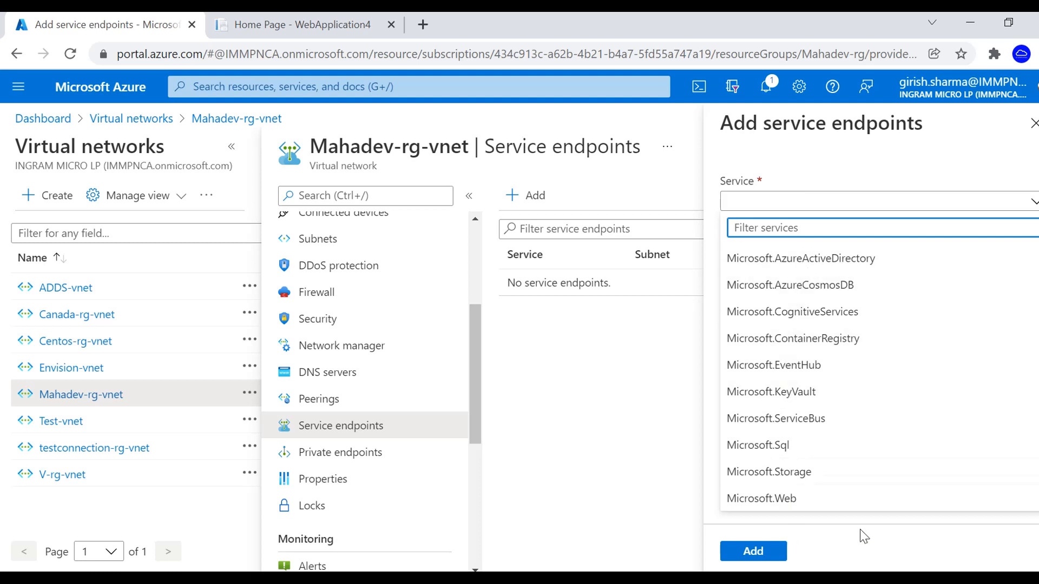
{"action": "left_click", "coordinate": [760, 498]}
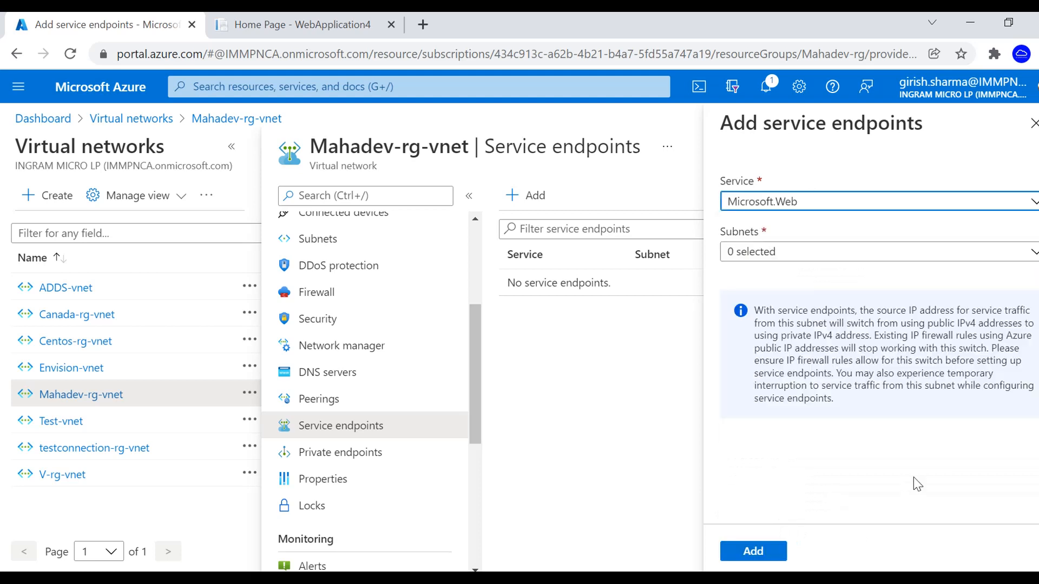
{"action": "left_click", "coordinate": [874, 252]}
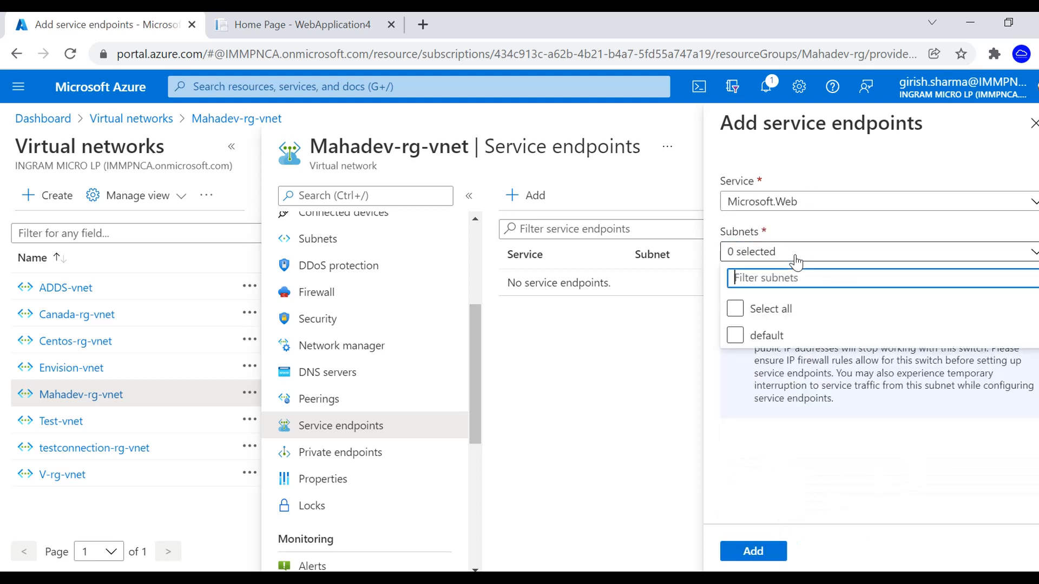
{"action": "left_click", "coordinate": [734, 336]}
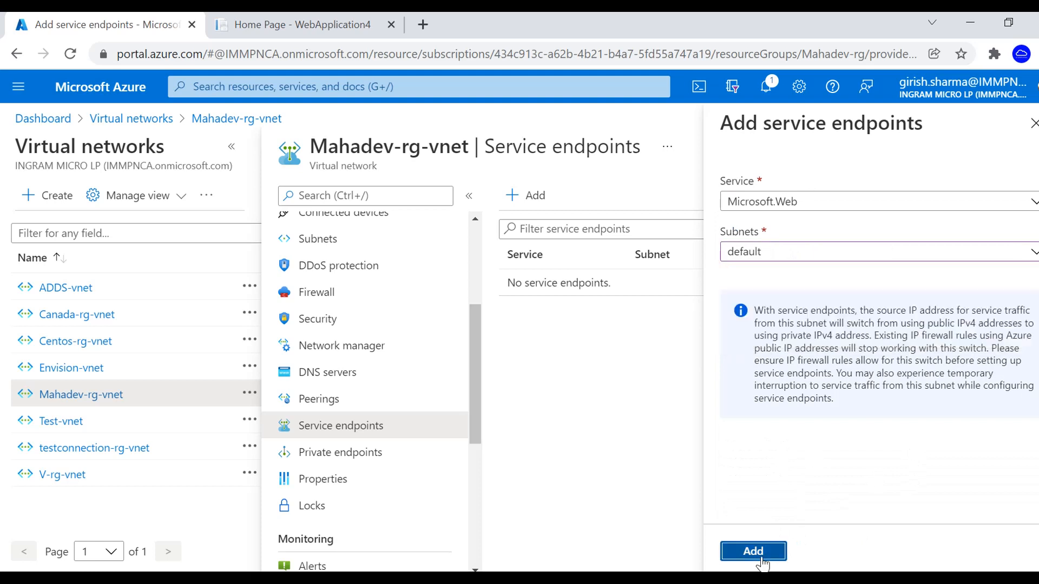
{"action": "left_click", "coordinate": [752, 551]}
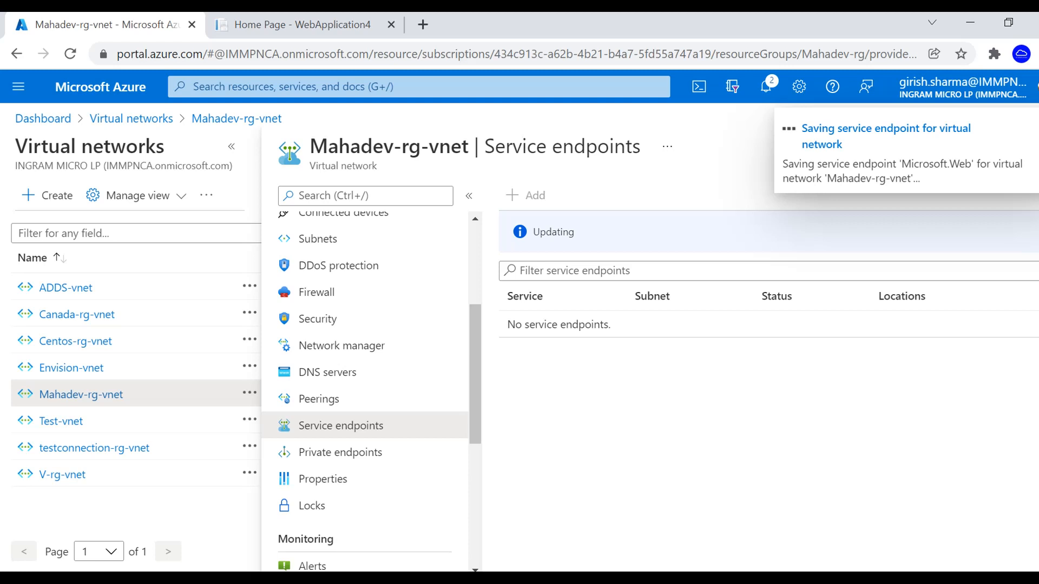
Confirm via notifications that the Microsoft.Web endpoint saved, then focus the search bar.
{"action": "left_click", "coordinate": [765, 87]}
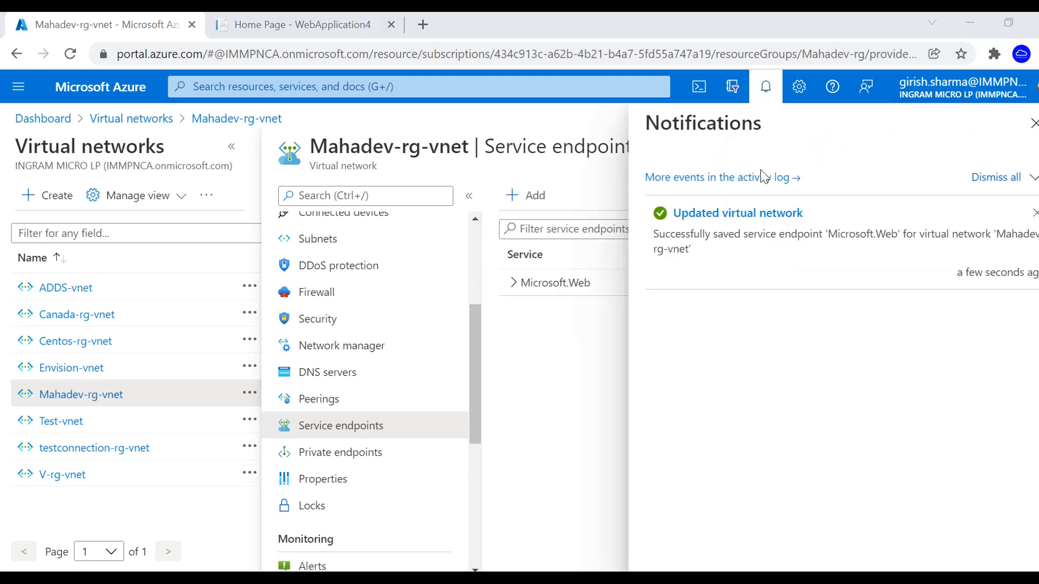
{"action": "left_click", "coordinate": [1031, 123]}
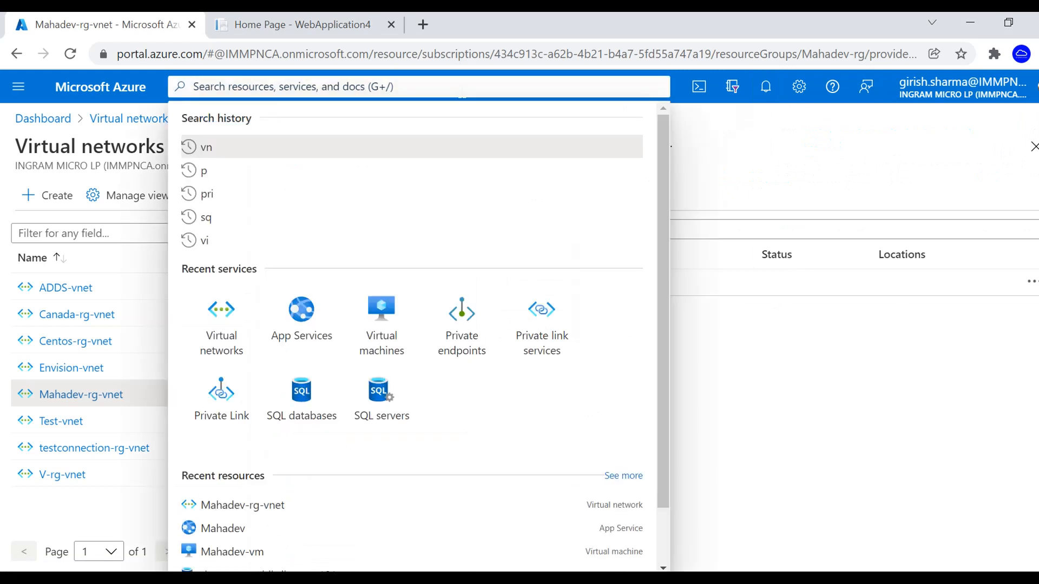
Search 'app', open the Mahadev app service, and go to its Networking page.
{"action": "type", "text": "app"}
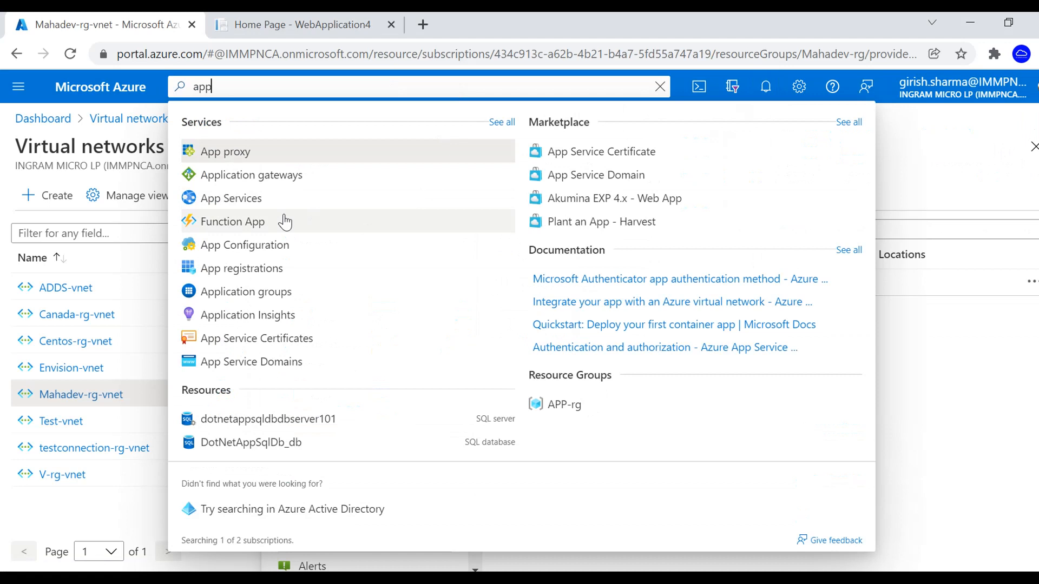
{"action": "left_click", "coordinate": [229, 198]}
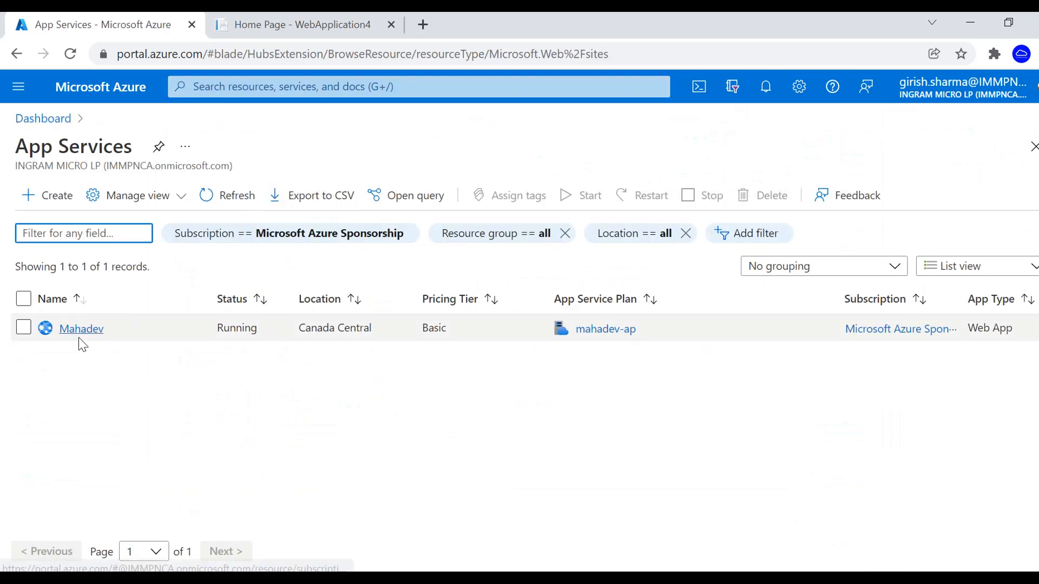
{"action": "left_click", "coordinate": [81, 329]}
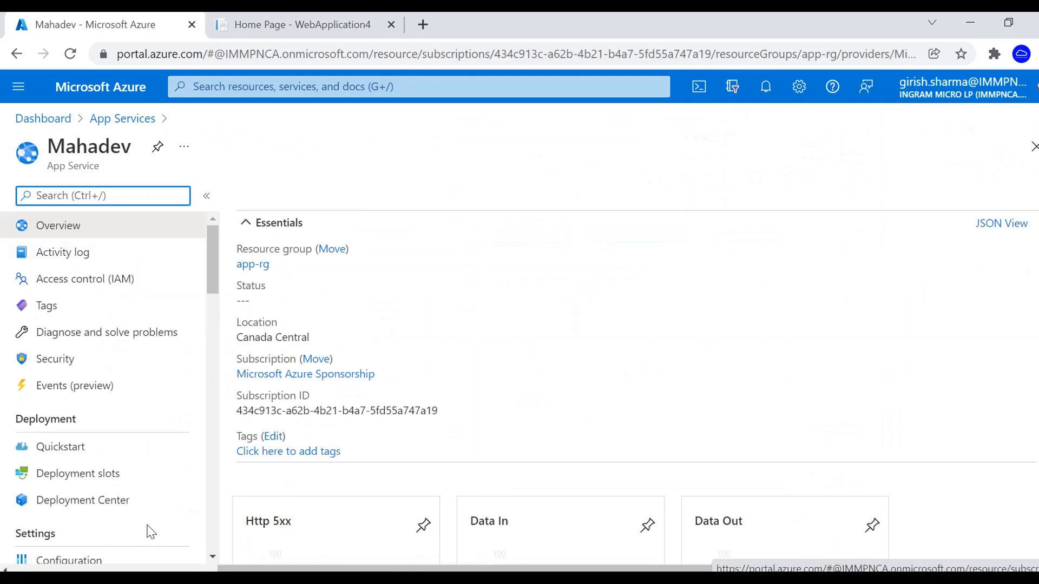
{"action": "scroll", "scroll_direction": "down", "scroll_amount": 3}
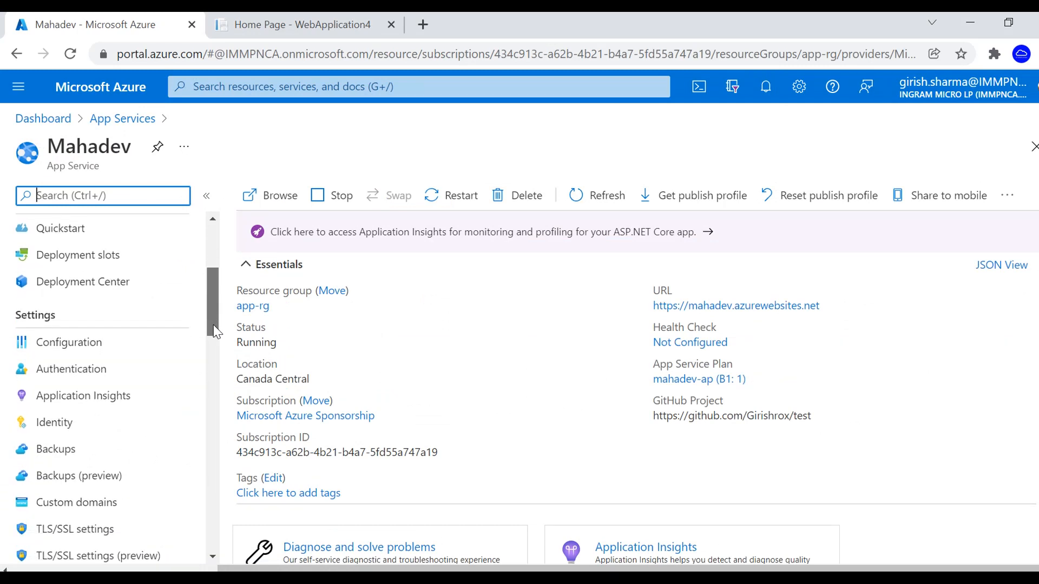
{"action": "left_click", "coordinate": [64, 436]}
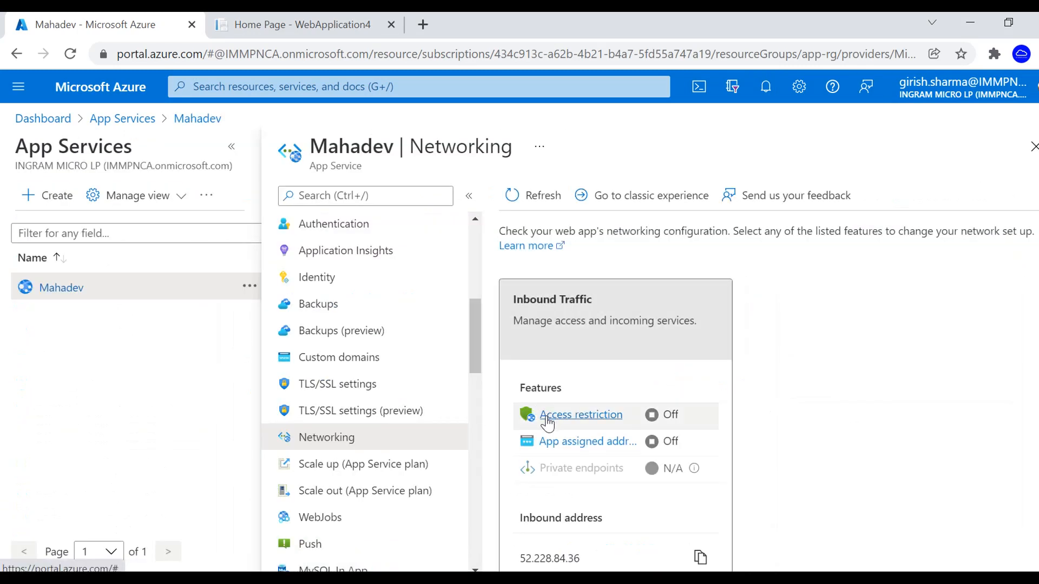
Open Access restriction under Mahadev's inbound traffic features.
{"action": "left_click", "coordinate": [580, 415]}
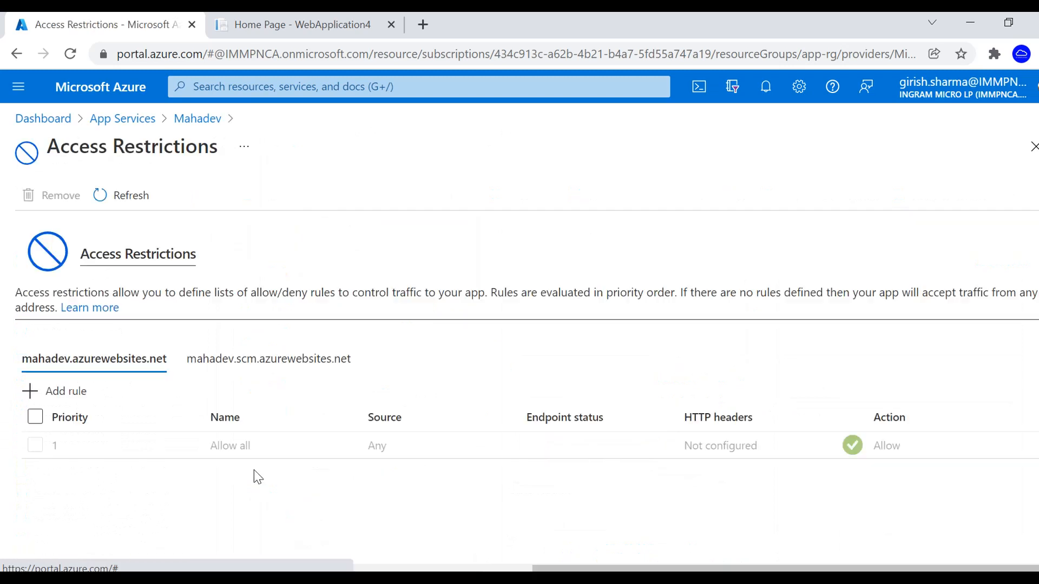
{"action": "mouse_move", "coordinate": [712, 483]}
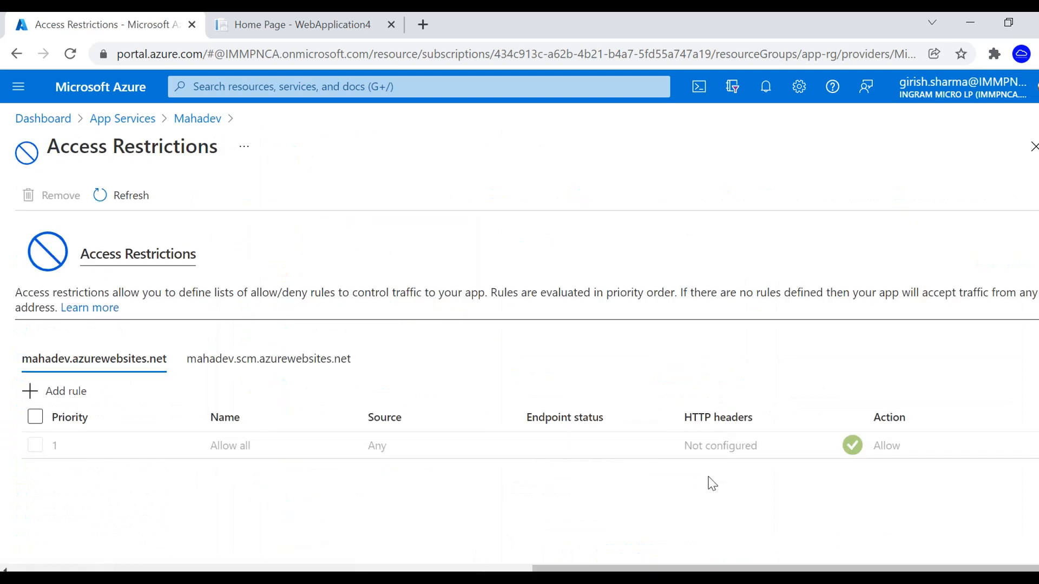
{"action": "mouse_move", "coordinate": [259, 516]}
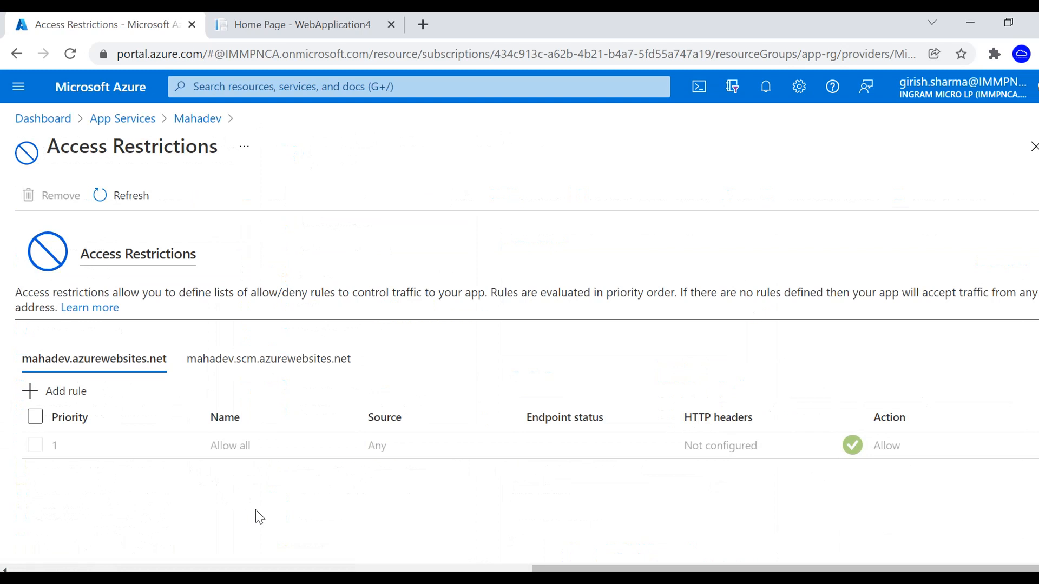
{"action": "mouse_move", "coordinate": [65, 392]}
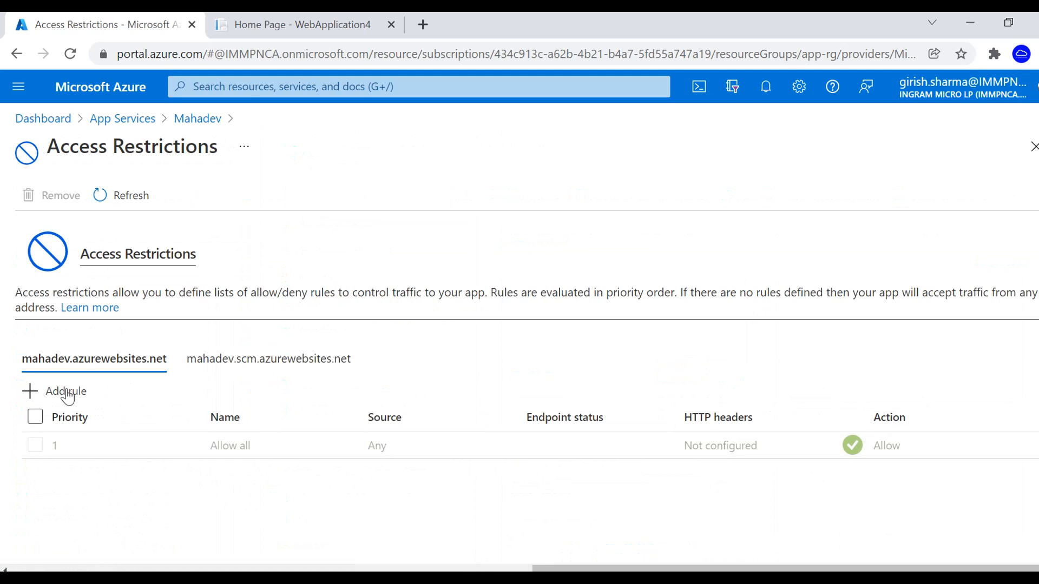
Start a new access rule named 'My vnet access' with priority 100.
{"action": "left_click", "coordinate": [55, 390]}
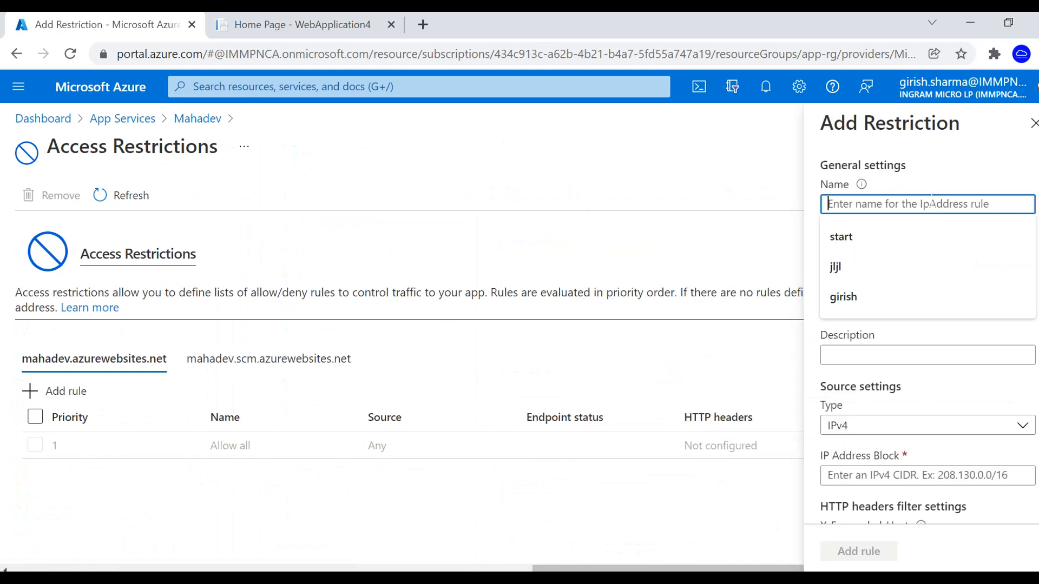
{"action": "type", "text": "M"}
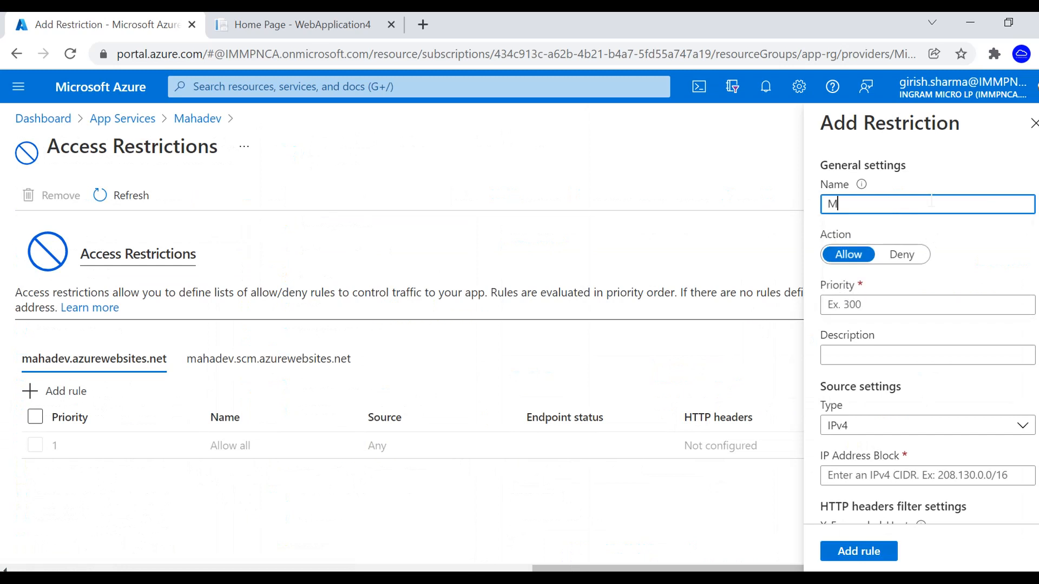
{"action": "type", "text": "y vnet"}
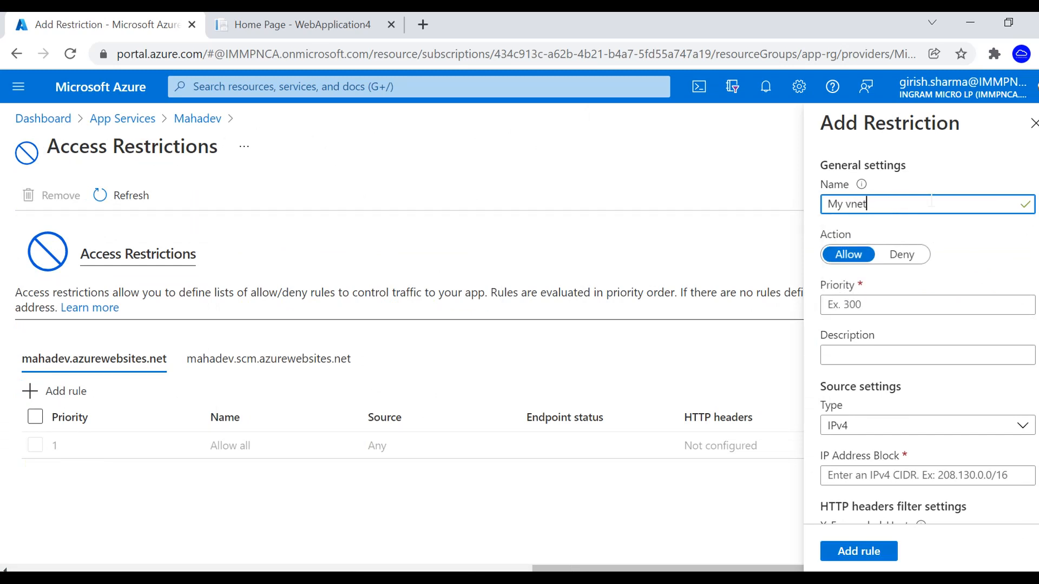
{"action": "type", "text": "acce"}
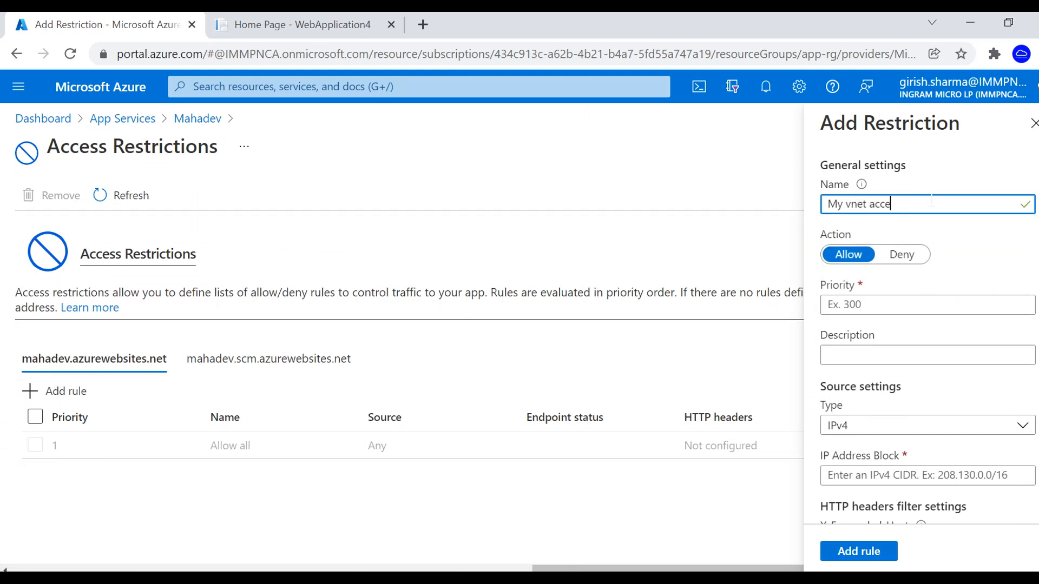
{"action": "type", "text": "ss"}
{"action": "left_click", "coordinate": [927, 304]}
{"action": "type", "text": "100"}
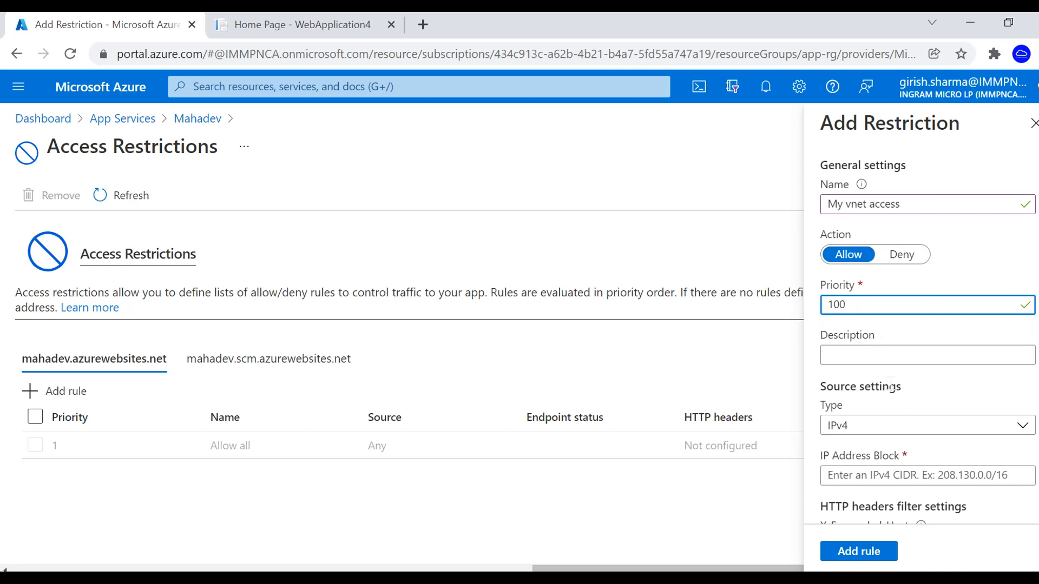
{"action": "left_click", "coordinate": [926, 354]}
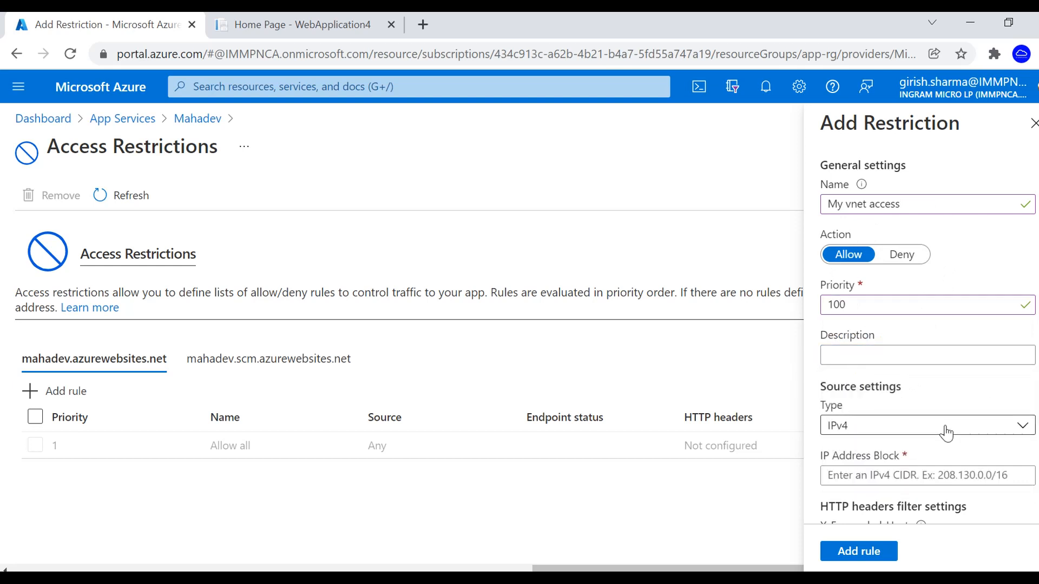
Set the rule source to Virtual Network Mahadev-rg-vnet, subnet default, and add it.
{"action": "left_click", "coordinate": [927, 425]}
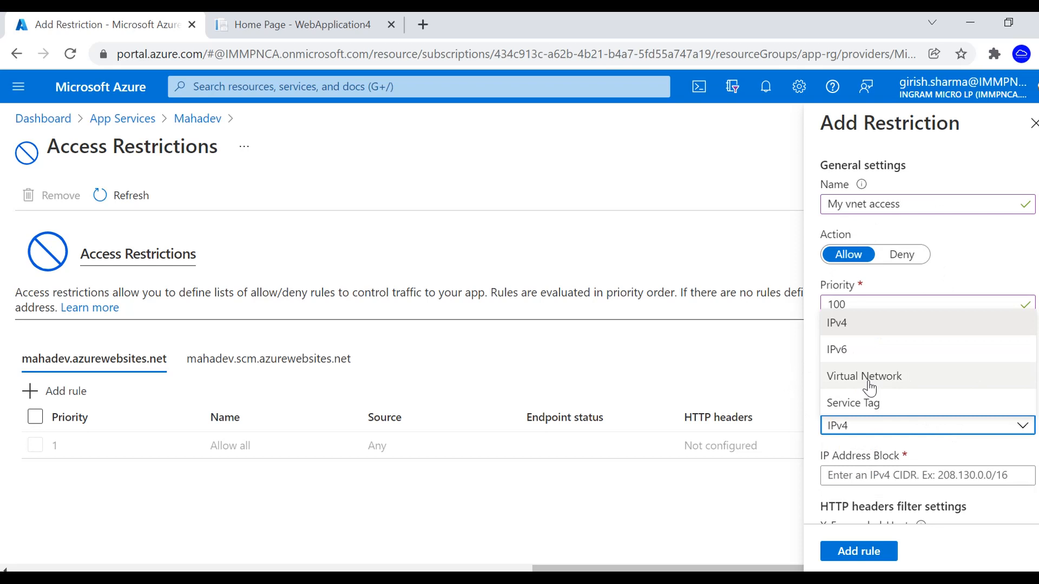
{"action": "left_click", "coordinate": [864, 375]}
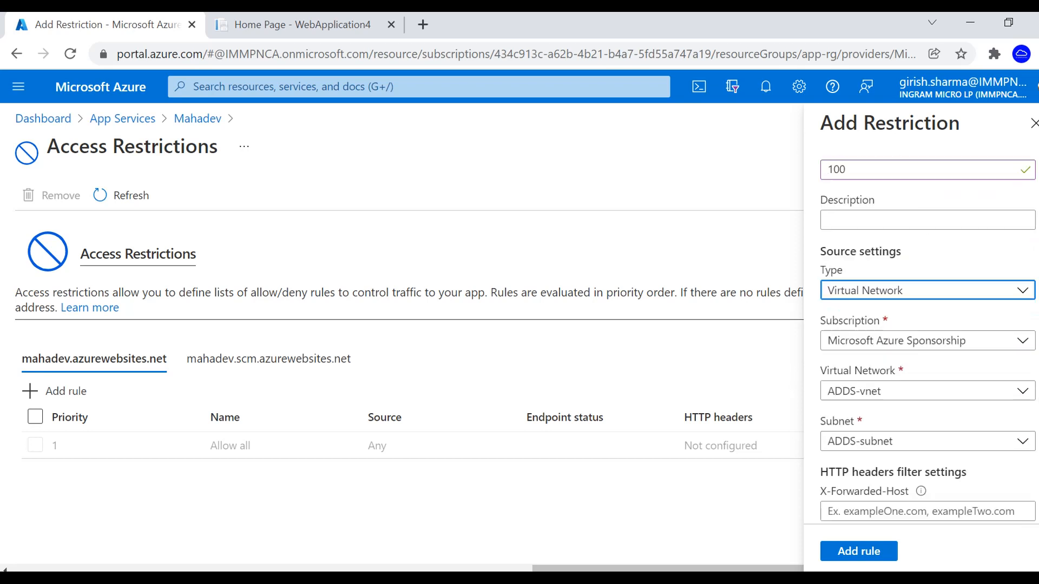
{"action": "left_click", "coordinate": [926, 391]}
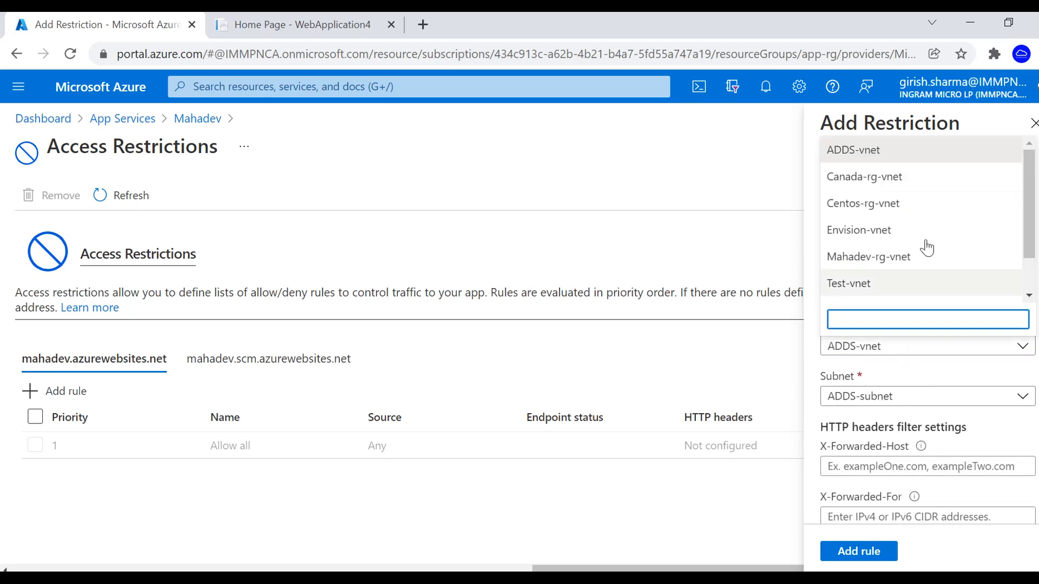
{"action": "left_click", "coordinate": [868, 257]}
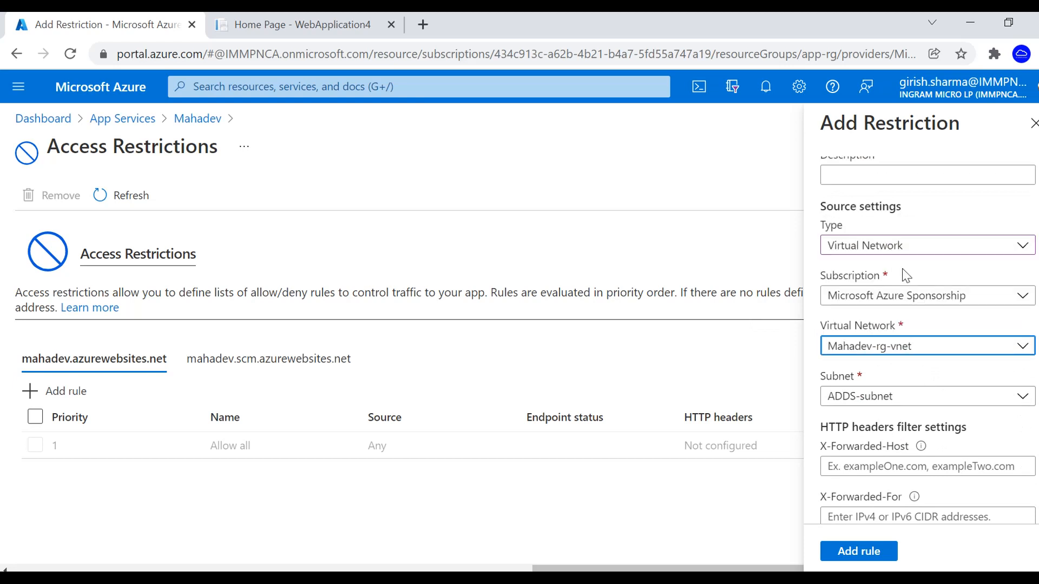
{"action": "left_click", "coordinate": [926, 395]}
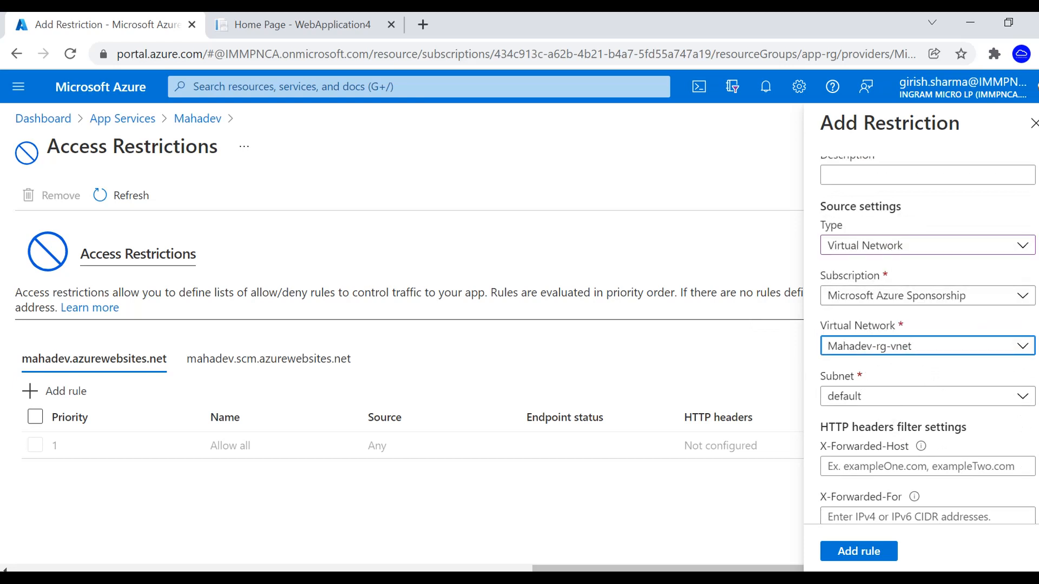
{"action": "scroll", "scroll_direction": "down", "scroll_amount": 3}
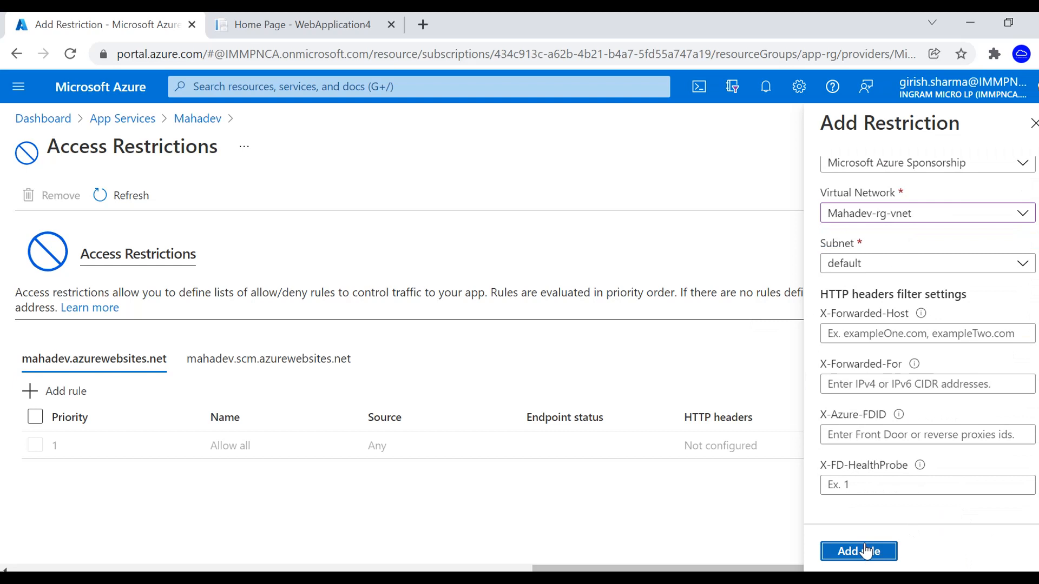
{"action": "left_click", "coordinate": [858, 551]}
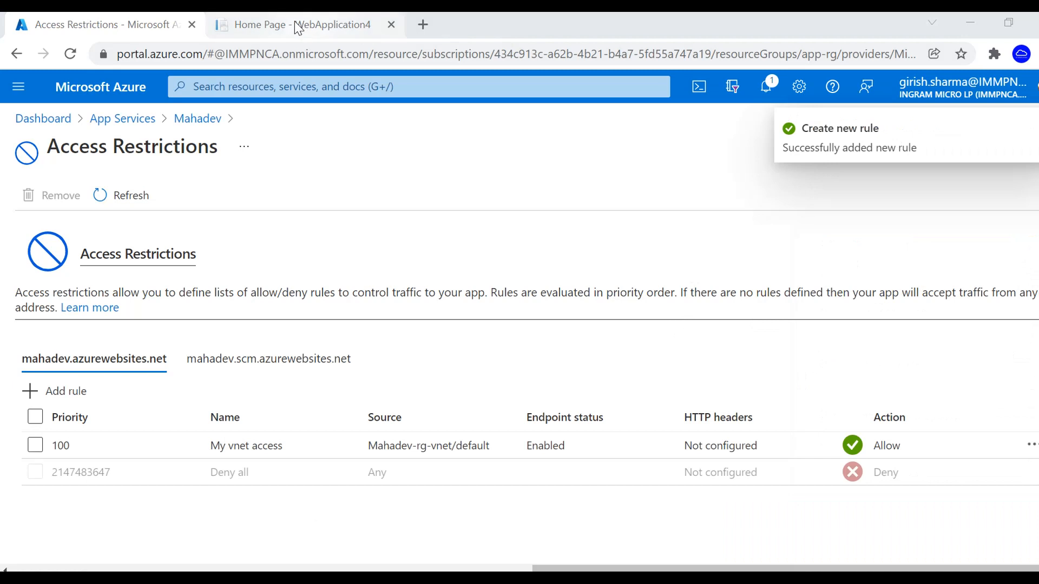
Reload the Mahadev web app on the WebApplication4 tab to test access.
{"action": "left_click", "coordinate": [298, 24]}
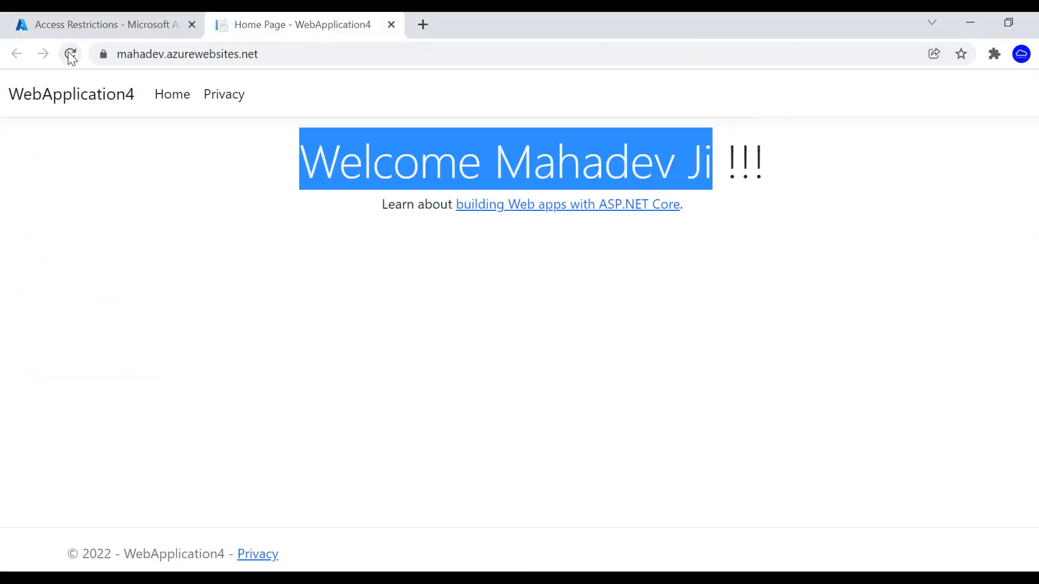
{"action": "left_click", "coordinate": [70, 54]}
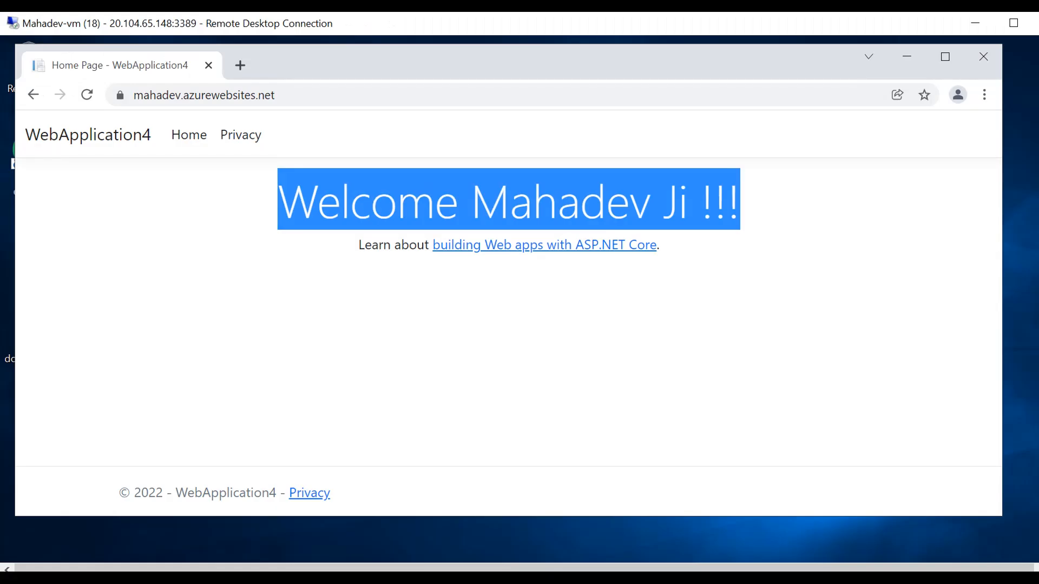
Switch to the Mahadev-vm remote desktop showing the Welcome Mahadev Ji page.
{"action": "left_click", "coordinate": [487, 339]}
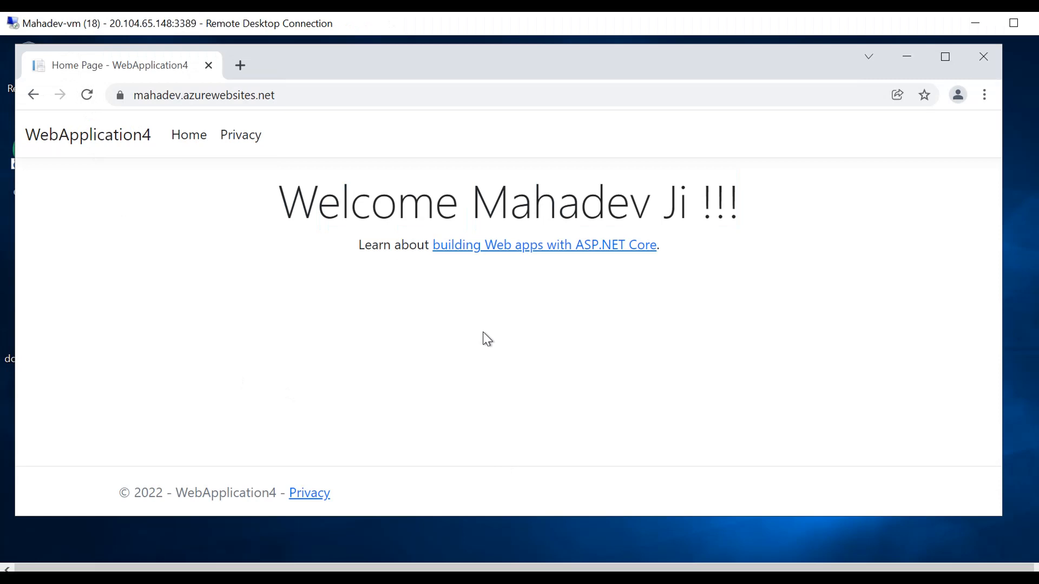
{"action": "mouse_move", "coordinate": [226, 312]}
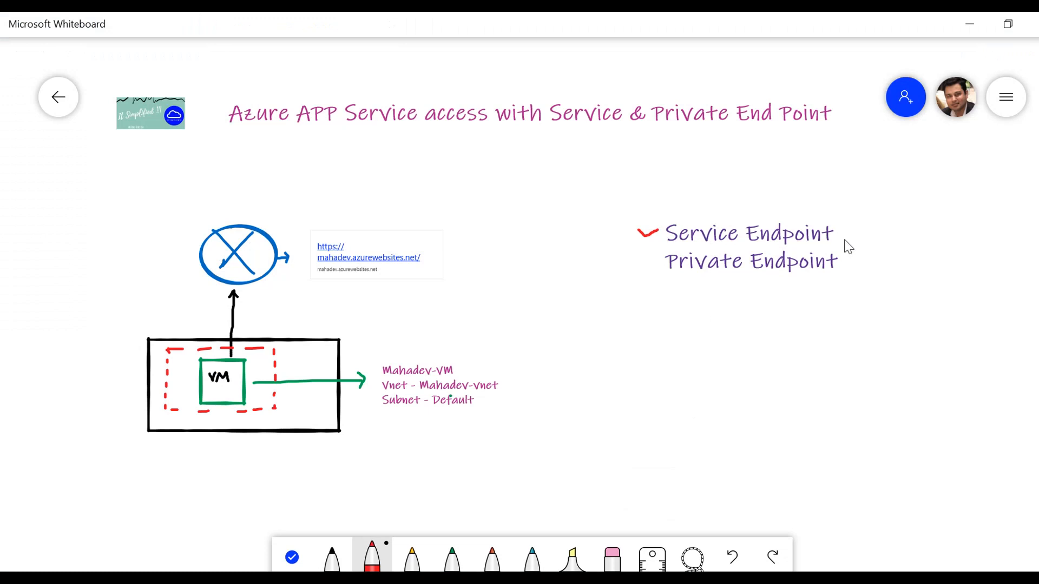
{"action": "mouse_move", "coordinate": [301, 405]}
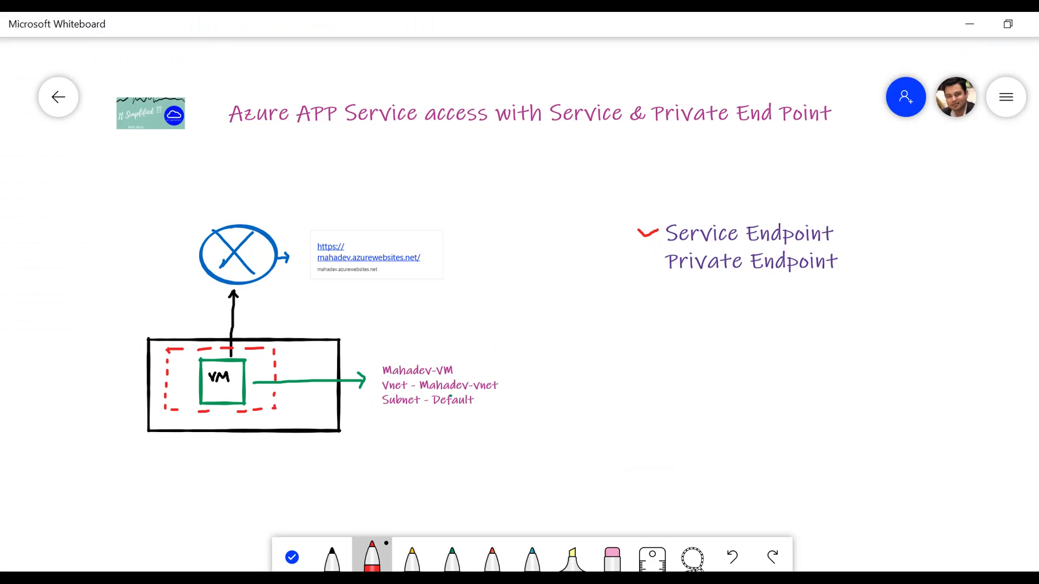
Switch to the yellow pen to mark up the endpoint list.
{"action": "left_click", "coordinate": [410, 557]}
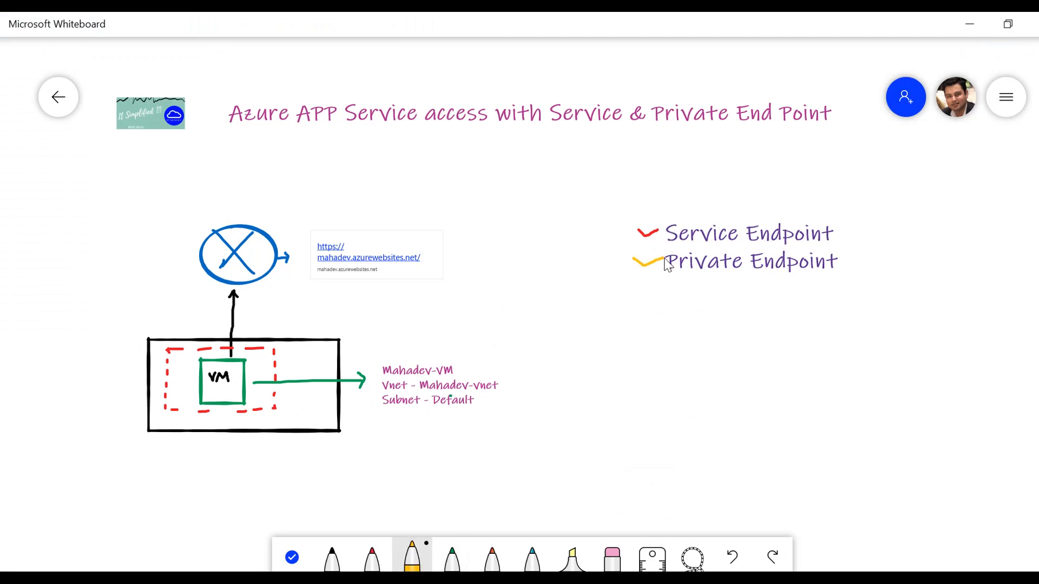
{"action": "mouse_move", "coordinate": [736, 259]}
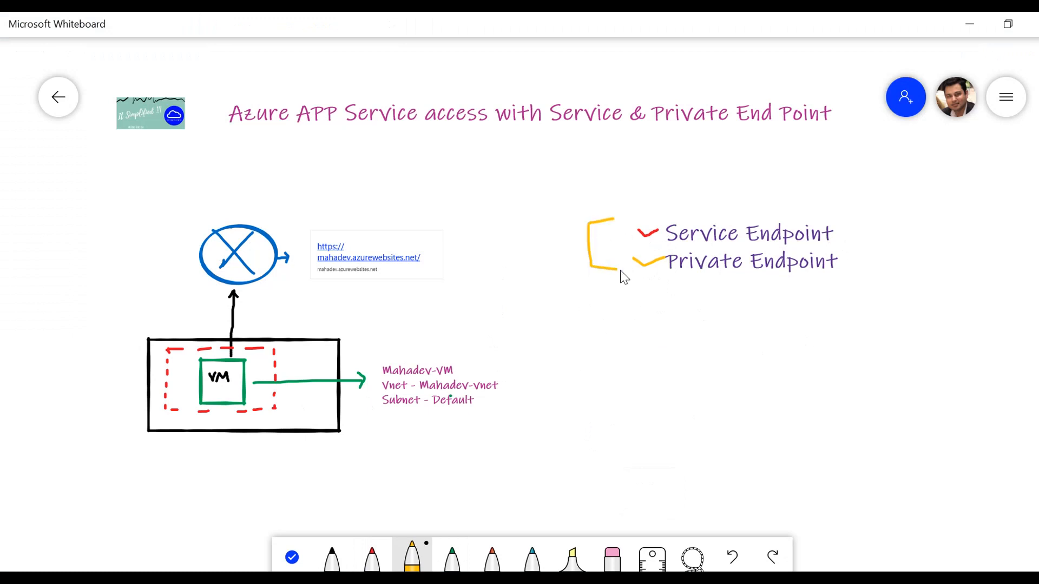
{"action": "mouse_move", "coordinate": [827, 245]}
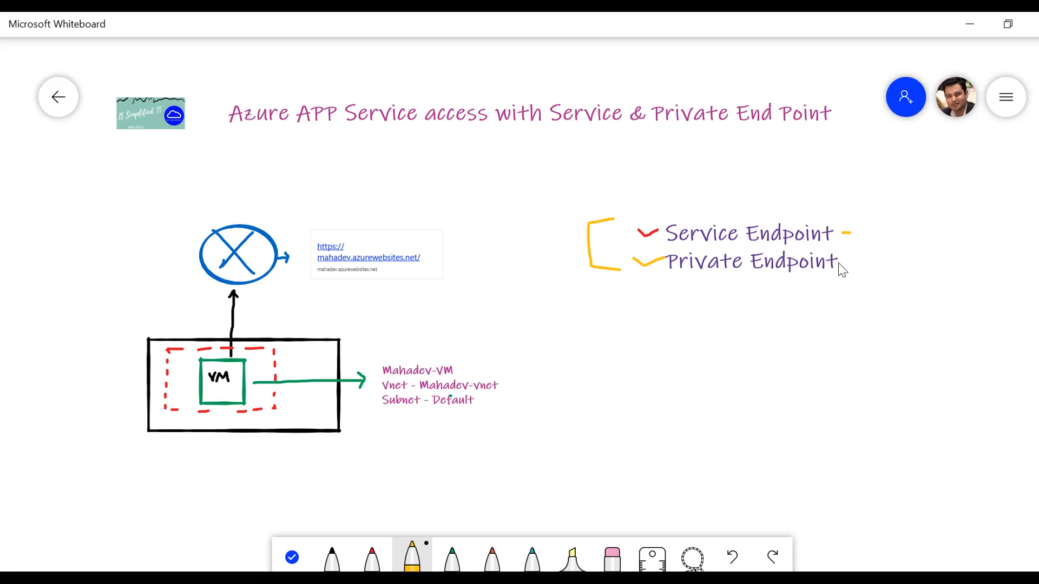
{"action": "mouse_move", "coordinate": [533, 417]}
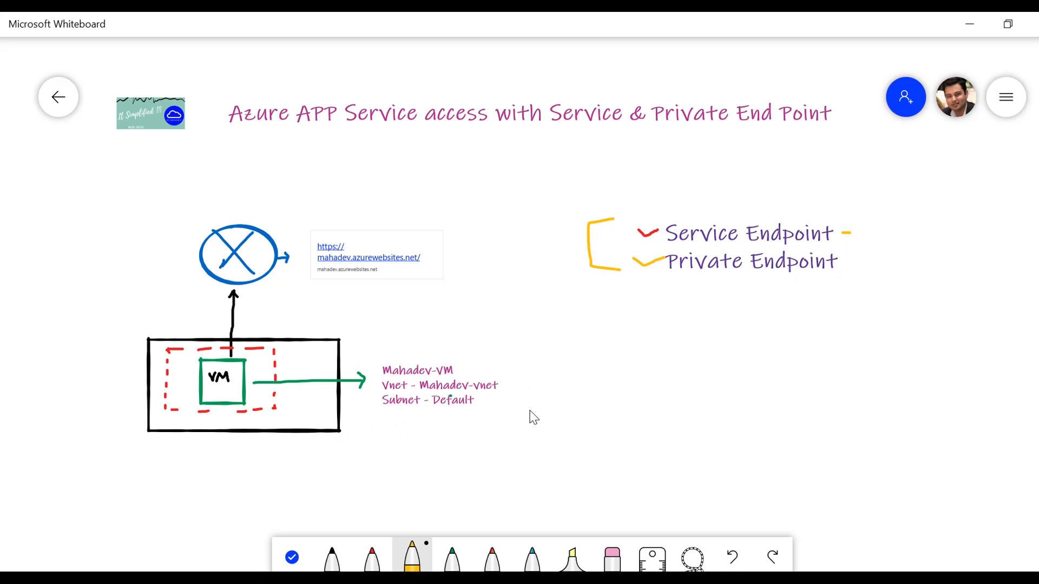
{"action": "mouse_move", "coordinate": [278, 215]}
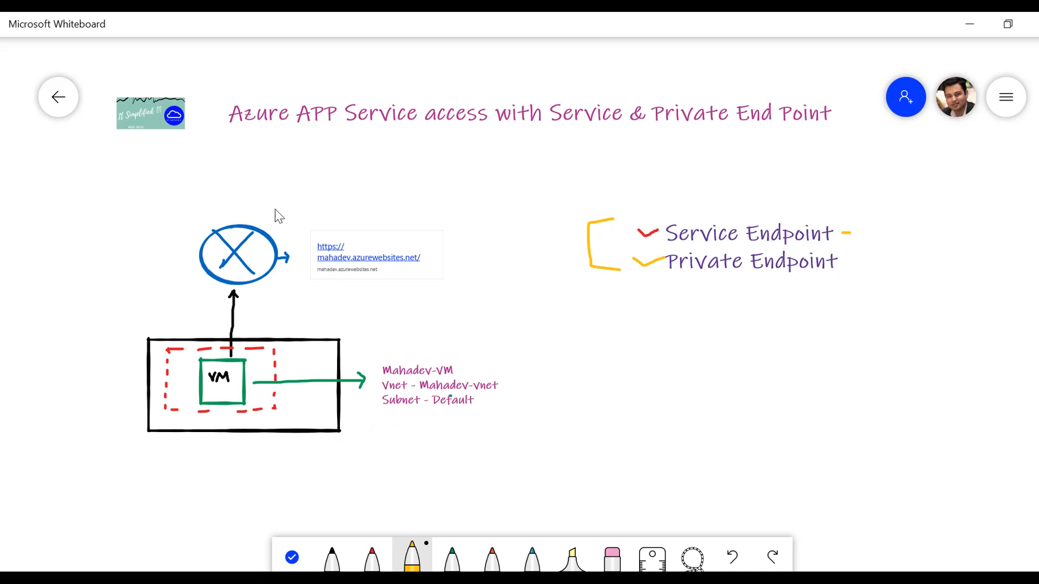
{"action": "mouse_move", "coordinate": [545, 281]}
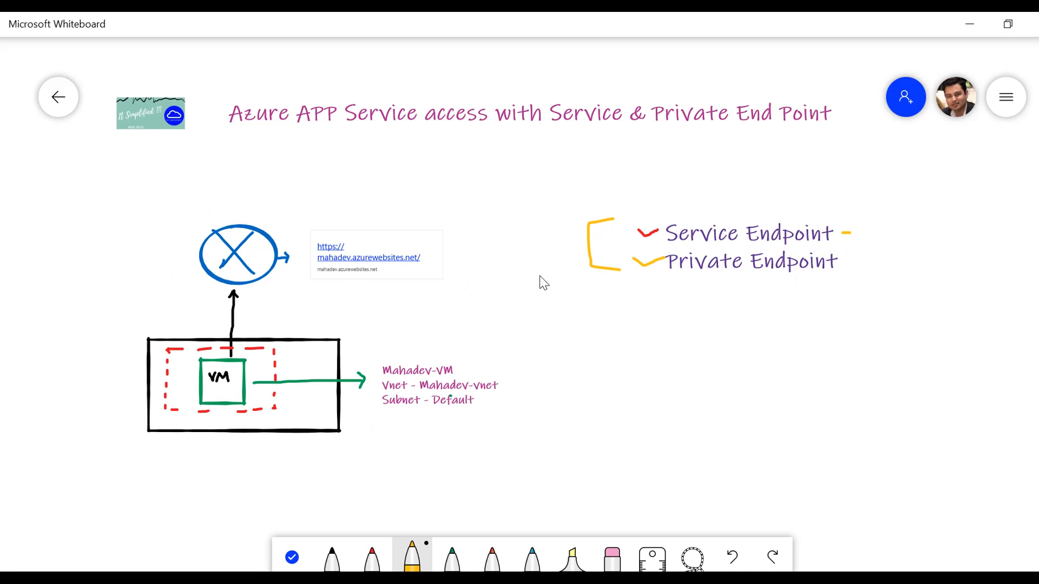
{"action": "mouse_move", "coordinate": [25, 457]}
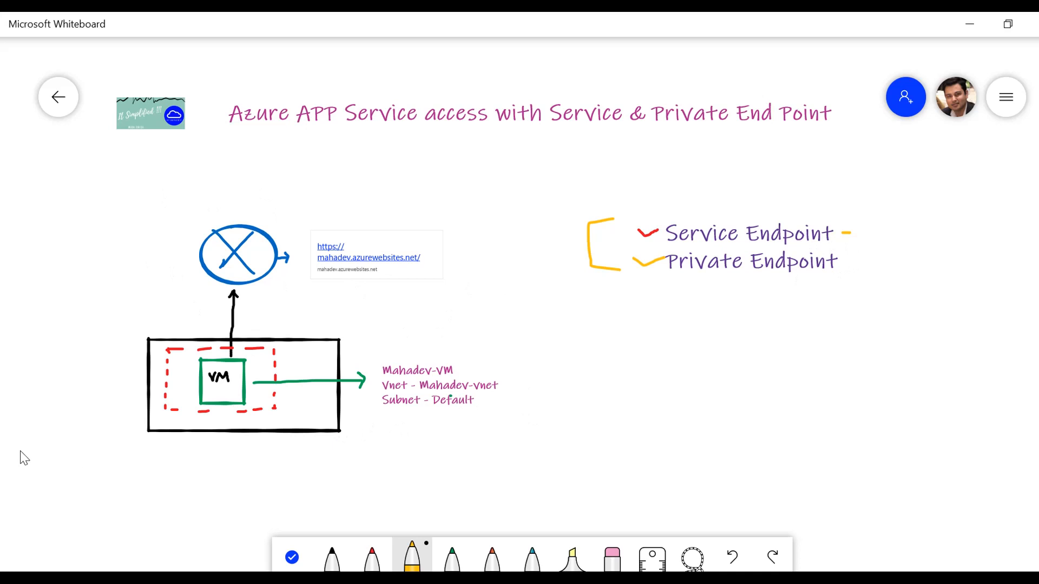
{"action": "mouse_move", "coordinate": [637, 351]}
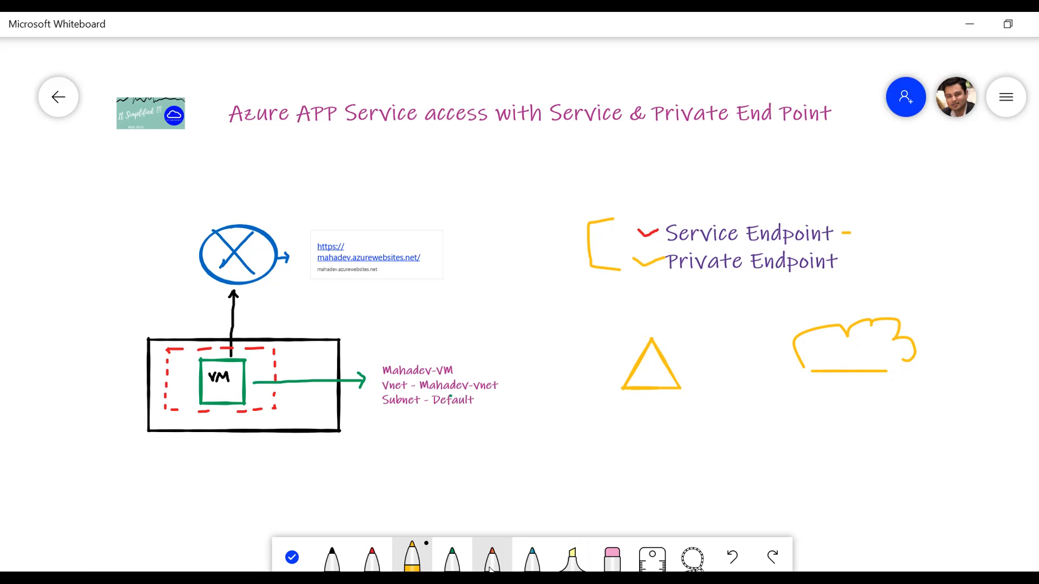
Connect the triangle to the cloud in green and add notes 'EP PIP' and 'EP Private pip'.
{"action": "left_click", "coordinate": [452, 558]}
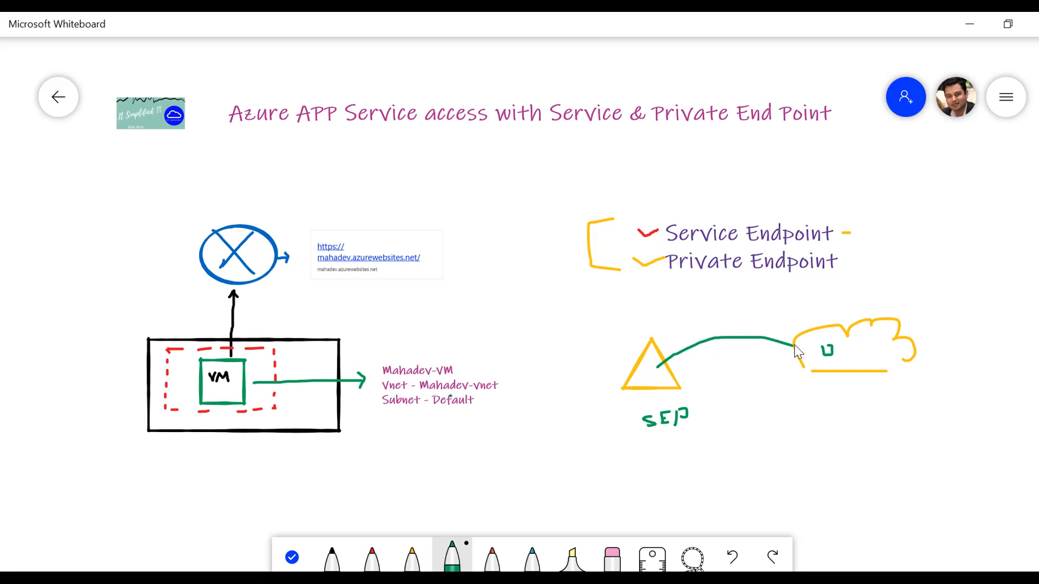
{"action": "mouse_move", "coordinate": [838, 354]}
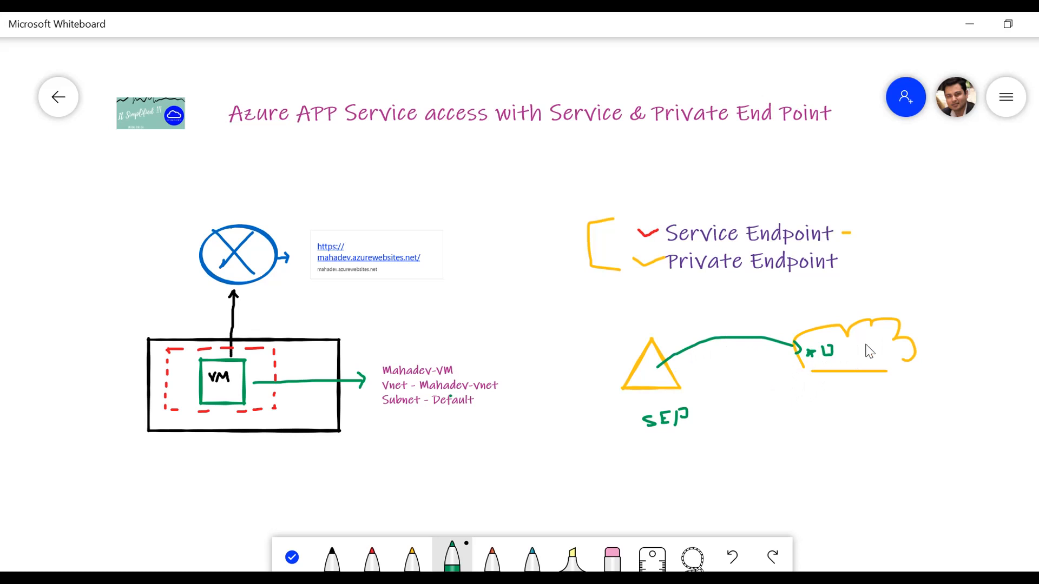
{"action": "mouse_move", "coordinate": [563, 467]}
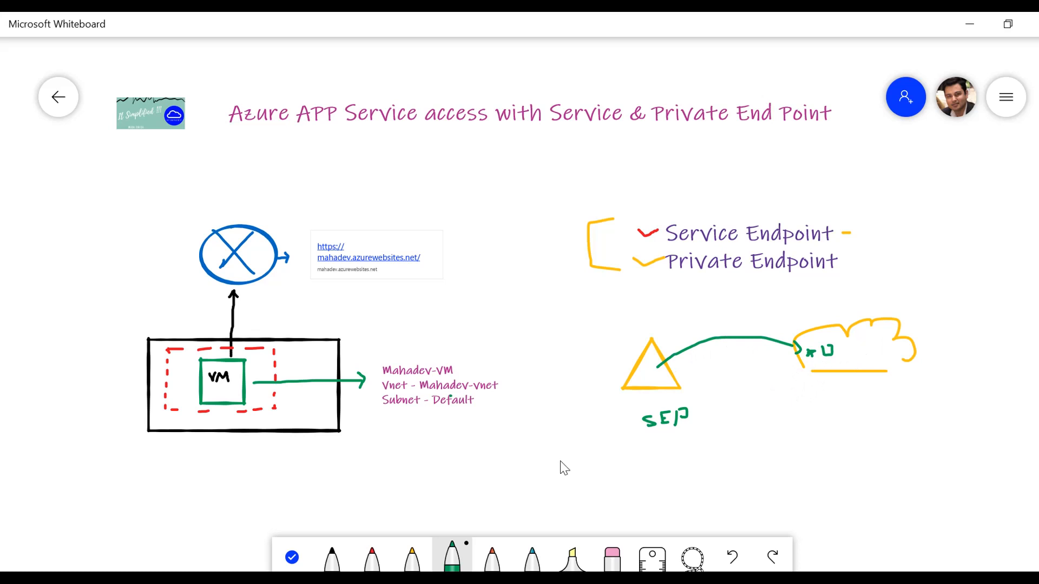
{"action": "mouse_move", "coordinate": [886, 233]}
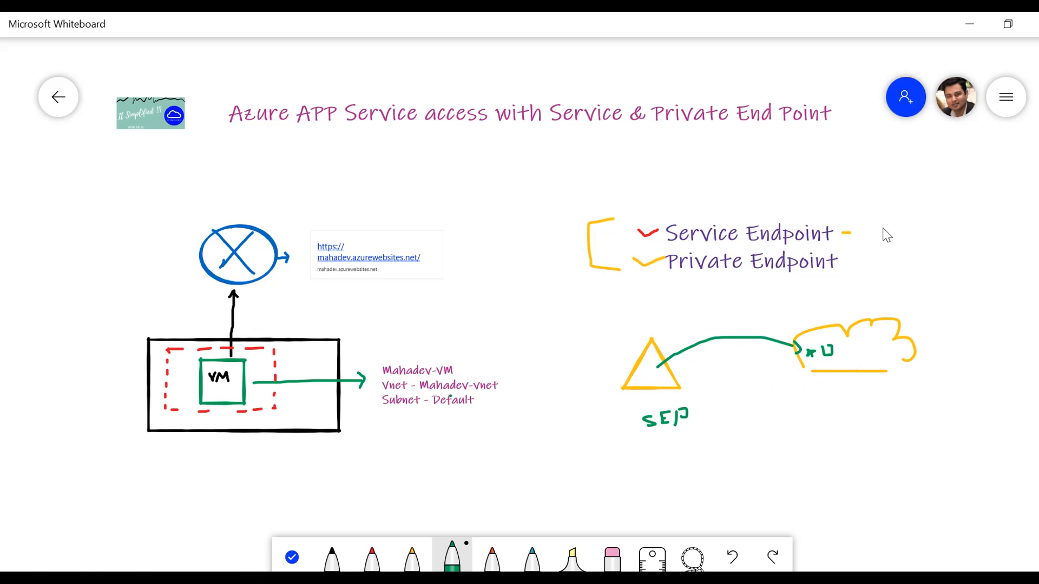
{"action": "mouse_move", "coordinate": [900, 232]}
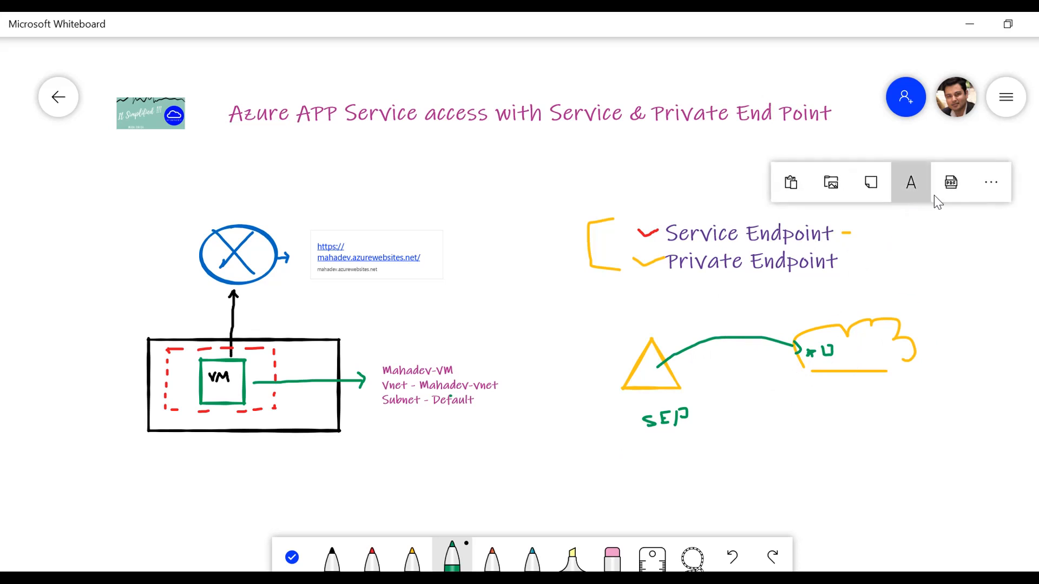
{"action": "left_click", "coordinate": [910, 183]}
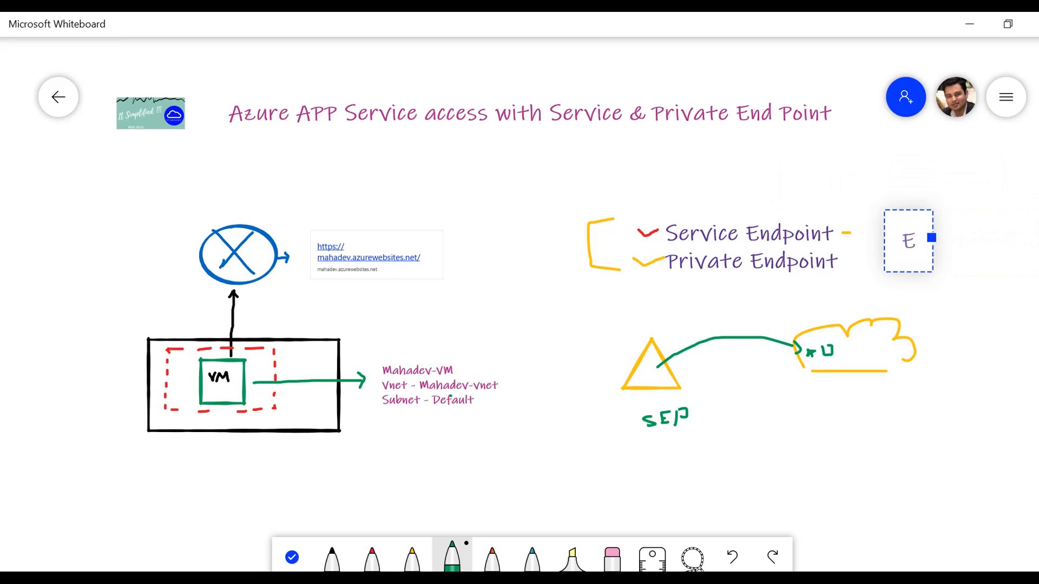
{"action": "type", "text": "P P"}
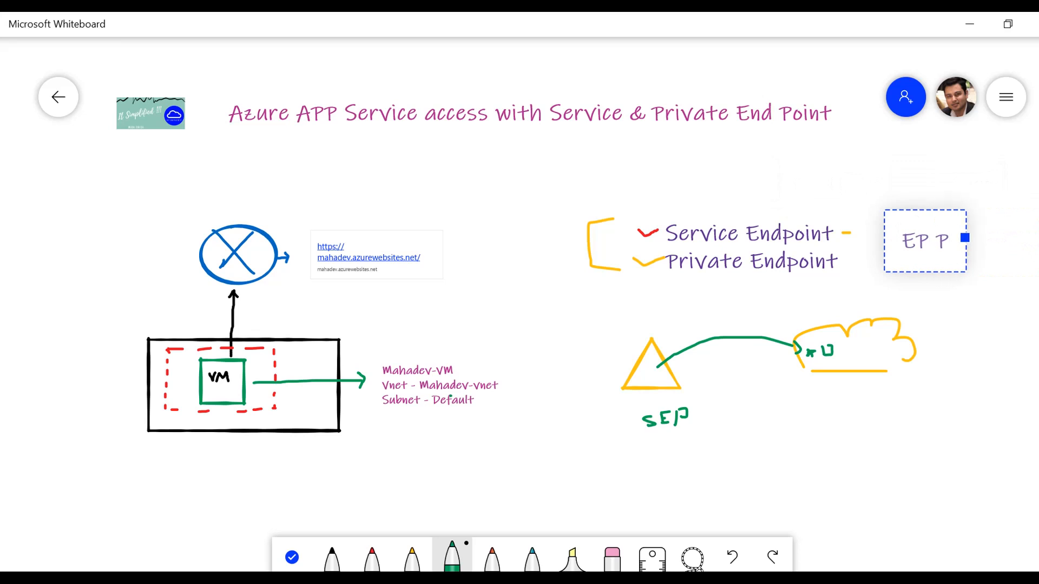
{"action": "type", "text": "IP"}
{"action": "type", "text": "E"}
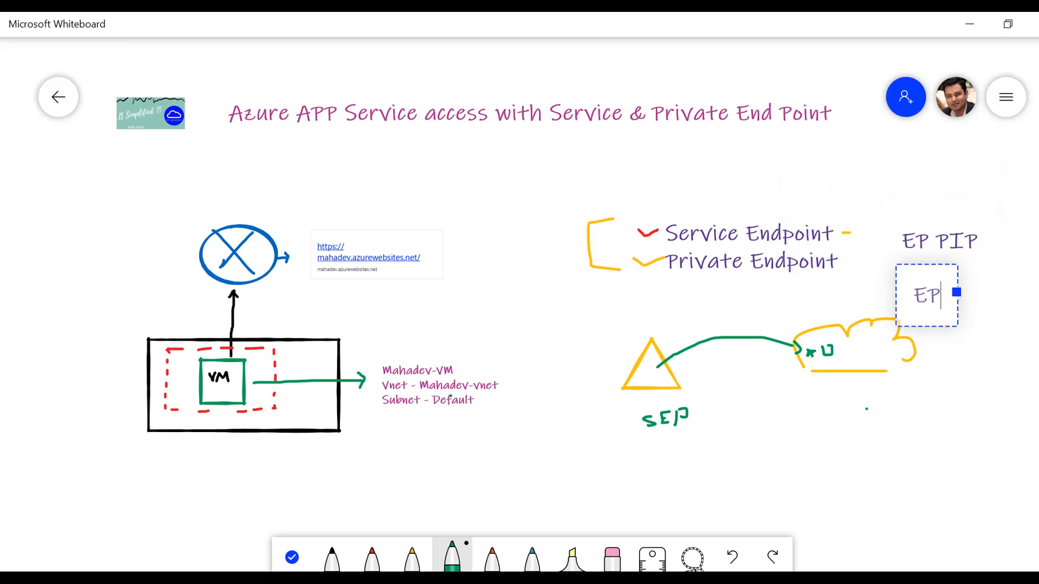
{"action": "type", "text": "Private pi"}
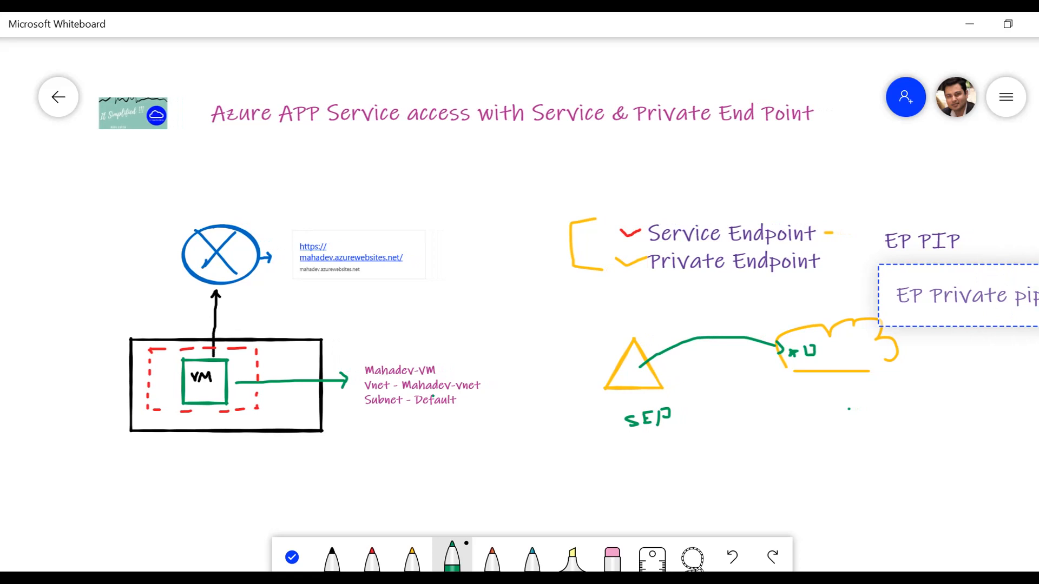
{"action": "mouse_move", "coordinate": [694, 317]}
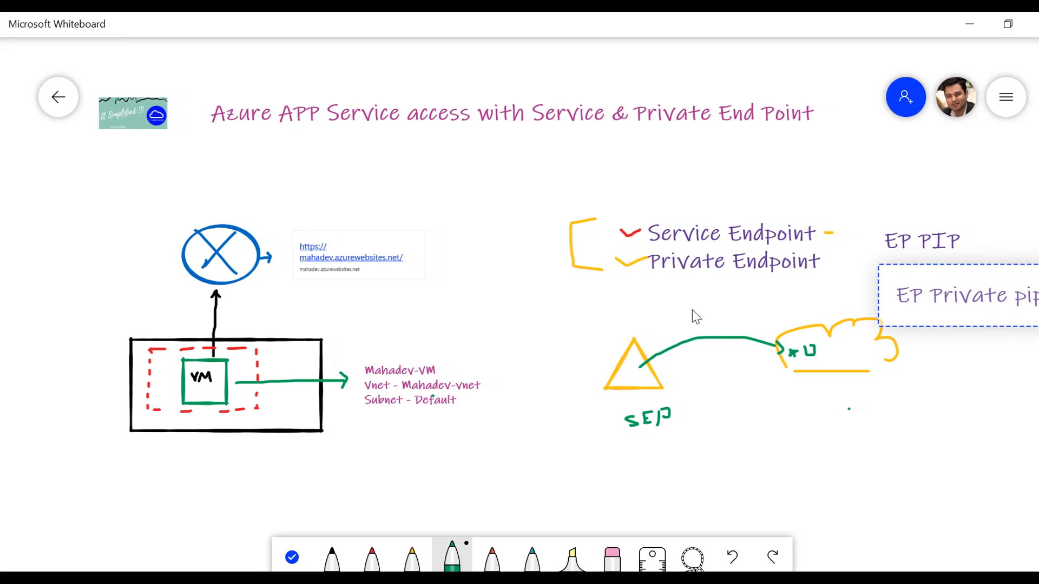
{"action": "mouse_move", "coordinate": [520, 484]}
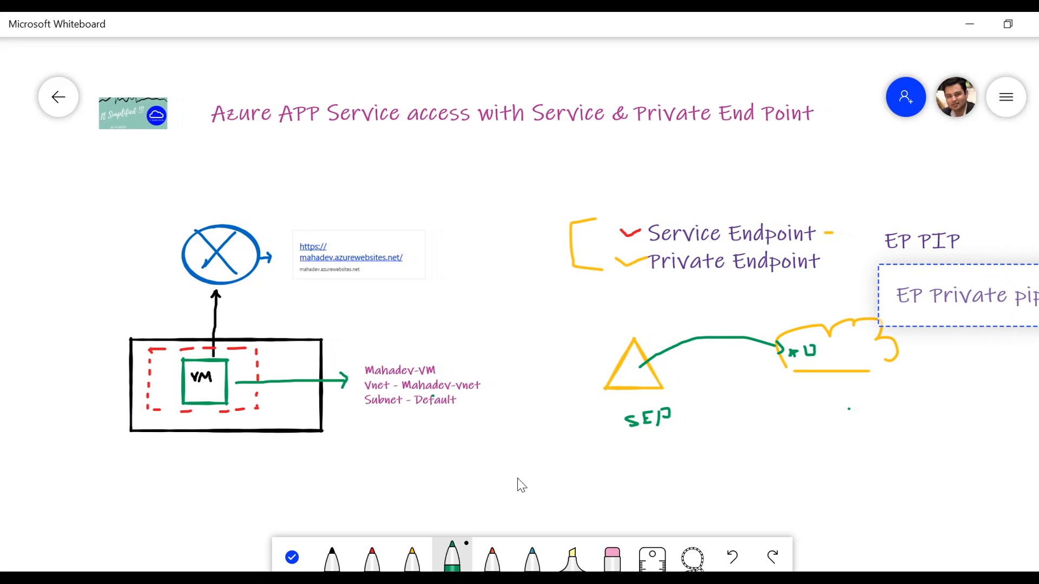
{"action": "mouse_move", "coordinate": [609, 409]}
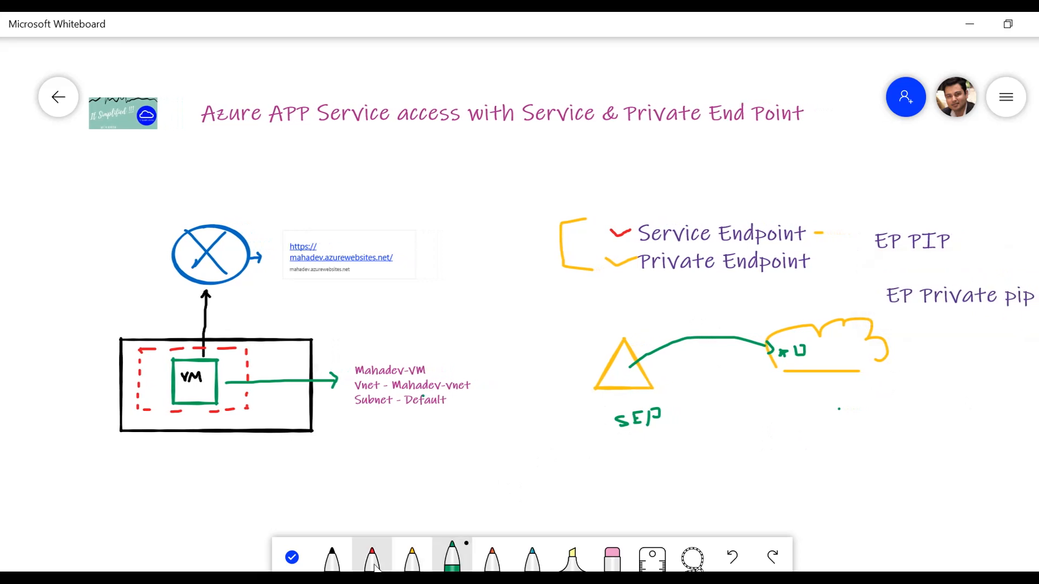
Write PEP in red under the triangle and start a 'Priv' note below the cloud.
{"action": "left_click", "coordinate": [371, 556]}
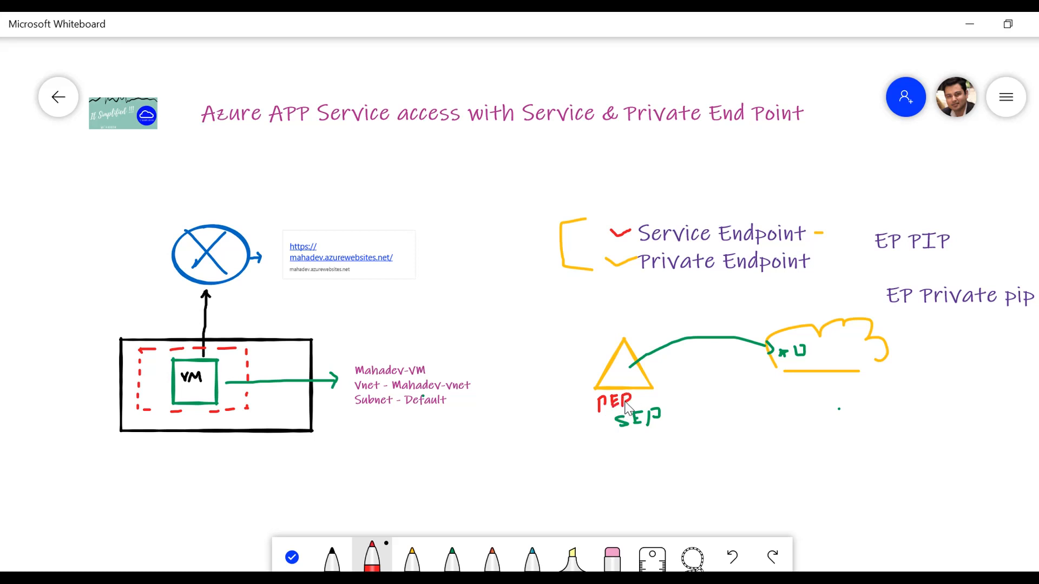
{"action": "mouse_move", "coordinate": [784, 363]}
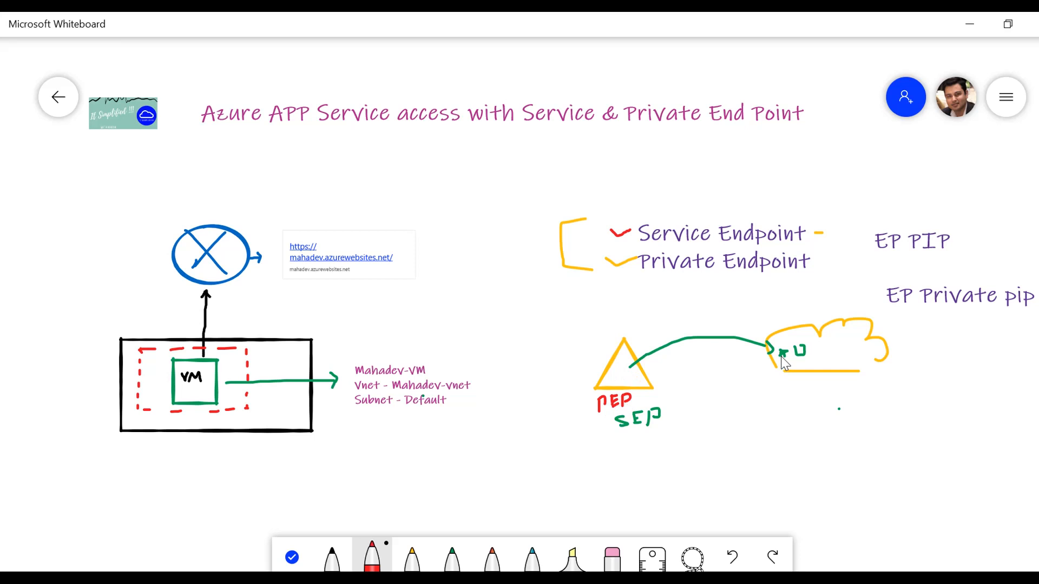
{"action": "mouse_move", "coordinate": [800, 358]}
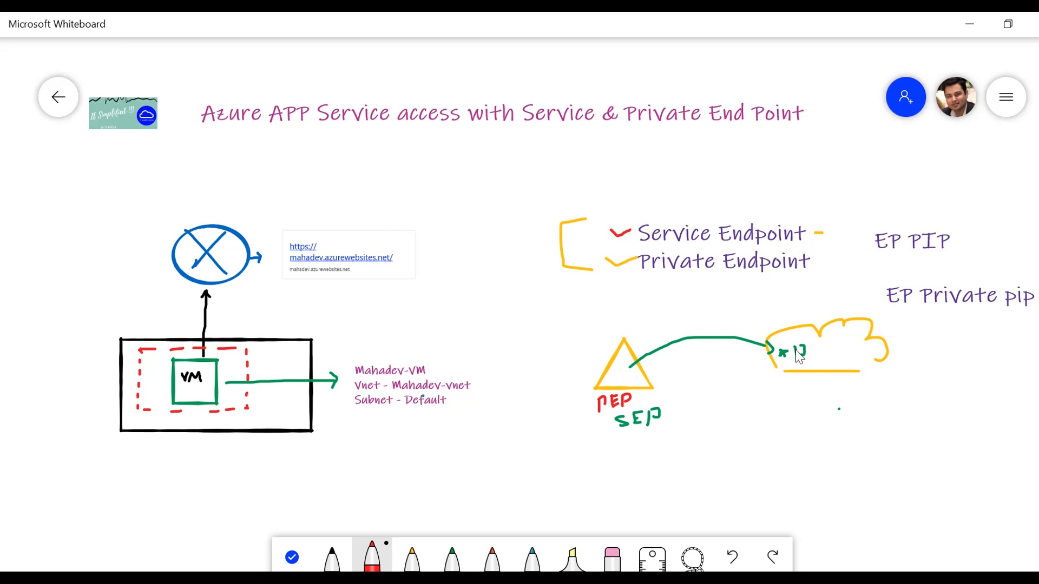
{"action": "mouse_move", "coordinate": [234, 275]}
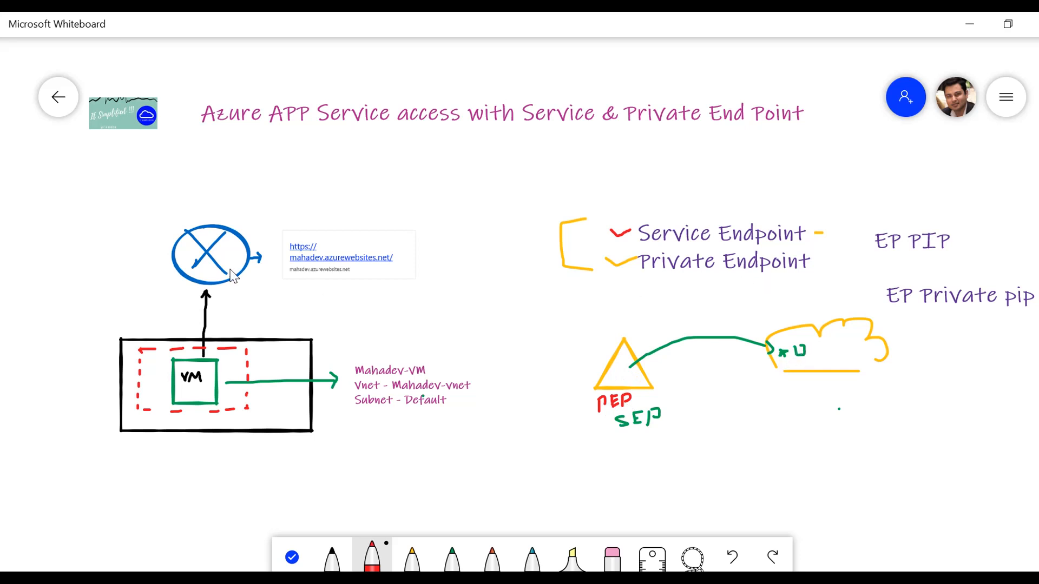
{"action": "mouse_move", "coordinate": [761, 437]}
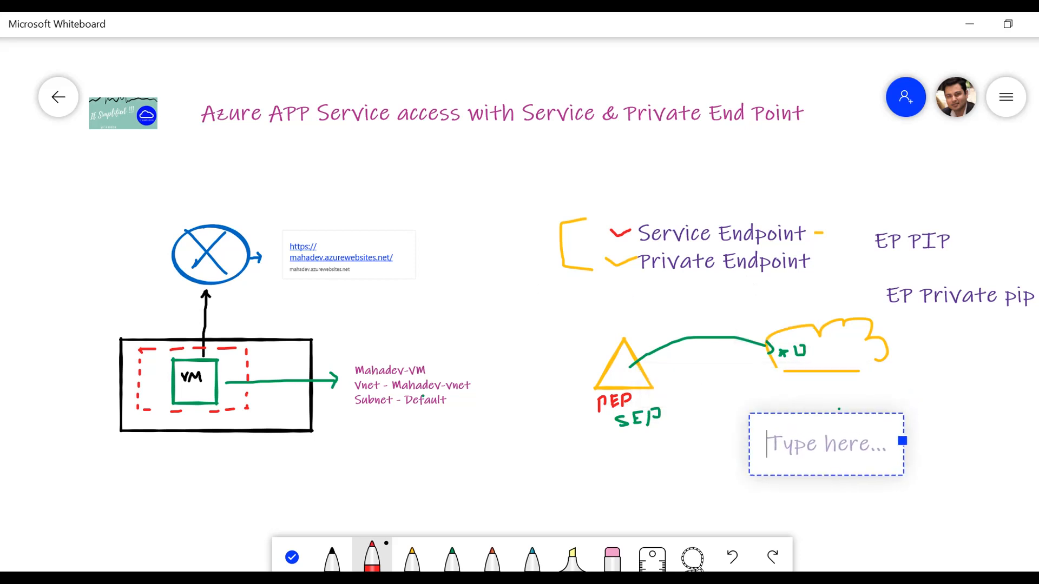
{"action": "type", "text": "Priv"}
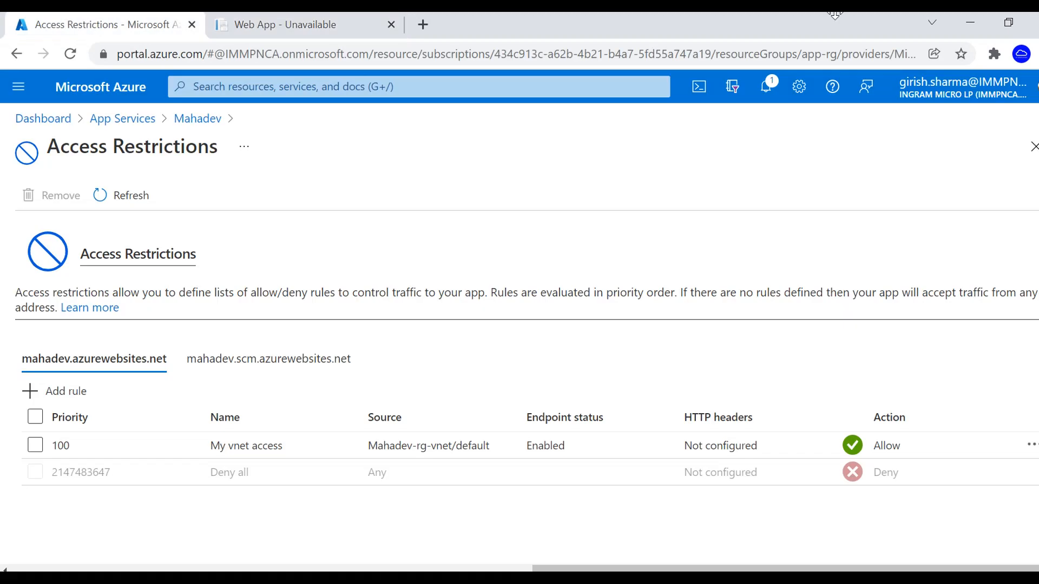
{"action": "mouse_move", "coordinate": [100, 131]}
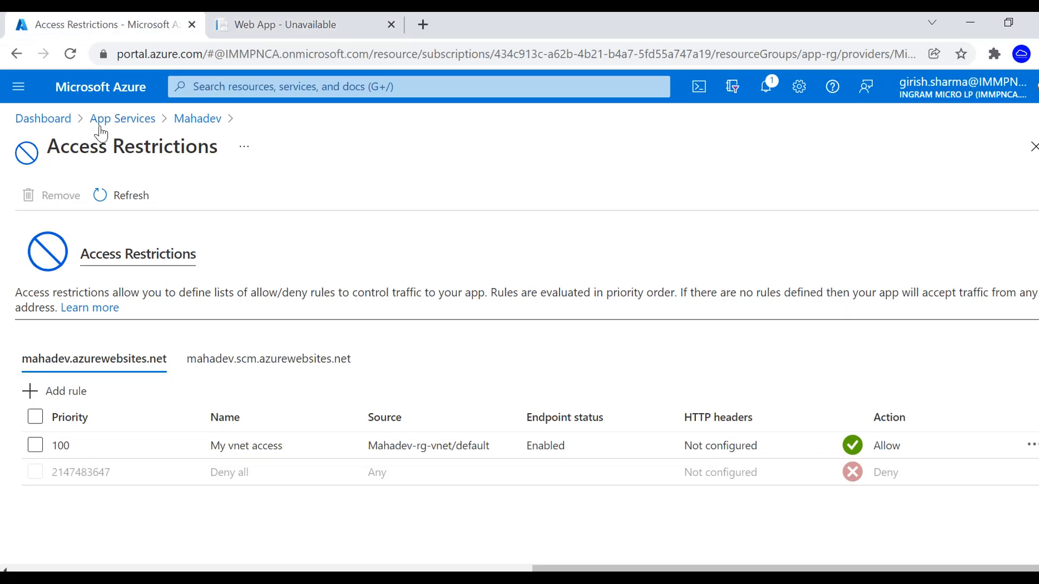
Go back to App Services, select Mahadev, and open its Networking page.
{"action": "left_click", "coordinate": [123, 118]}
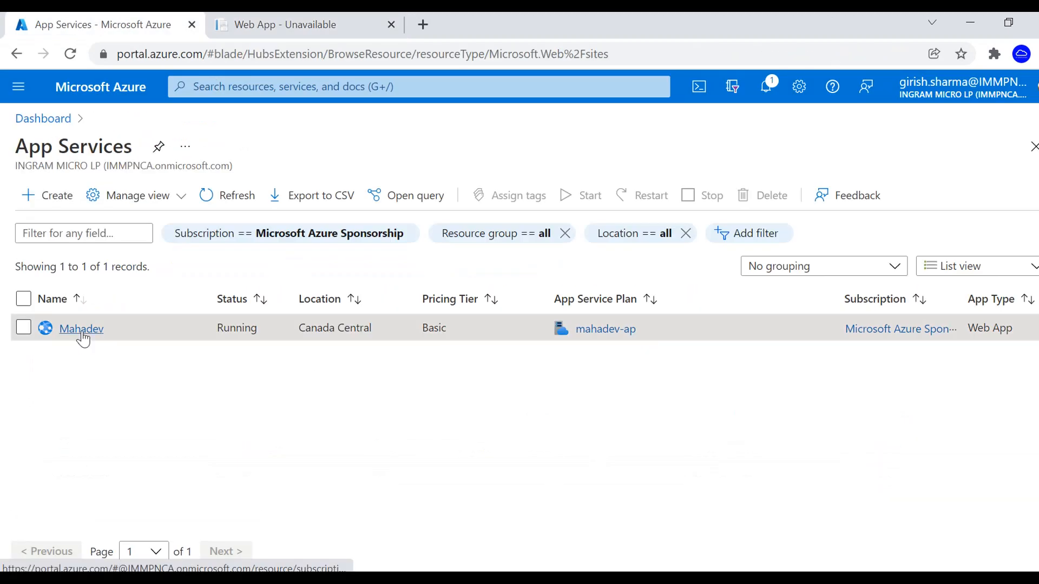
{"action": "left_click", "coordinate": [81, 329]}
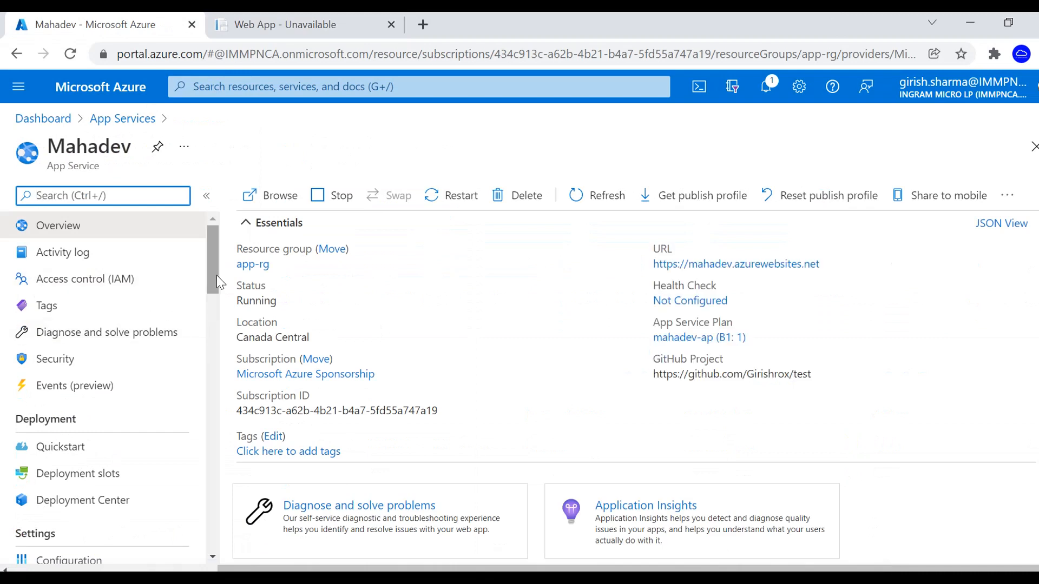
{"action": "scroll", "scroll_direction": "down", "scroll_amount": 3}
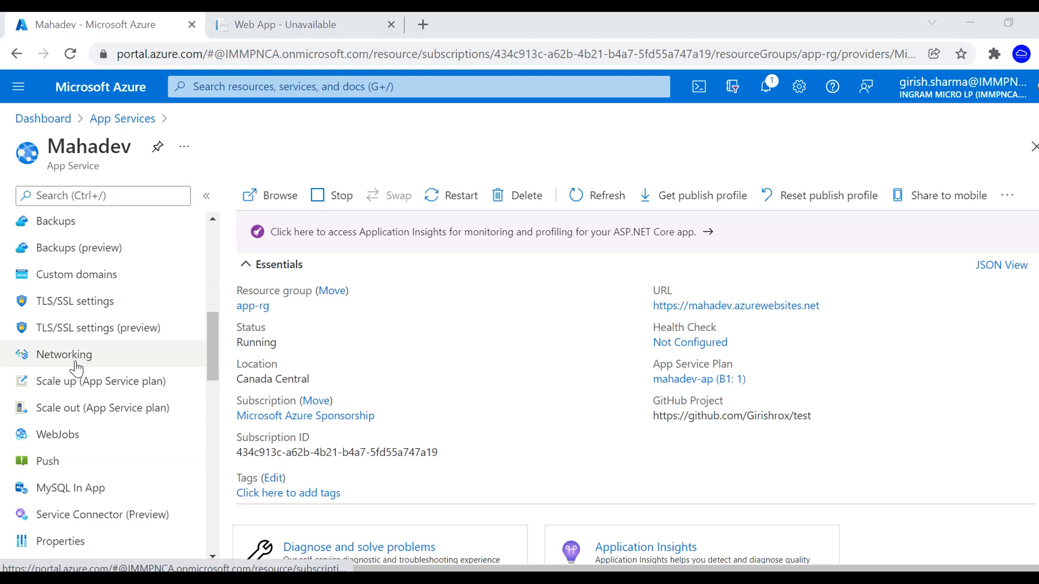
{"action": "left_click", "coordinate": [63, 354]}
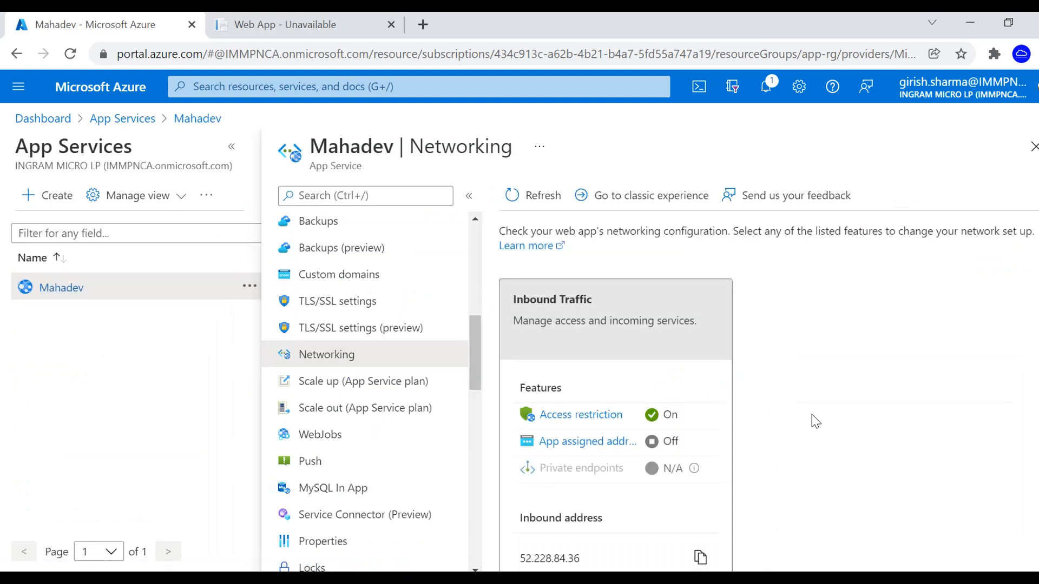
Scroll Mahadev's Networking page down to show the inbound address.
{"action": "scroll", "scroll_direction": "down", "scroll_amount": 3}
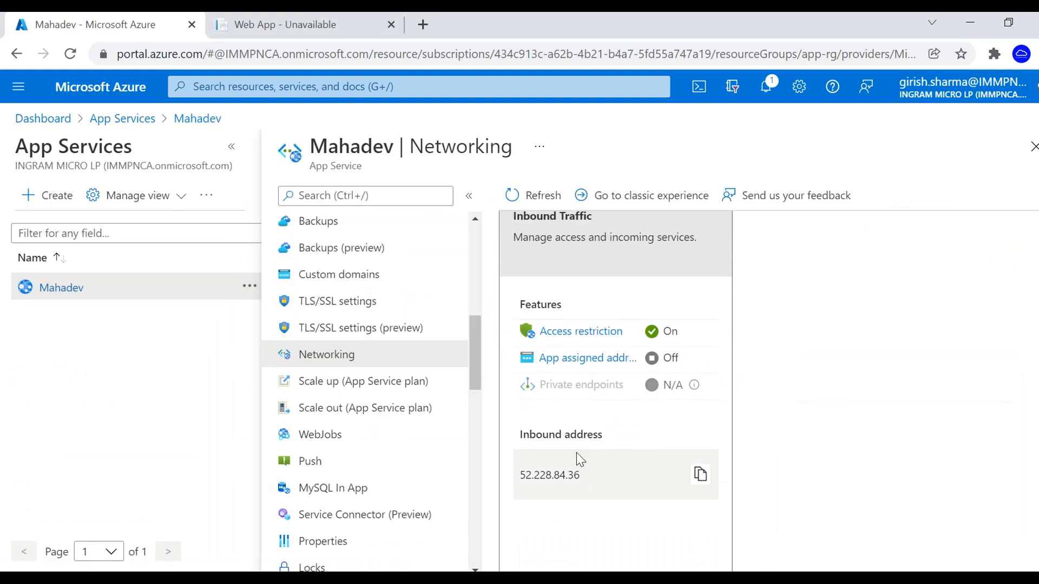
{"action": "mouse_move", "coordinate": [370, 353]}
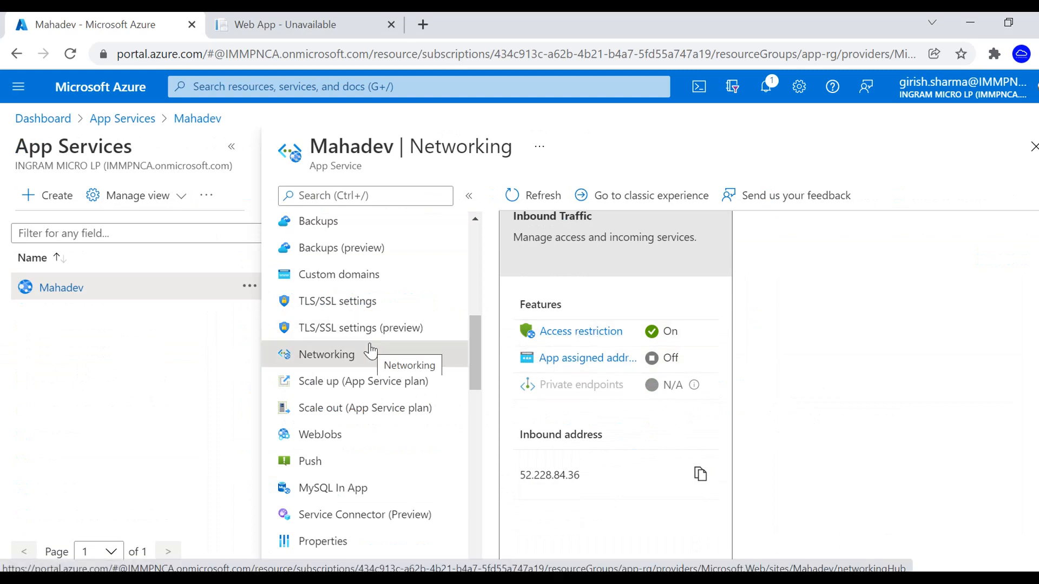
{"action": "mouse_move", "coordinate": [523, 518]}
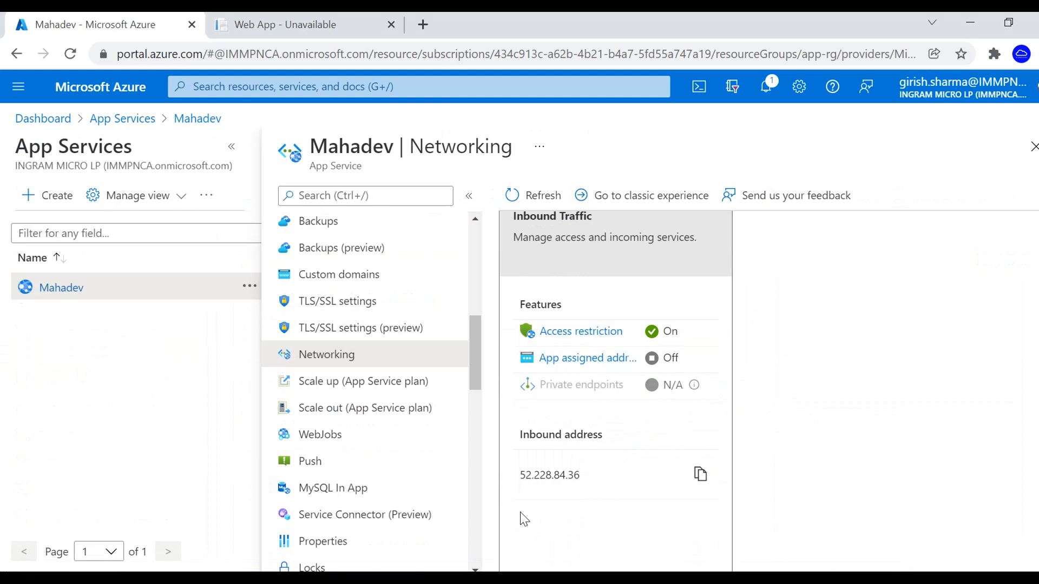
{"action": "mouse_move", "coordinate": [514, 463]}
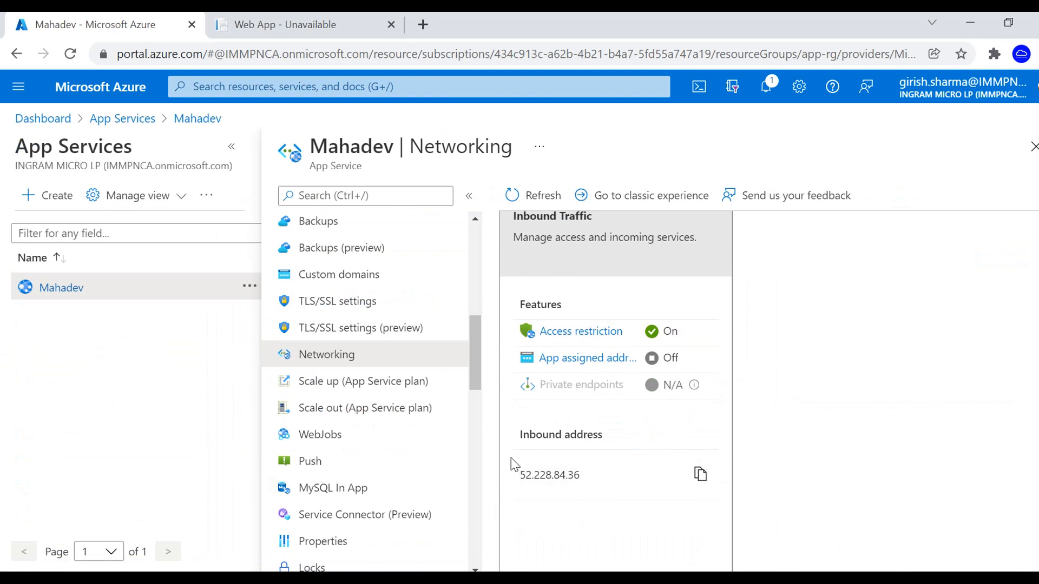
{"action": "mouse_move", "coordinate": [519, 501]}
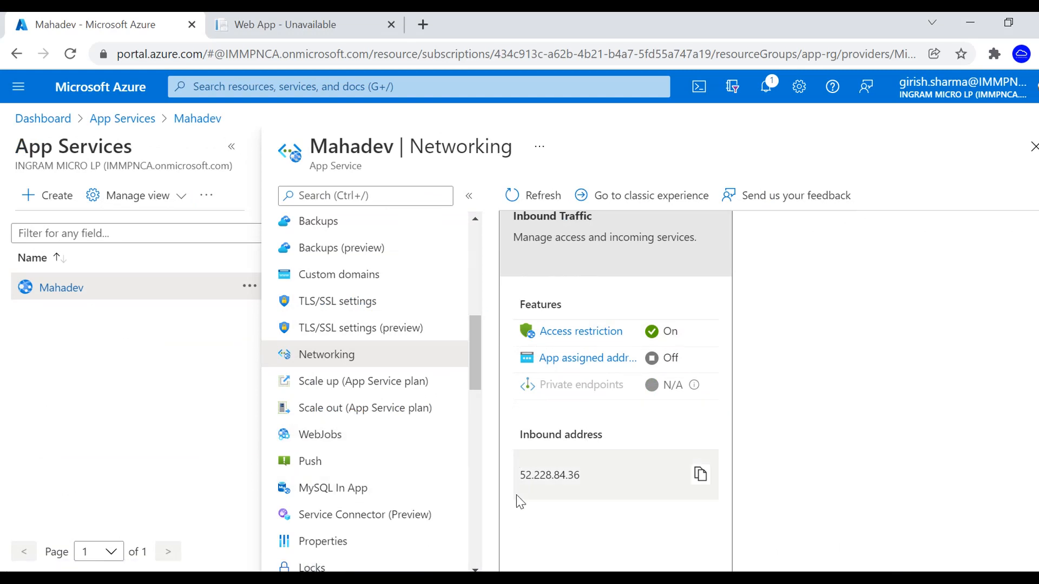
{"action": "mouse_move", "coordinate": [553, 499]}
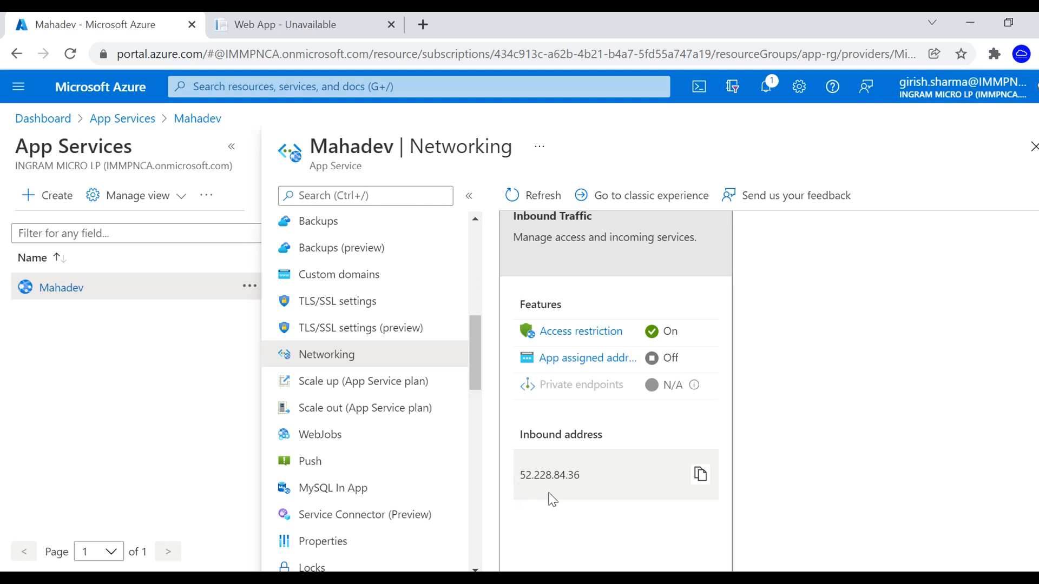
{"action": "mouse_move", "coordinate": [561, 497]}
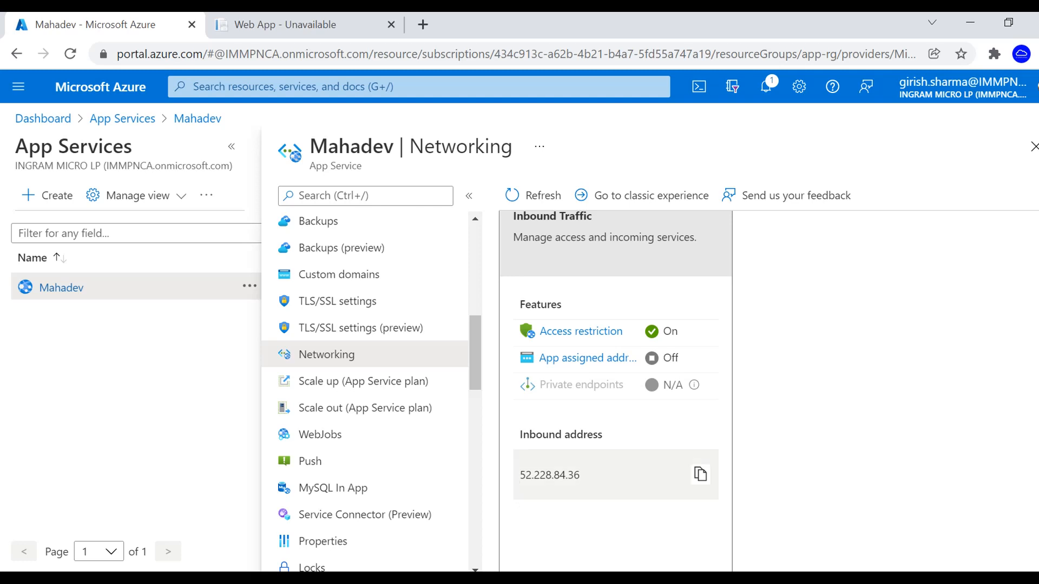
{"action": "mouse_move", "coordinate": [543, 460]}
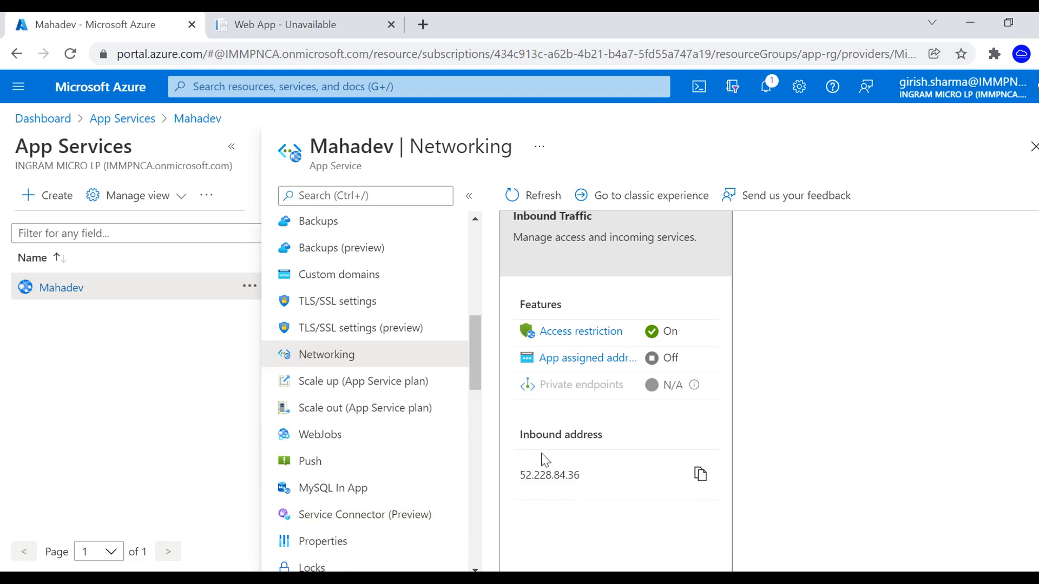
{"action": "mouse_move", "coordinate": [482, 402]}
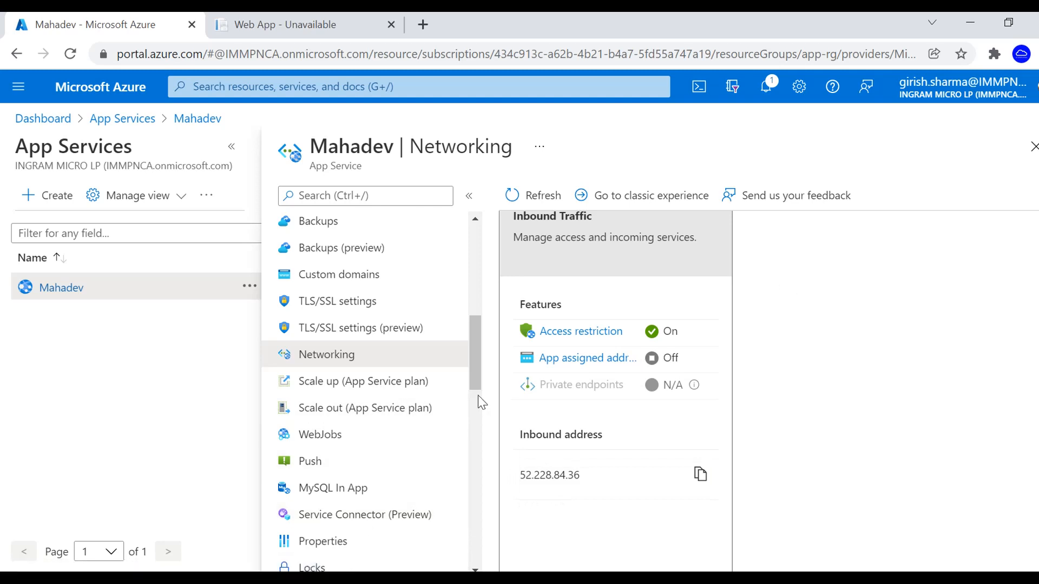
{"action": "mouse_move", "coordinate": [899, 449]}
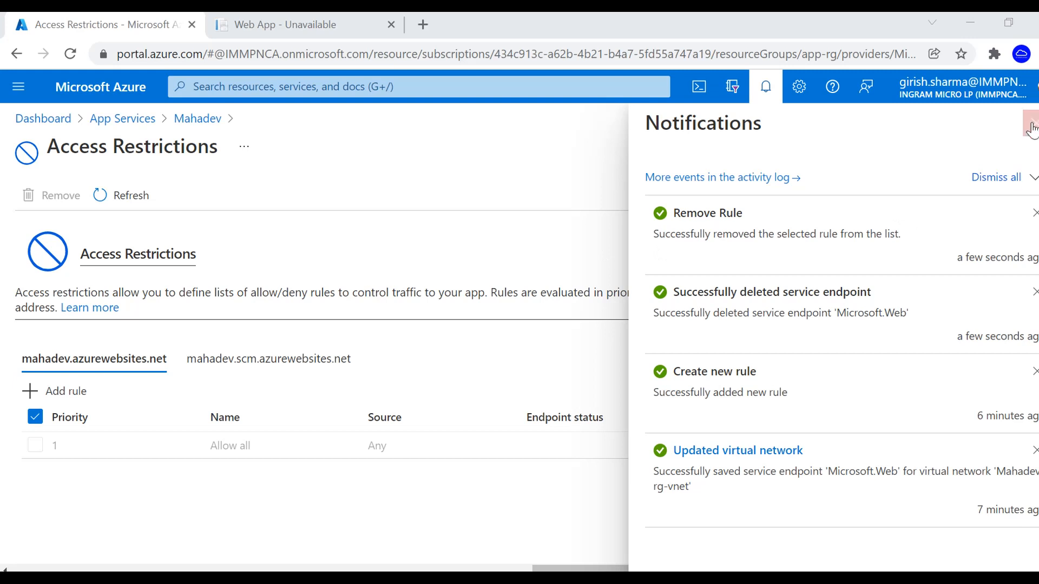
Search 'app' to reach App Services and open Mahadev's Overview page.
{"action": "left_click", "coordinate": [1033, 127]}
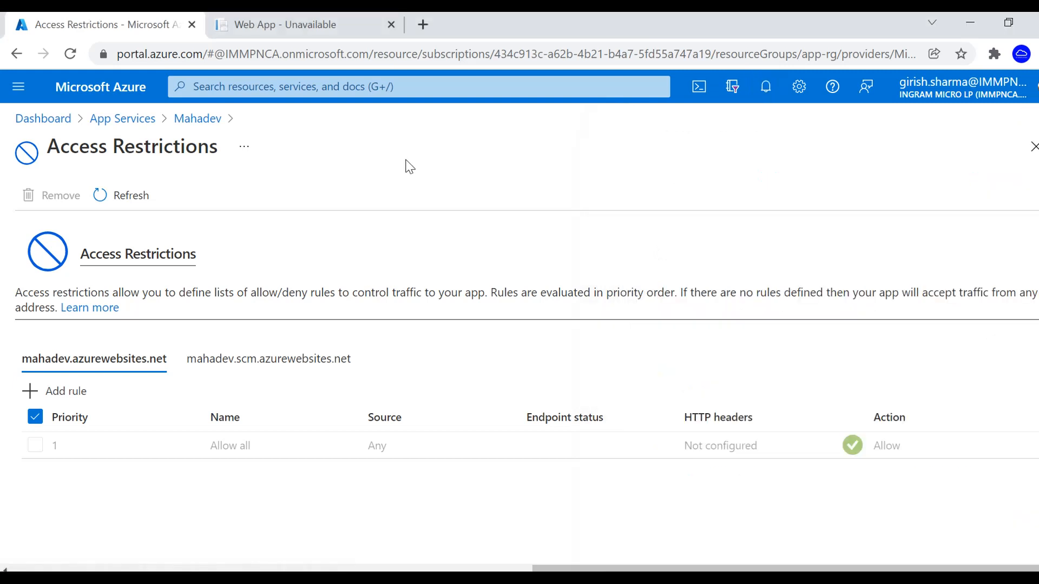
{"action": "mouse_move", "coordinate": [418, 87]}
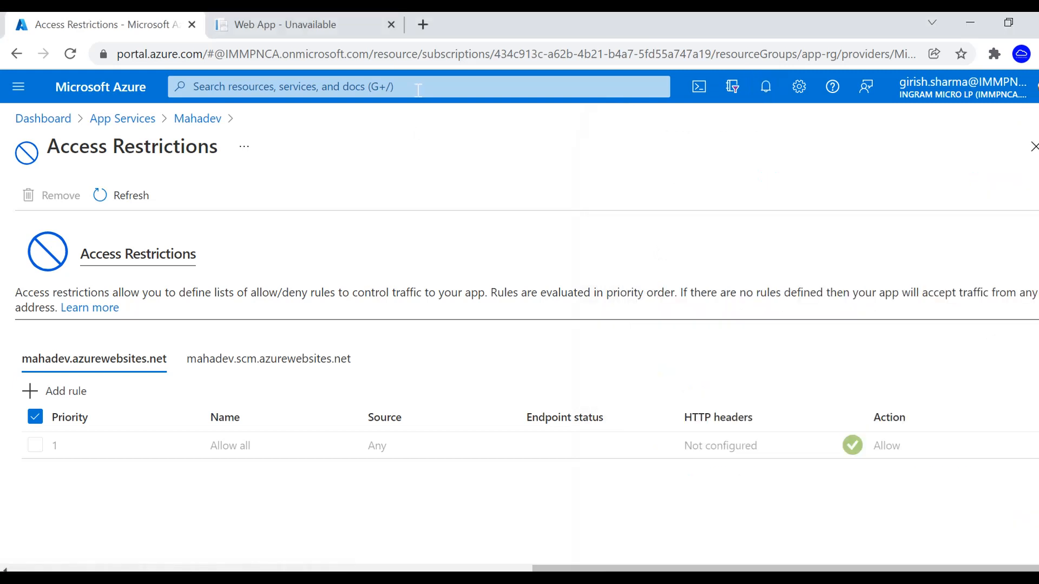
{"action": "type", "text": "app"}
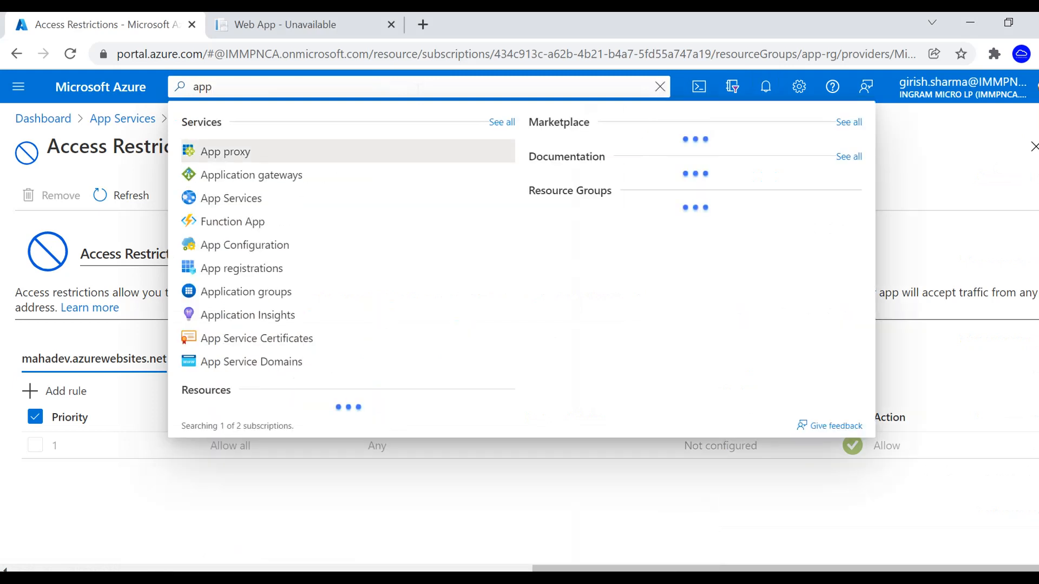
{"action": "left_click", "coordinate": [231, 197]}
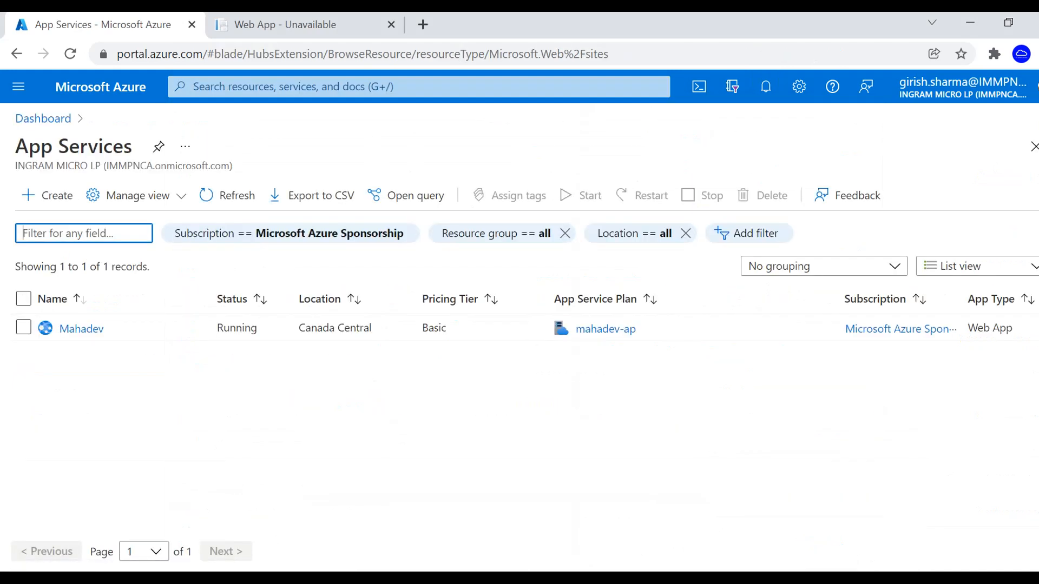
{"action": "left_click", "coordinate": [81, 328]}
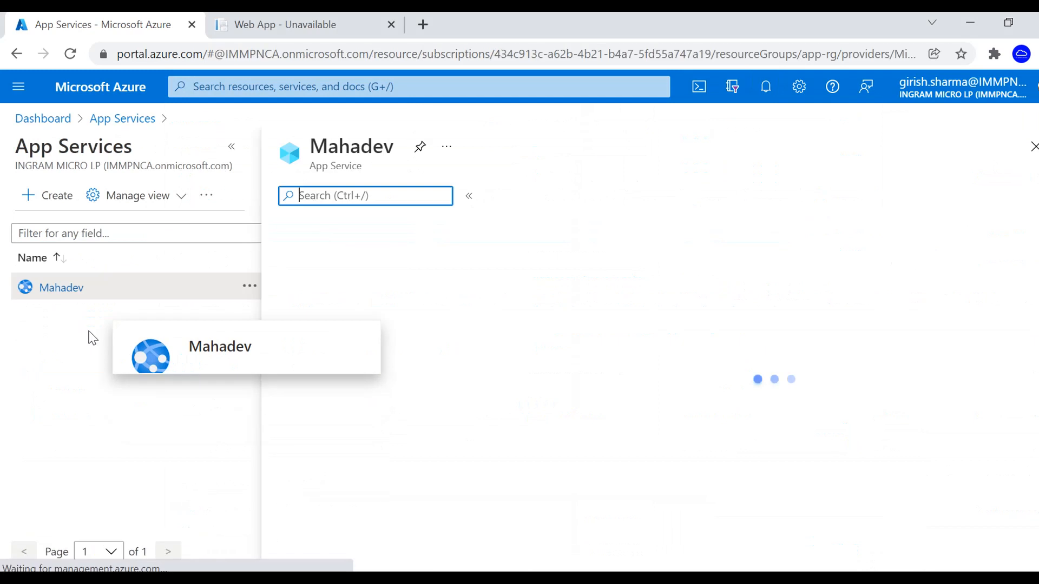
{"action": "left_click", "coordinate": [61, 286]}
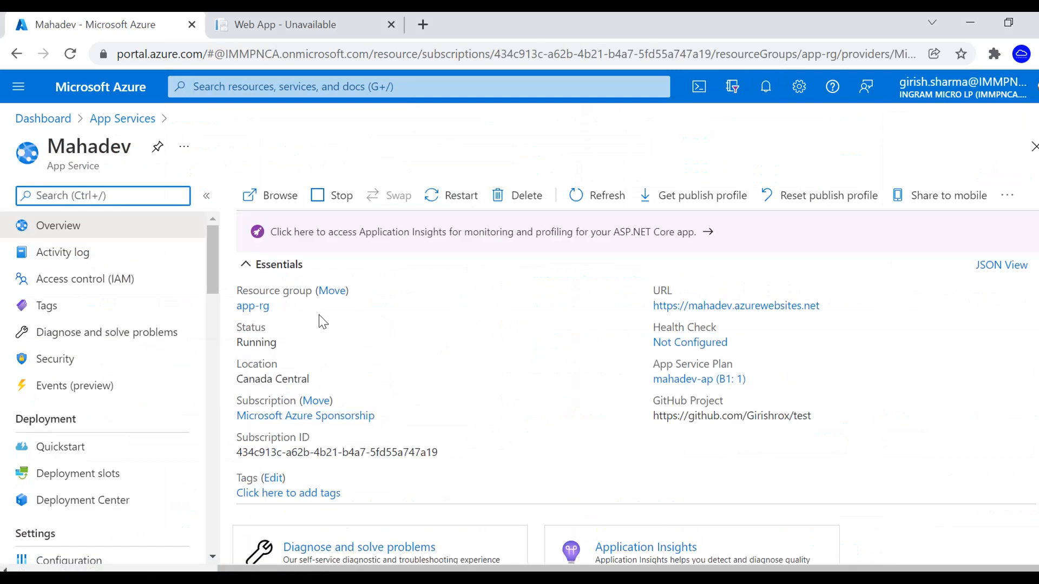
{"action": "mouse_move", "coordinate": [405, 299]}
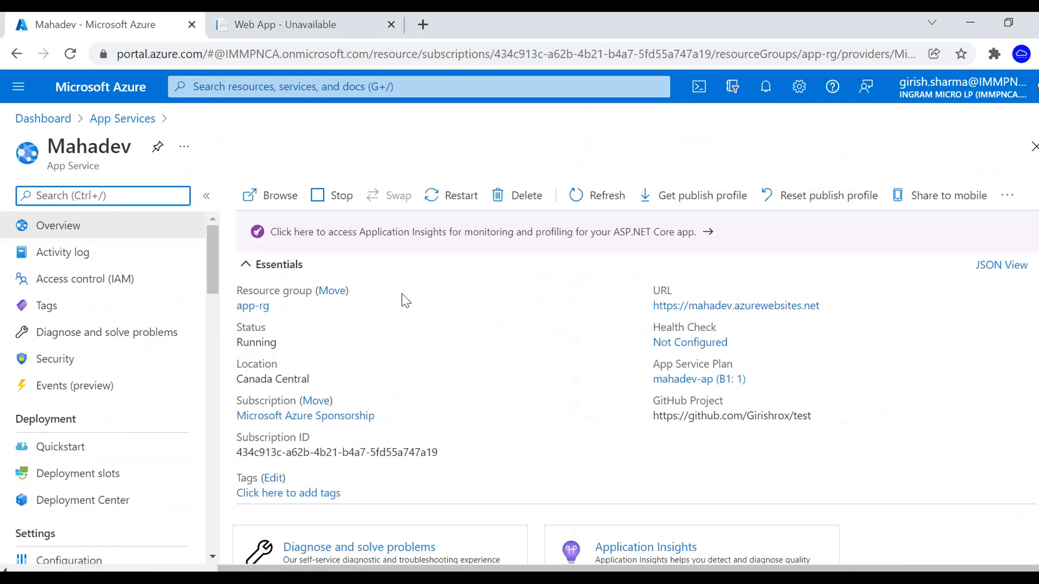
{"action": "mouse_move", "coordinate": [831, 307]}
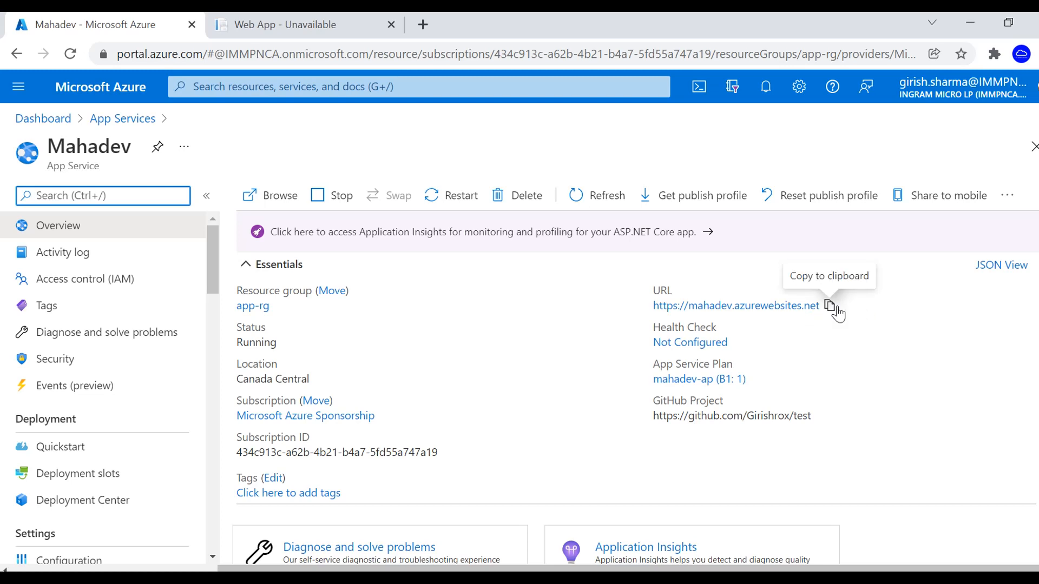
{"action": "mouse_move", "coordinate": [691, 387]}
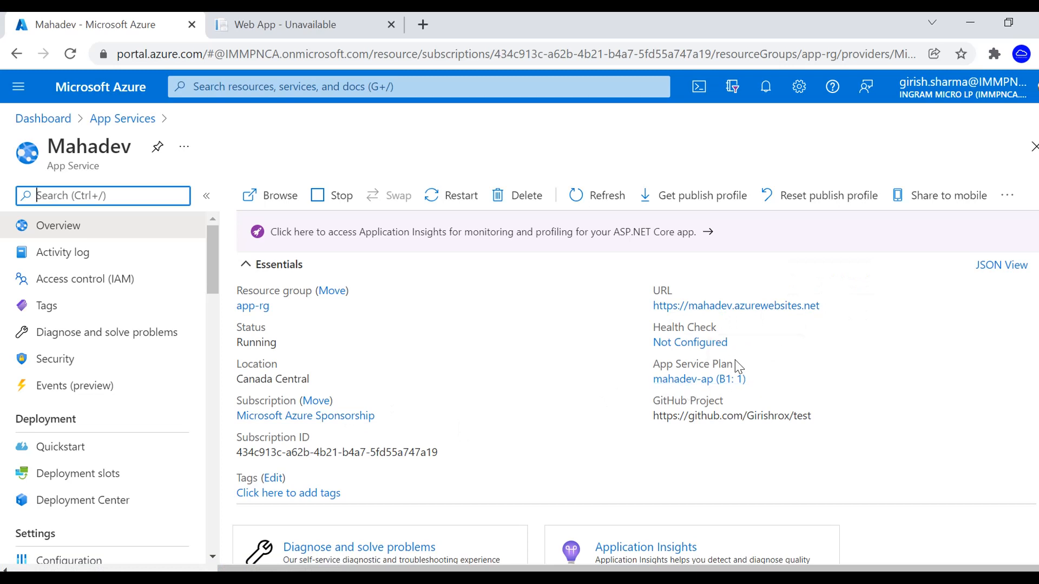
{"action": "mouse_move", "coordinate": [210, 277]}
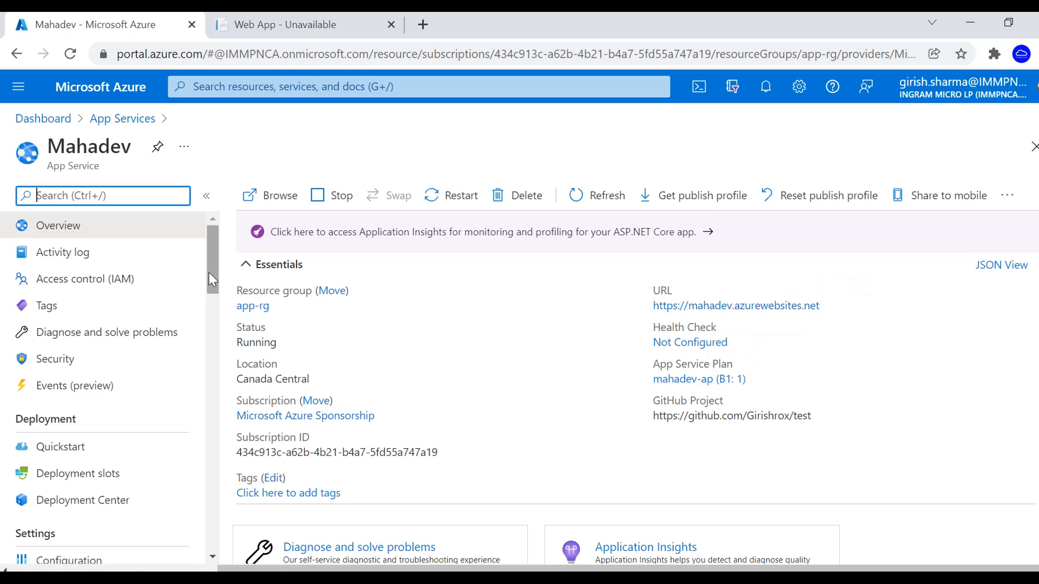
{"action": "scroll", "scroll_direction": "down", "scroll_amount": 3}
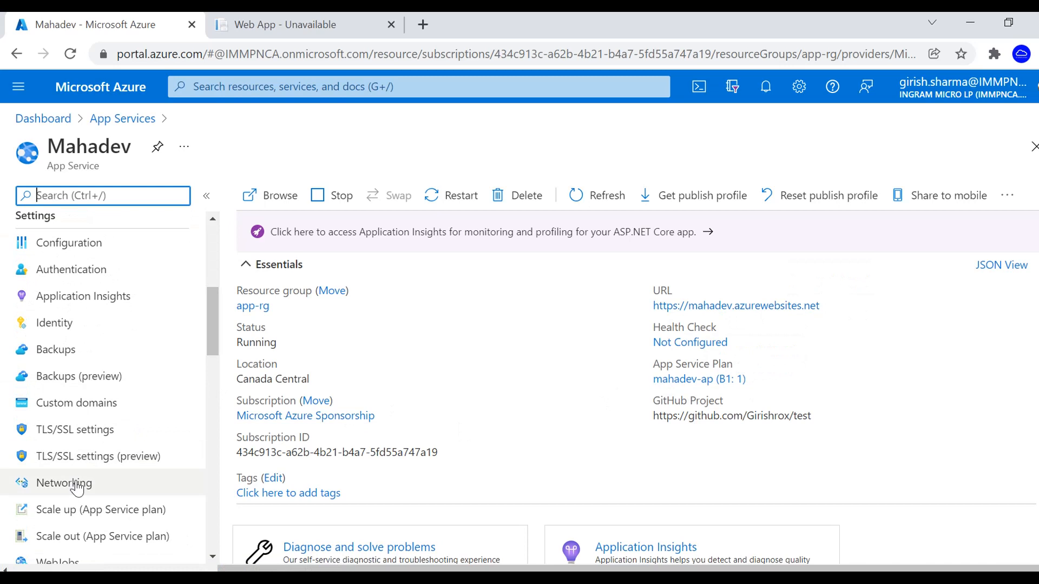
{"action": "left_click", "coordinate": [63, 482]}
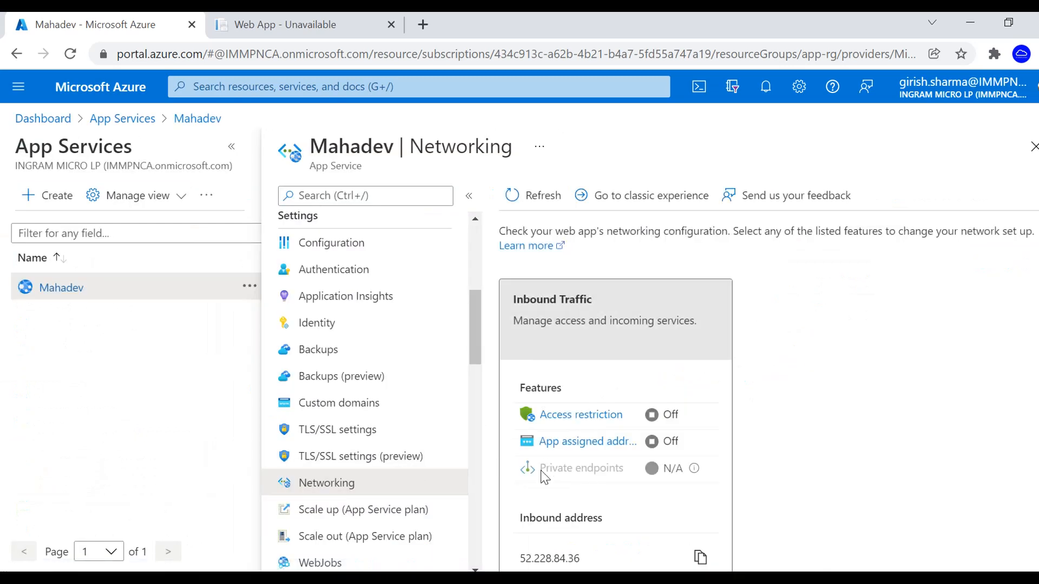
{"action": "mouse_move", "coordinate": [870, 203]}
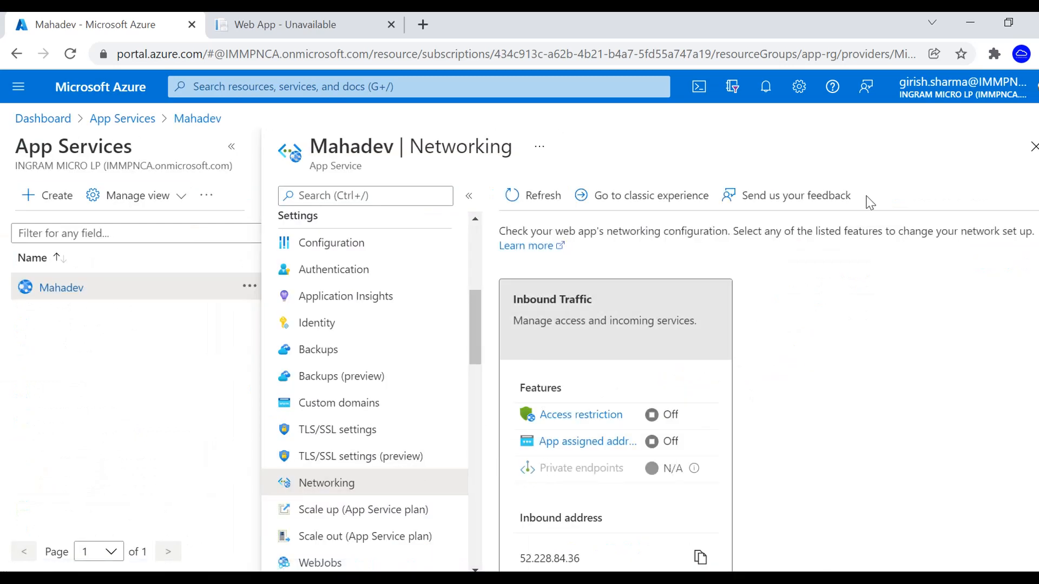
{"action": "left_click", "coordinate": [1031, 146]}
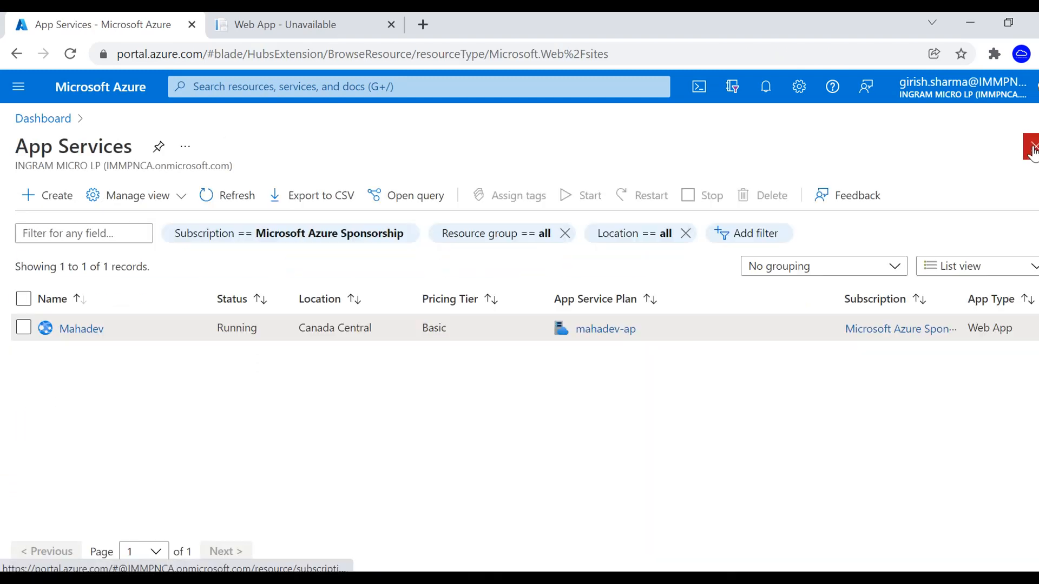
{"action": "left_click", "coordinate": [80, 328]}
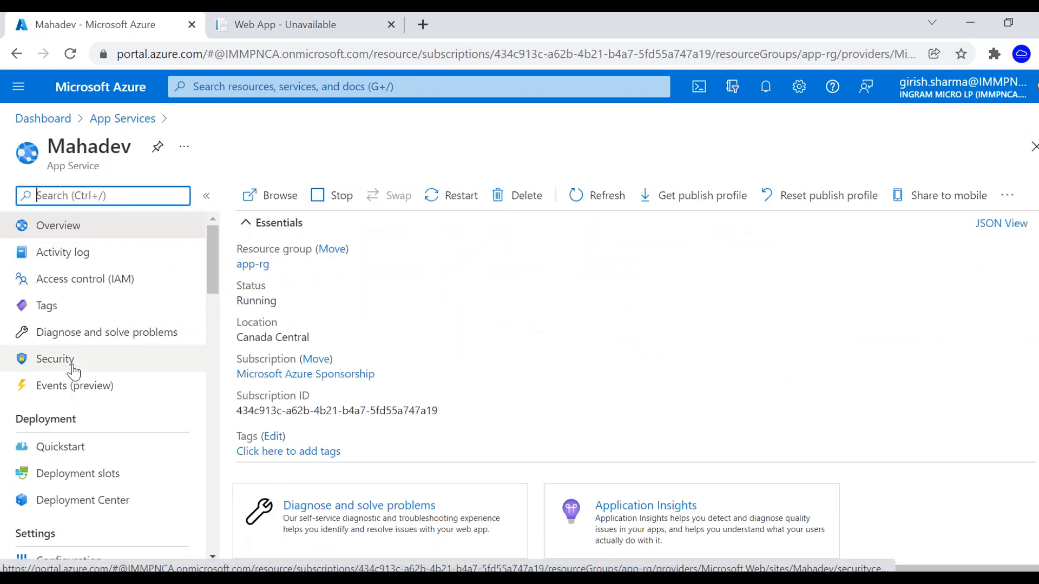
{"action": "scroll", "scroll_direction": "down", "scroll_amount": 3}
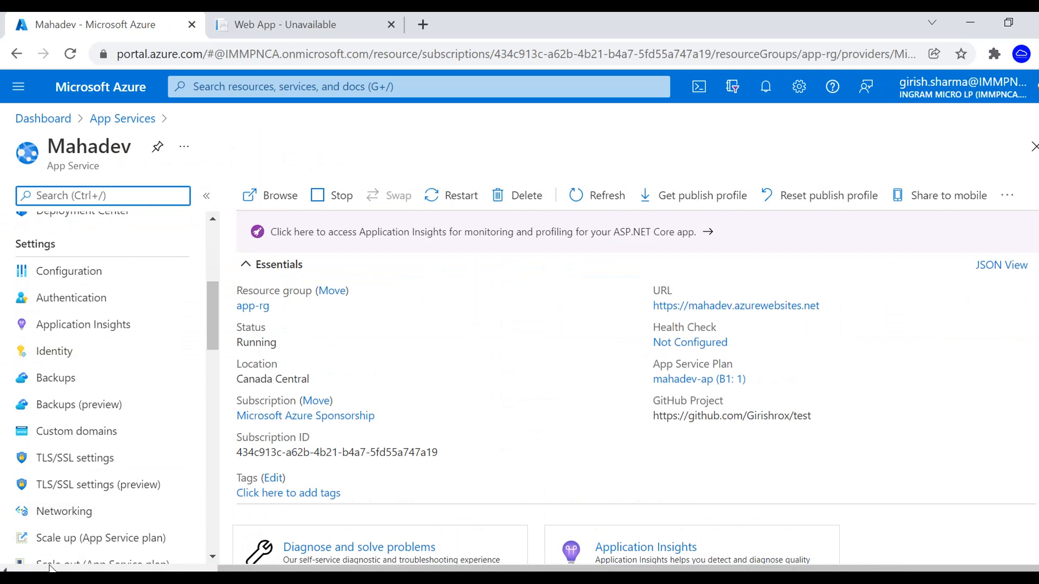
Select the P1V2 Production pricing tier for Mahadev's plan and apply it.
{"action": "left_click", "coordinate": [103, 538]}
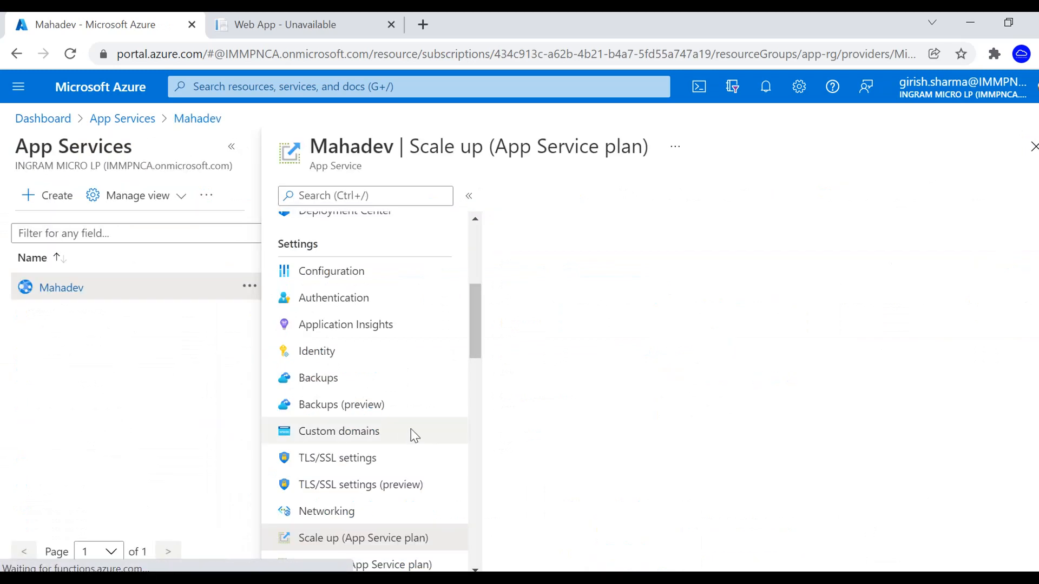
{"action": "left_click", "coordinate": [362, 537]}
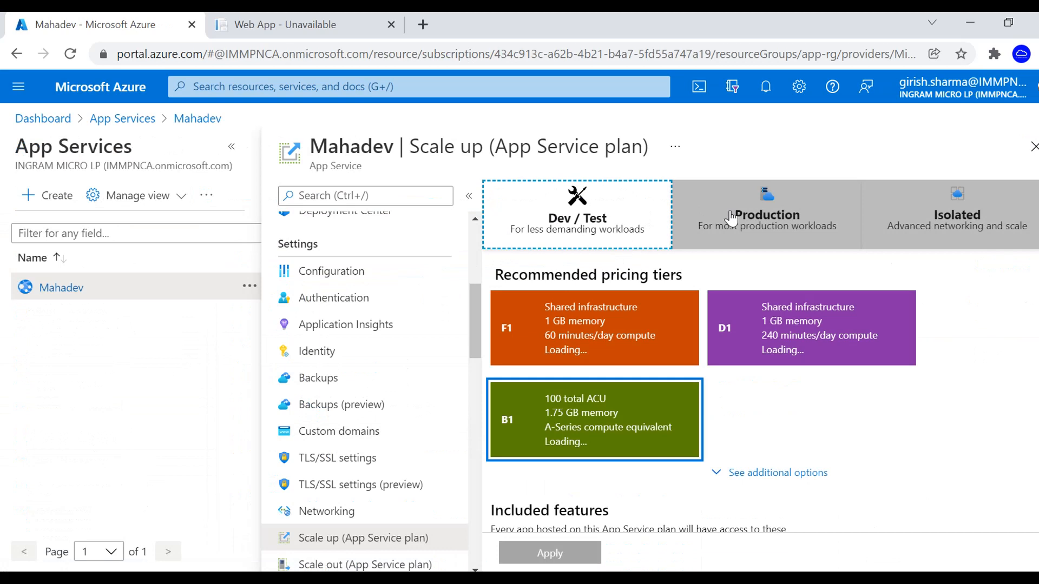
{"action": "left_click", "coordinate": [766, 215]}
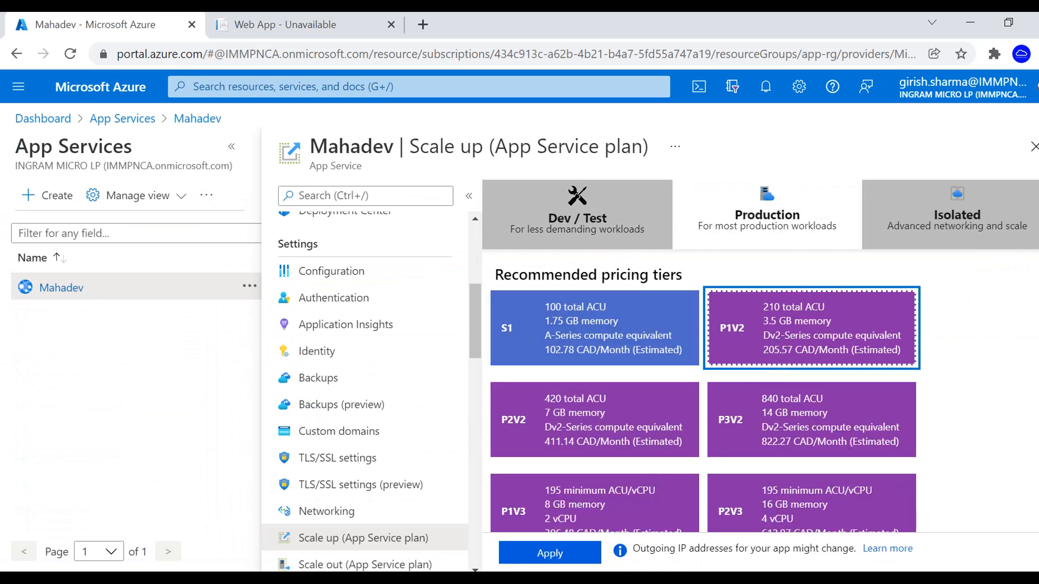
{"action": "left_click", "coordinate": [548, 553]}
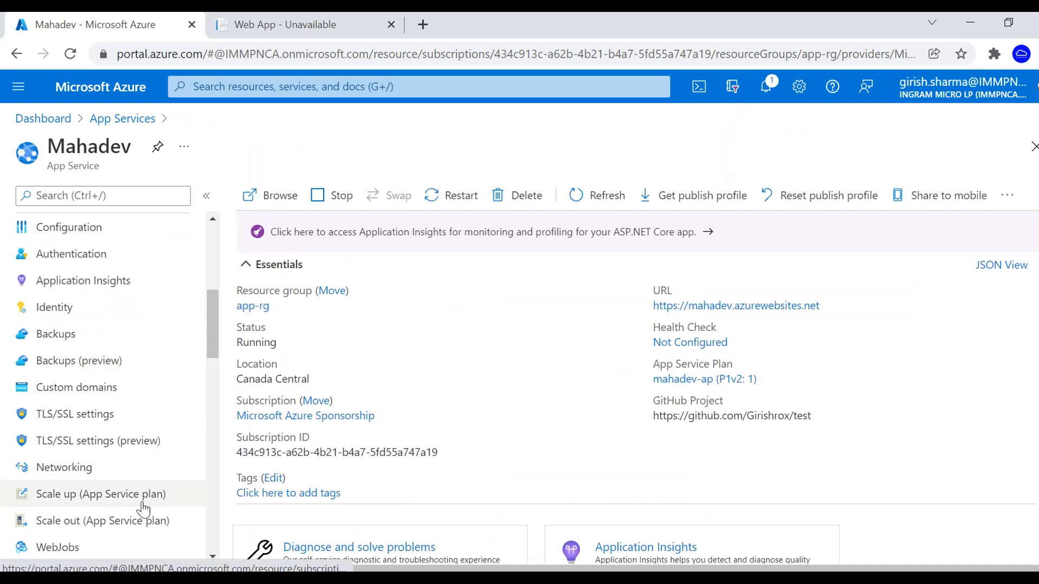
Open Mahadev's Networking settings and follow the Private endpoints link.
{"action": "left_click", "coordinate": [64, 467]}
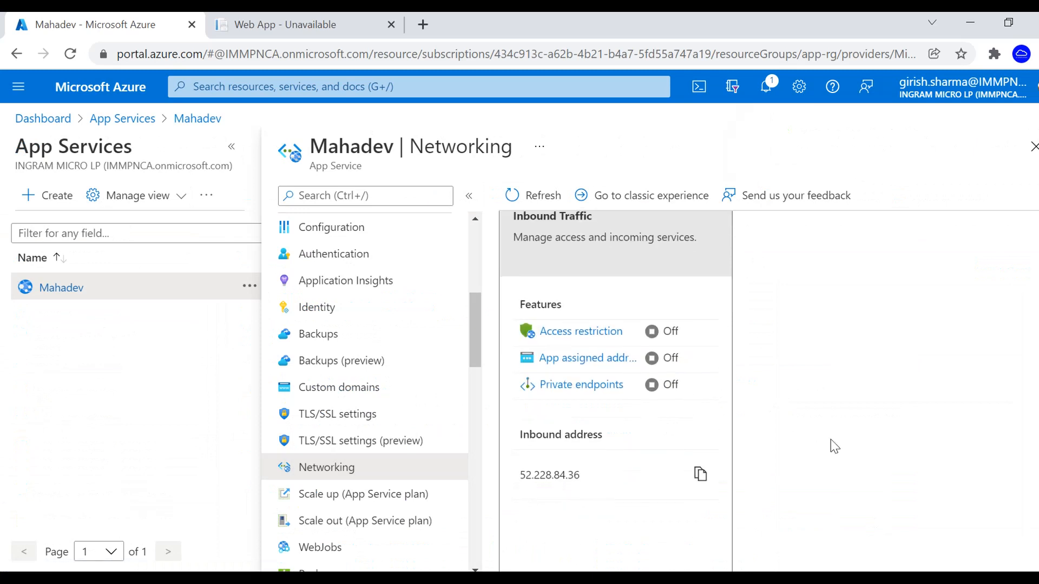
{"action": "mouse_move", "coordinate": [553, 448]}
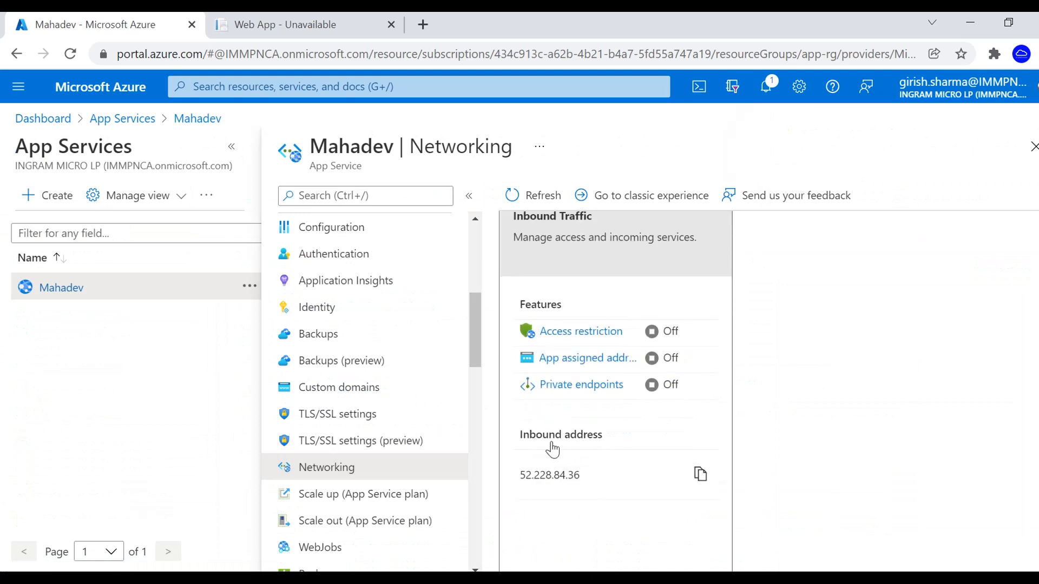
{"action": "left_click", "coordinate": [581, 384]}
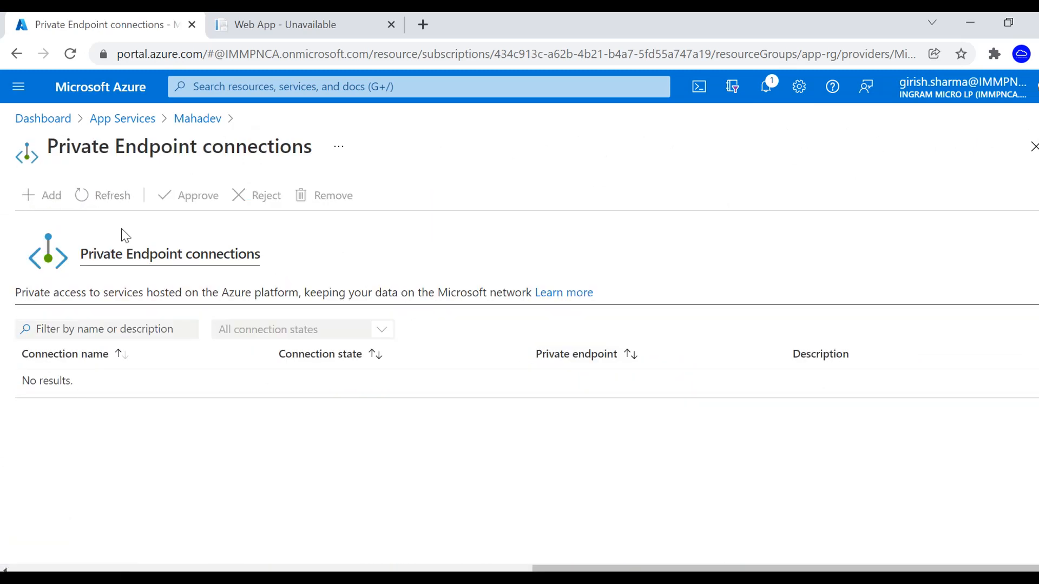
Add a private endpoint named MYPEP on the Mahadev-rg-vnet virtual network.
{"action": "left_click", "coordinate": [42, 195]}
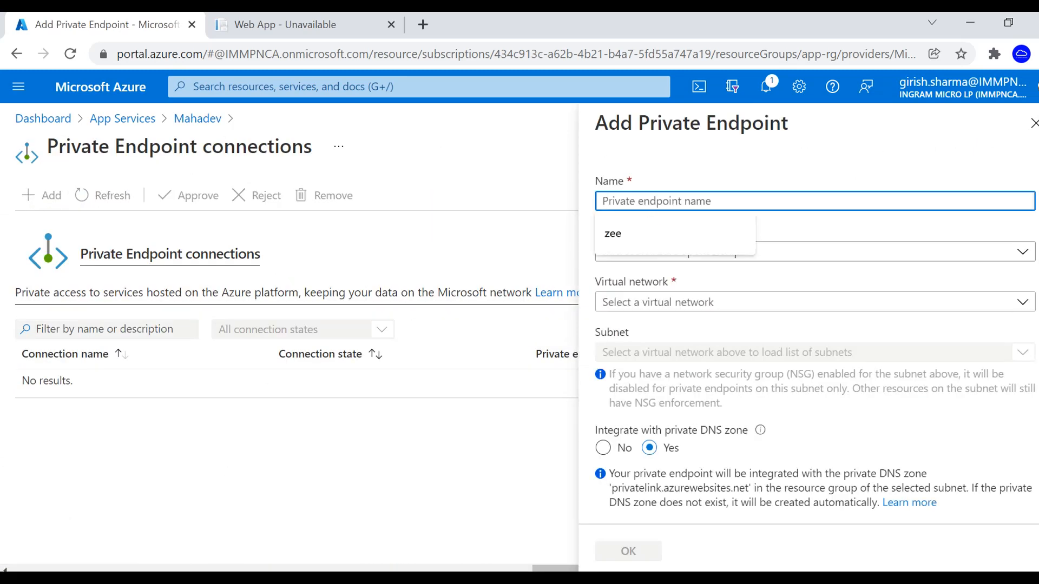
{"action": "type", "text": "M"}
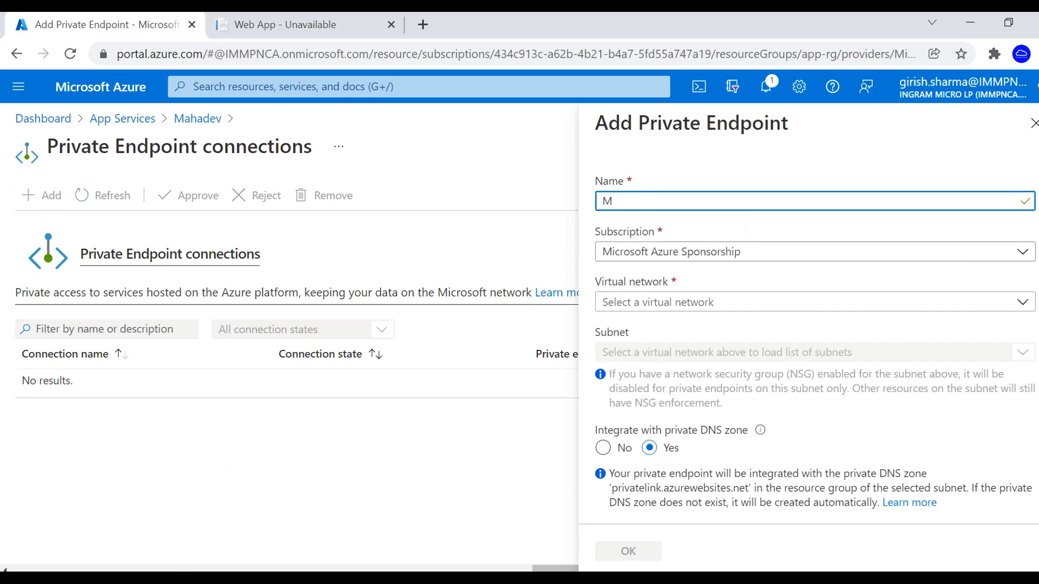
{"action": "type", "text": "YPE"}
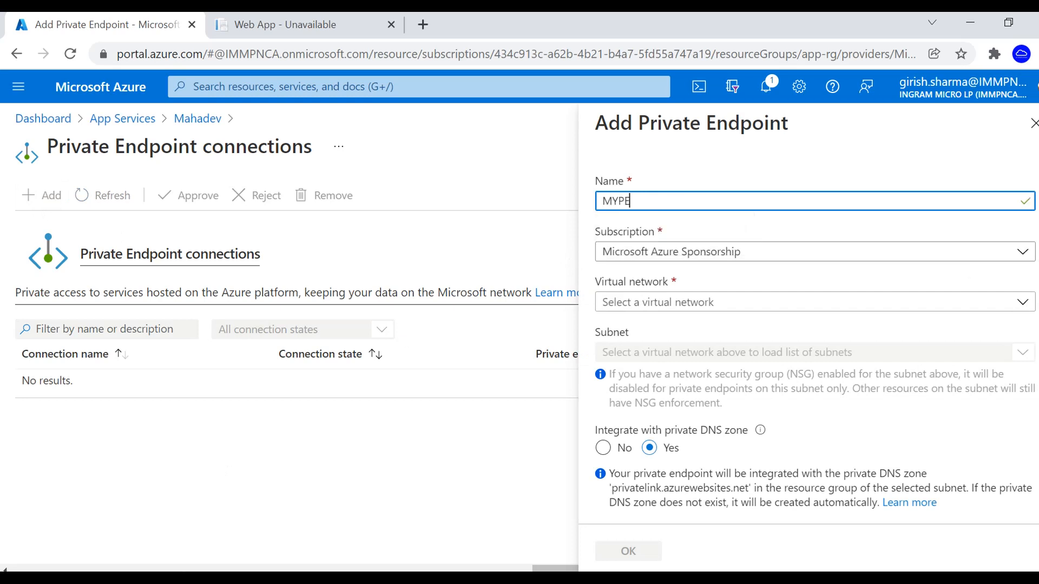
{"action": "type", "text": "P"}
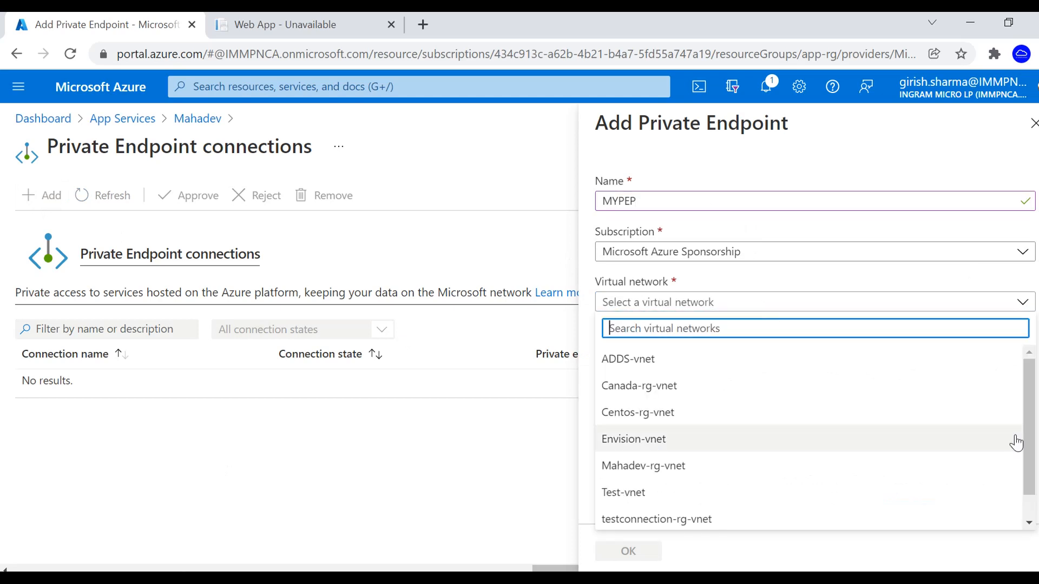
{"action": "scroll", "scroll_direction": "down", "scroll_amount": 3}
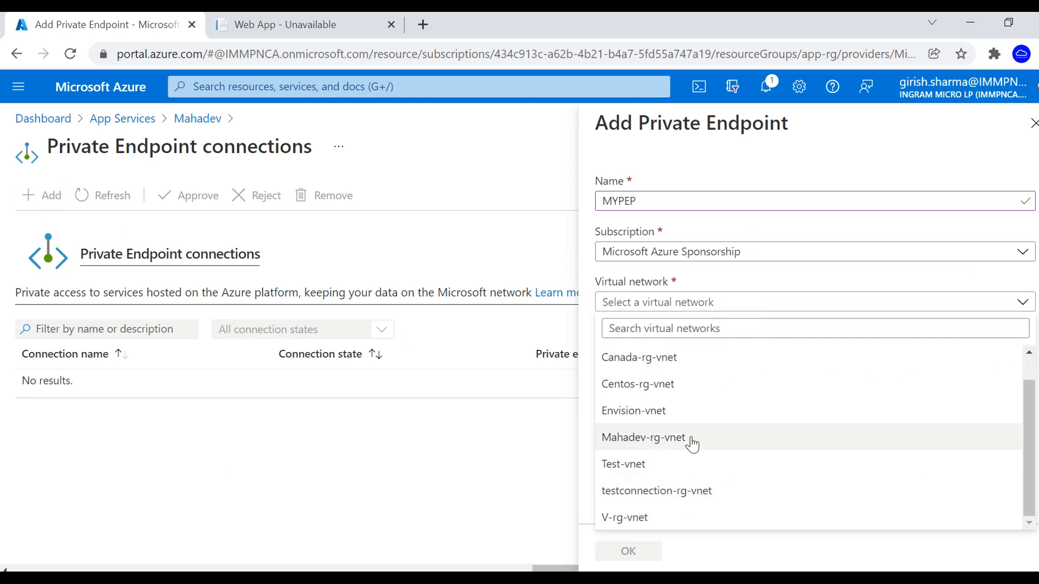
{"action": "left_click", "coordinate": [643, 437]}
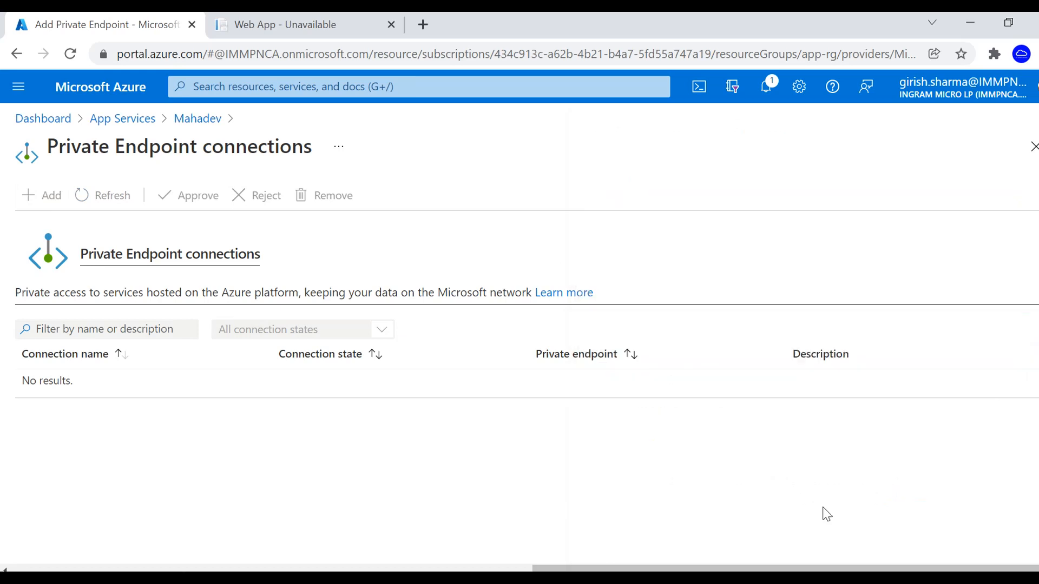
Check the deployment notification, view MYPEP's approved details, and return to App Services.
{"action": "left_click", "coordinate": [765, 86]}
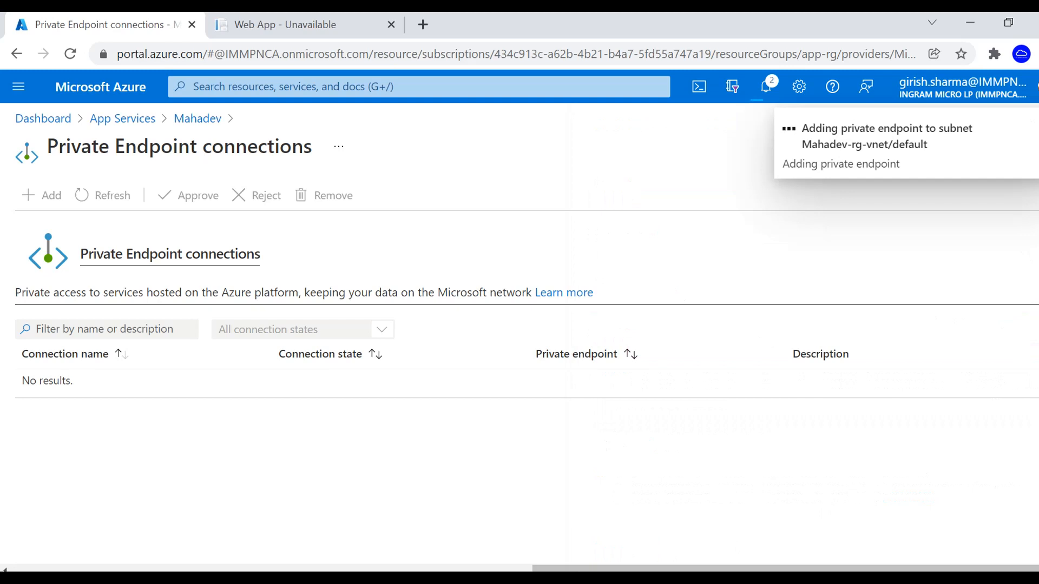
{"action": "mouse_move", "coordinate": [935, 143]}
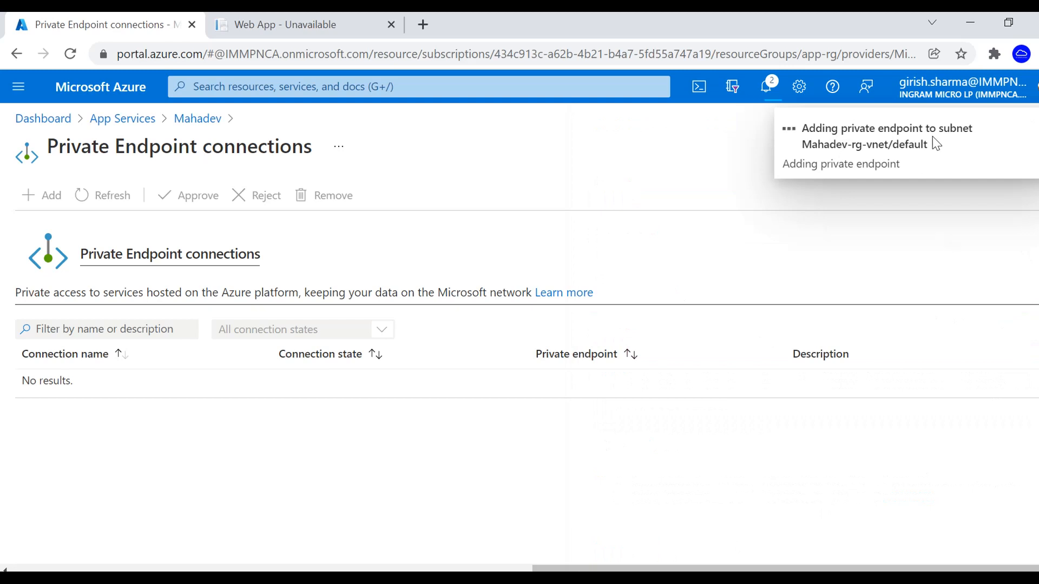
{"action": "mouse_move", "coordinate": [543, 528]}
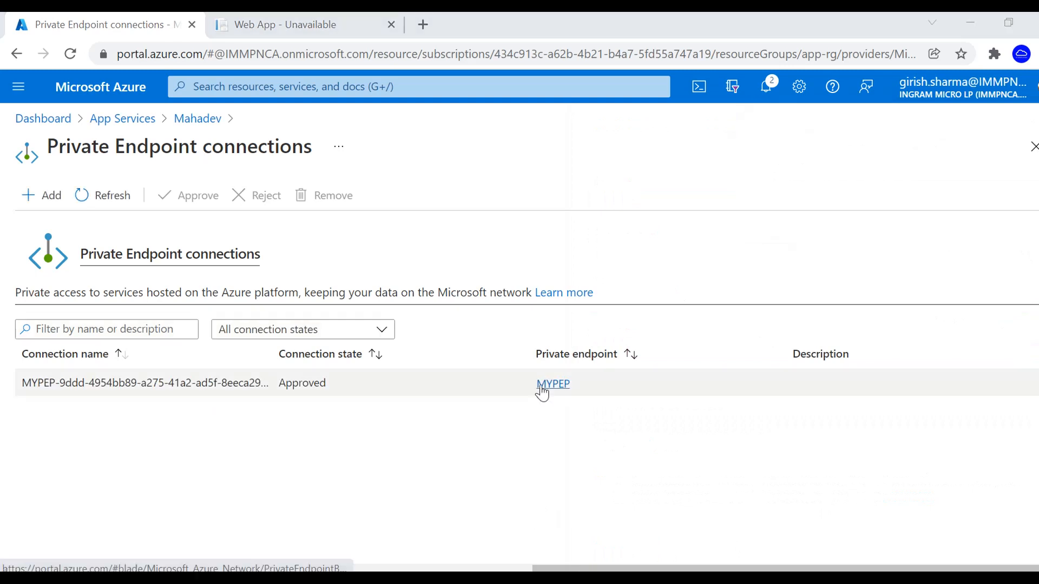
{"action": "left_click", "coordinate": [552, 384]}
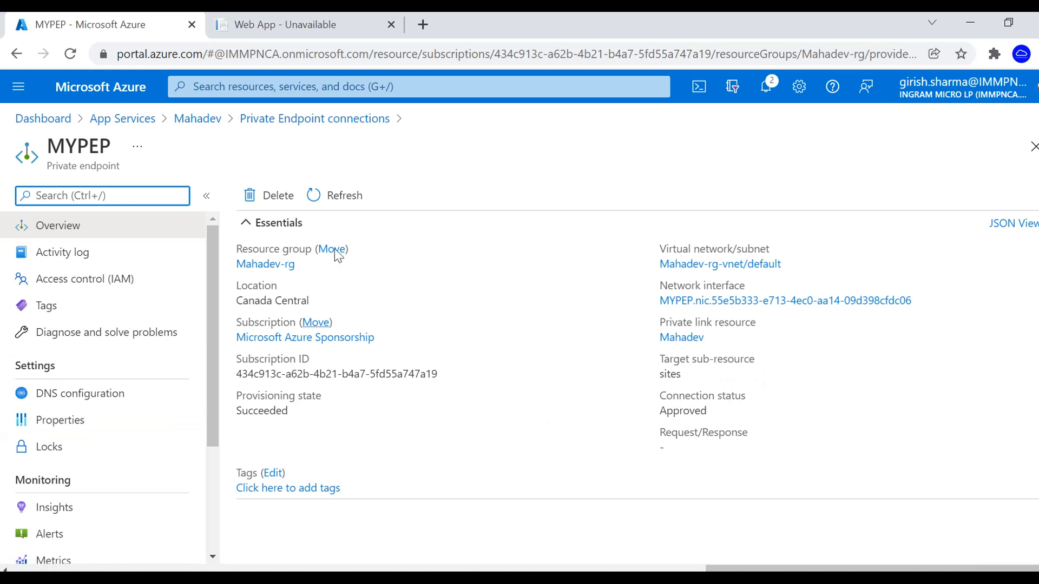
{"action": "left_click", "coordinate": [121, 118]}
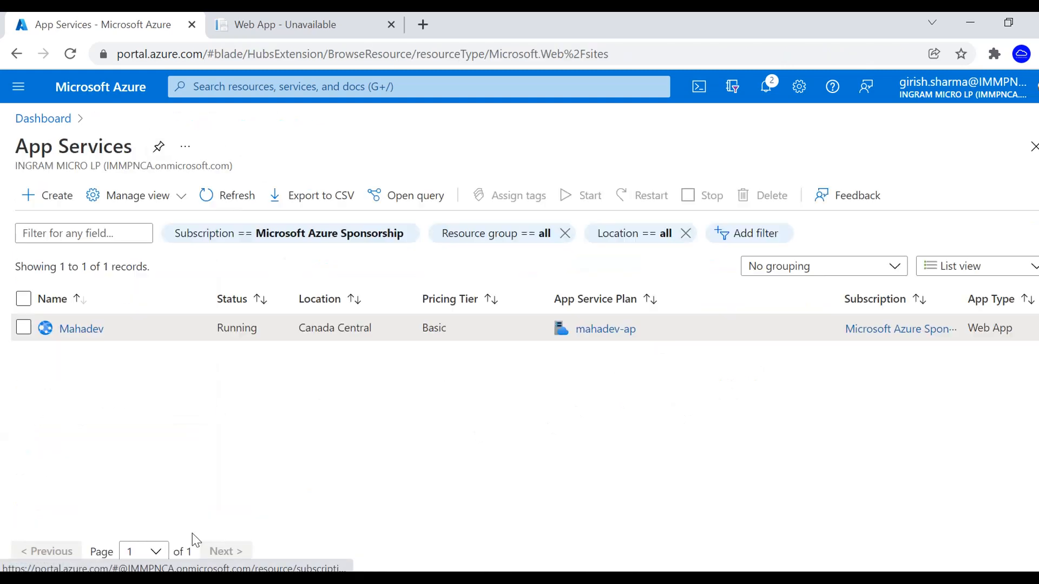
Open Mahadev's Networking page to confirm private endpoints On and inbound address 10.6.0.5.
{"action": "left_click", "coordinate": [81, 329]}
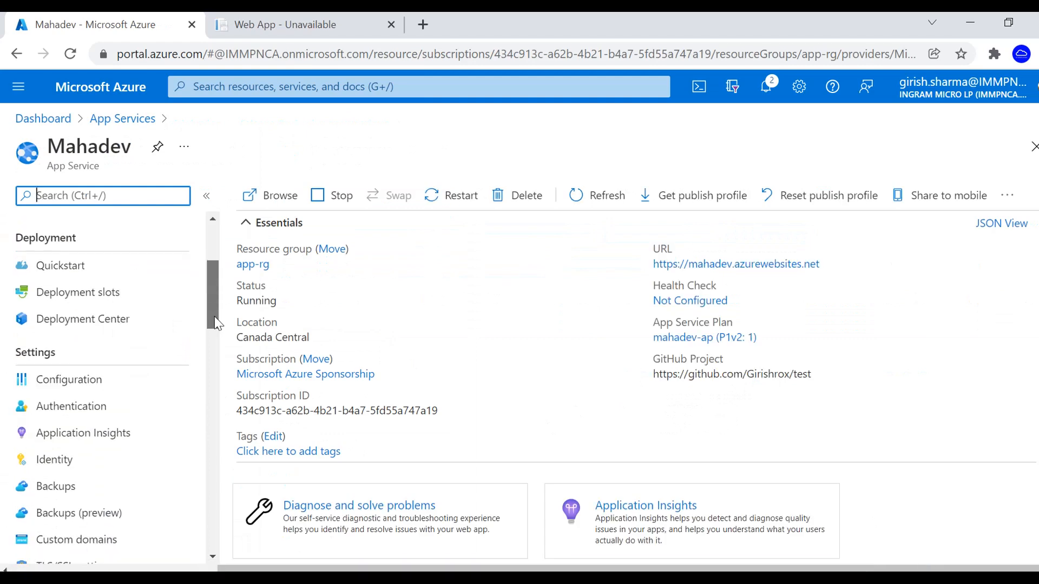
{"action": "scroll", "scroll_direction": "down", "scroll_amount": 3}
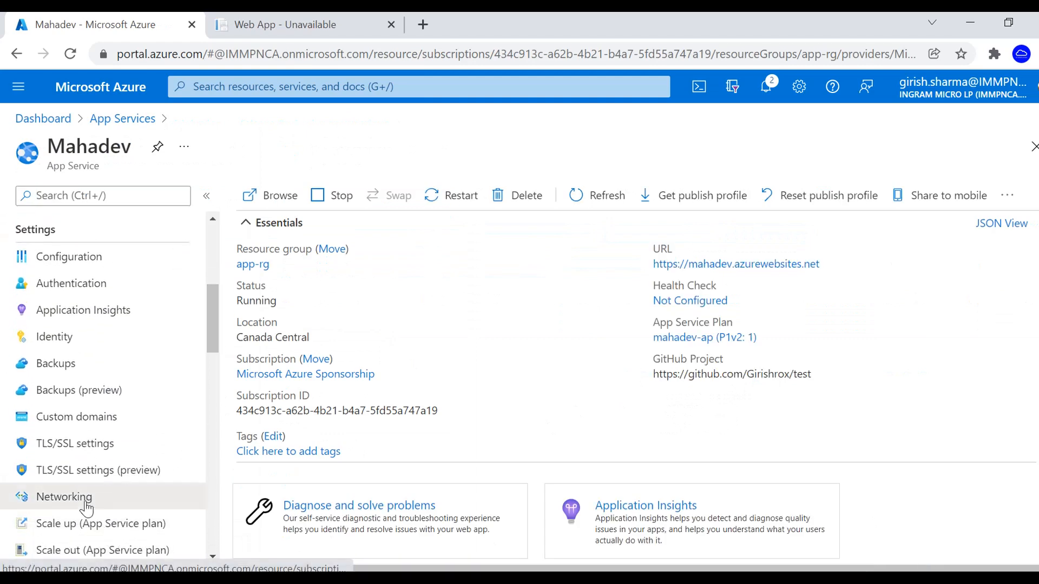
{"action": "left_click", "coordinate": [64, 497]}
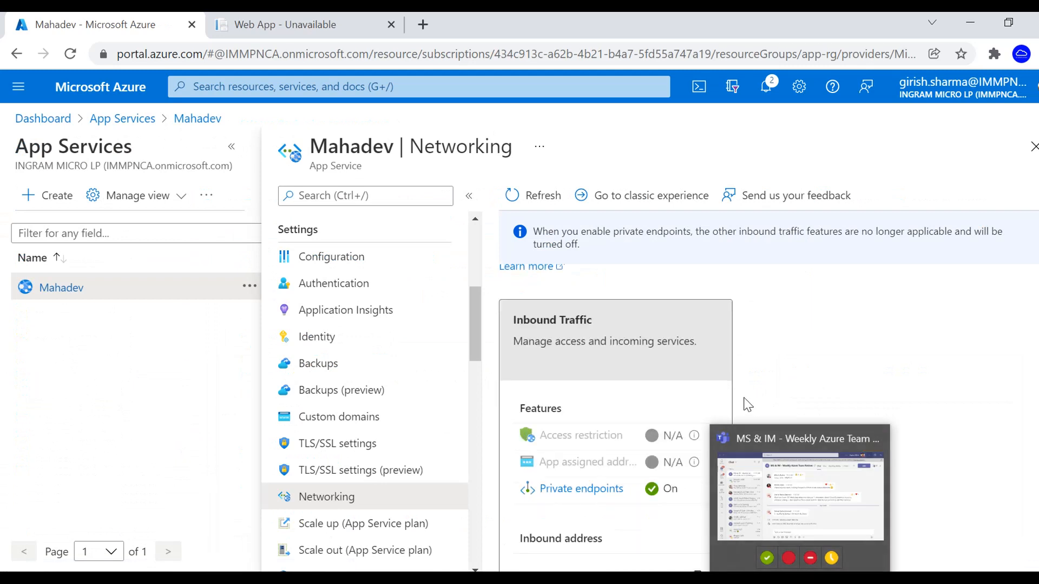
{"action": "scroll", "scroll_direction": "down", "scroll_amount": 3}
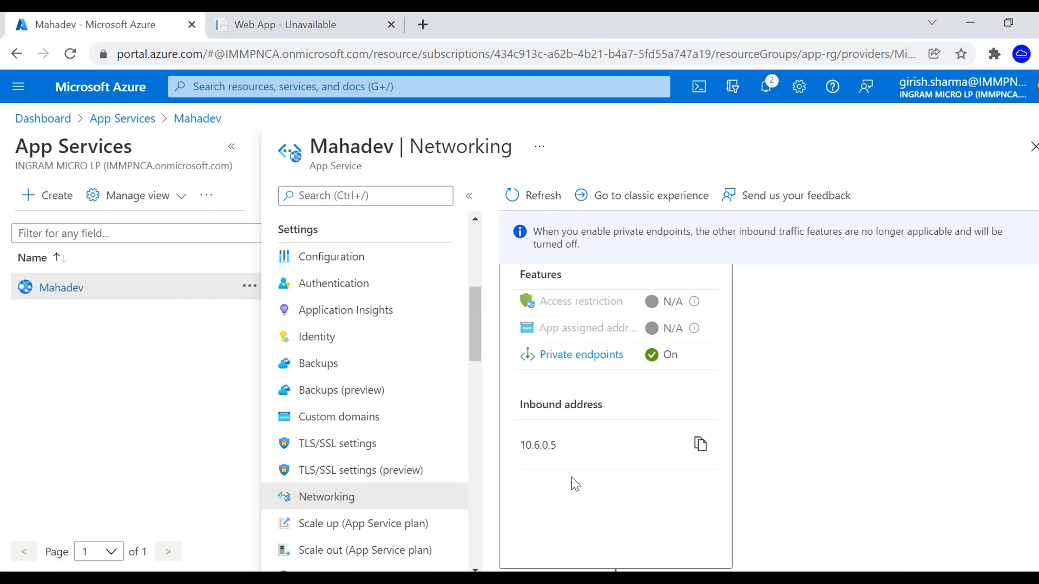
{"action": "mouse_move", "coordinate": [581, 354]}
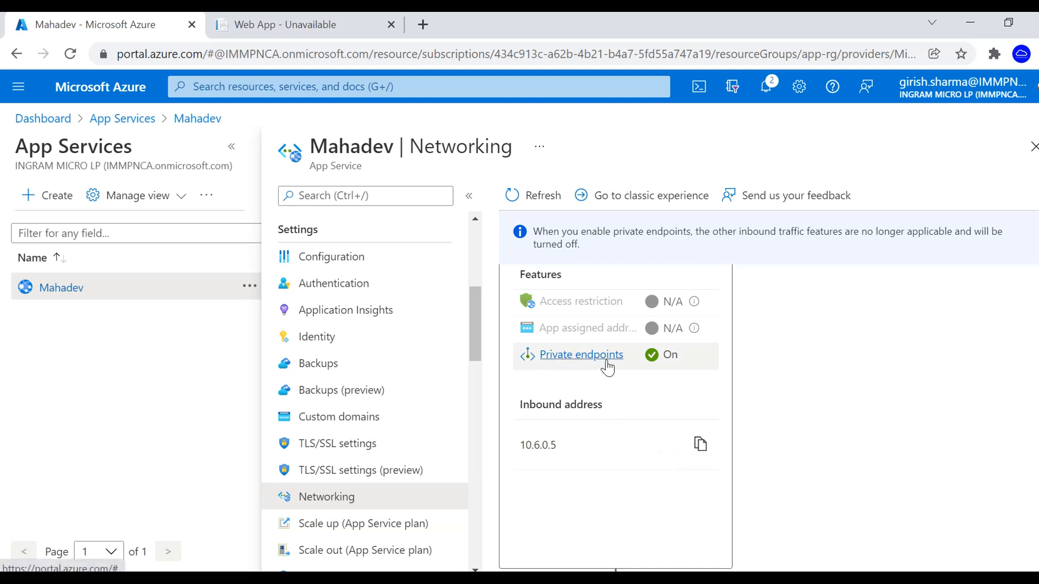
{"action": "mouse_move", "coordinate": [771, 383]}
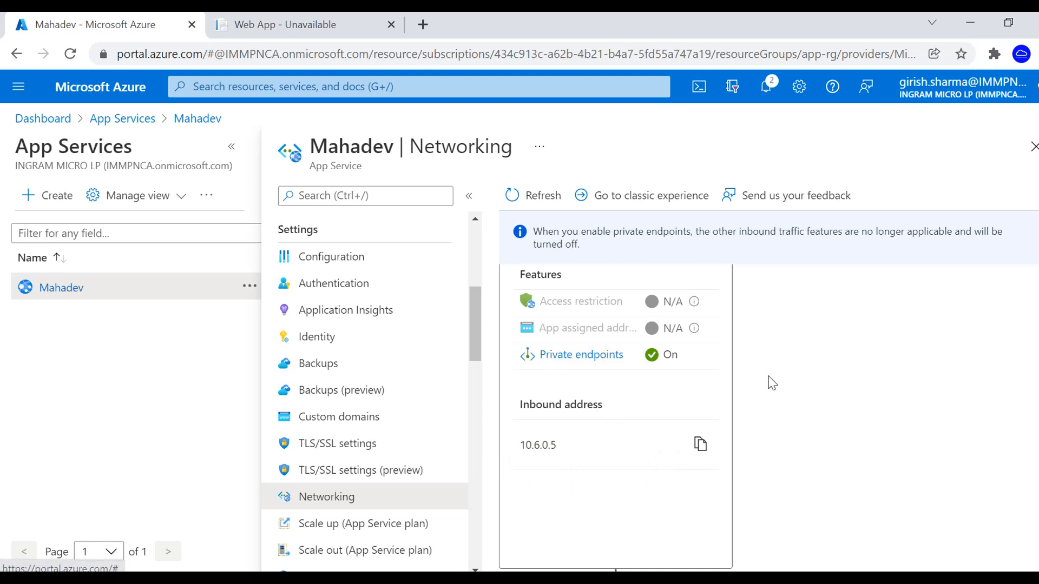
{"action": "mouse_move", "coordinate": [839, 476]}
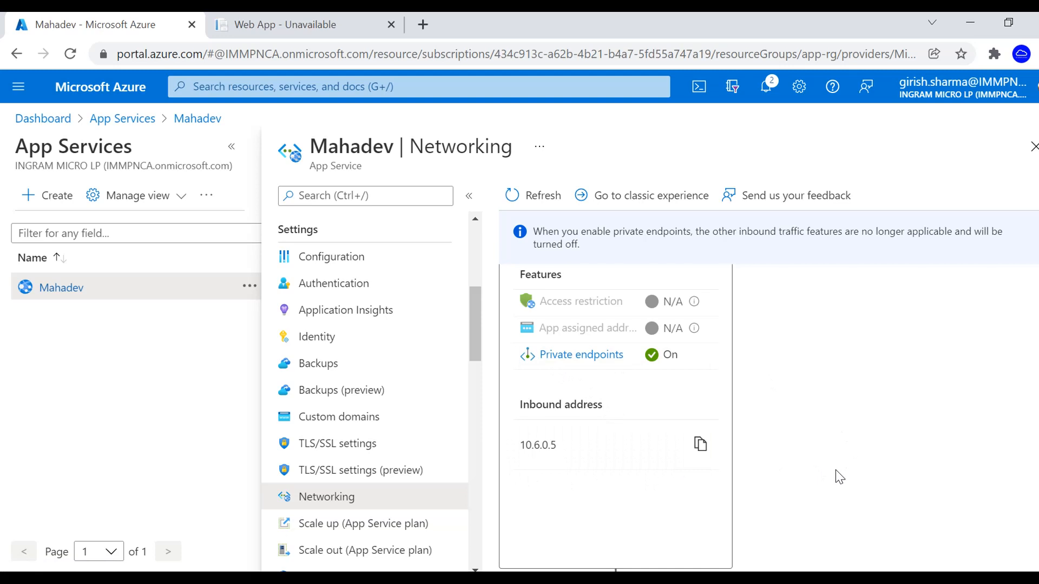
{"action": "mouse_move", "coordinate": [814, 478]}
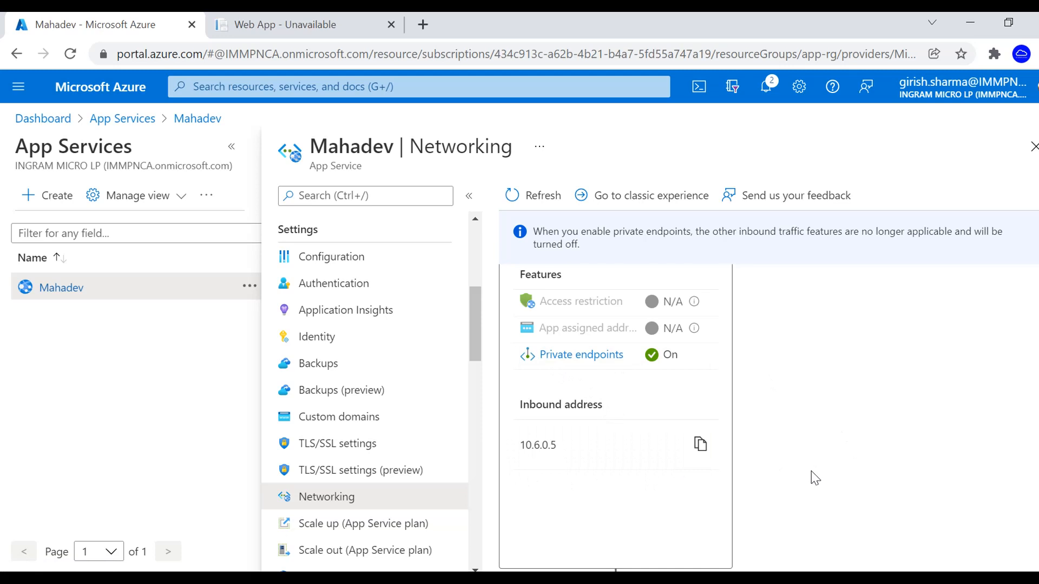
{"action": "mouse_move", "coordinate": [605, 460]}
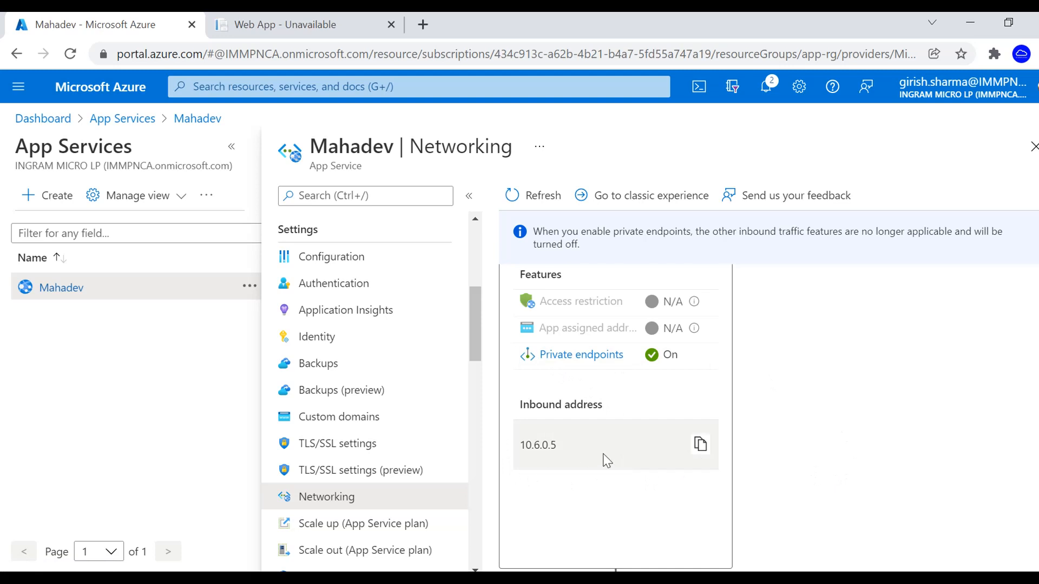
{"action": "mouse_move", "coordinate": [564, 475]}
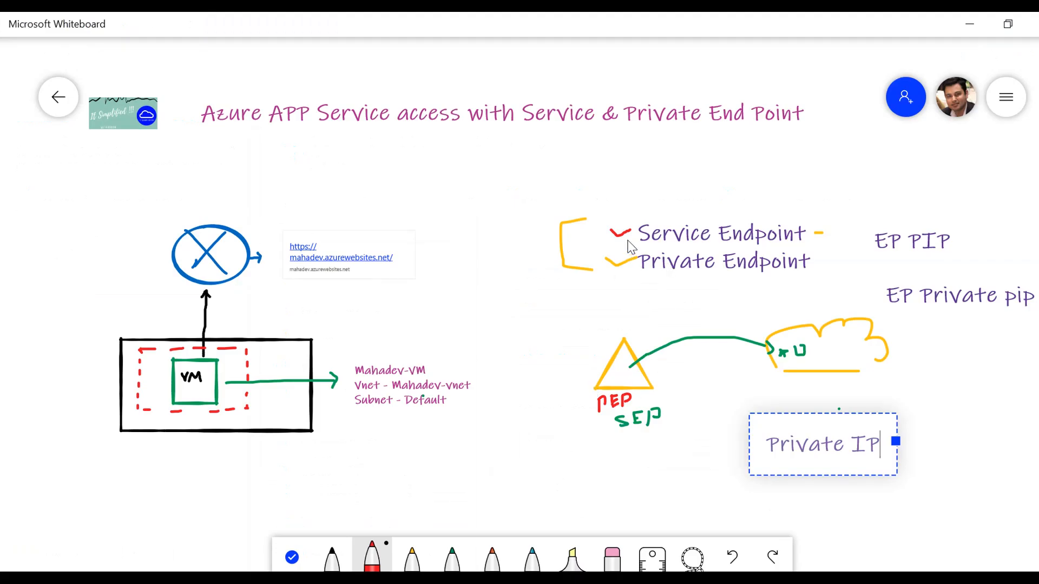
{"action": "mouse_move", "coordinate": [765, 250]}
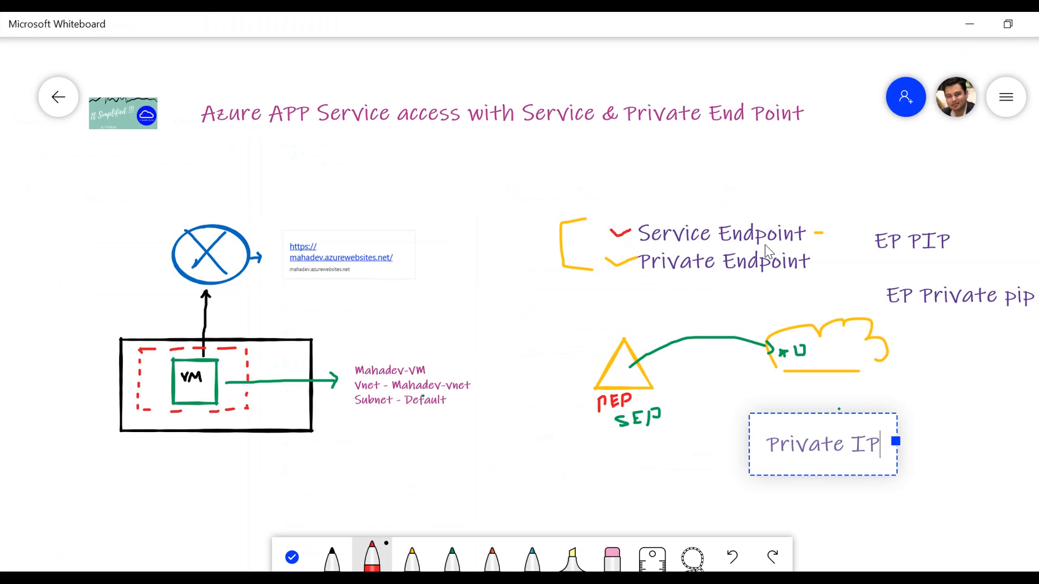